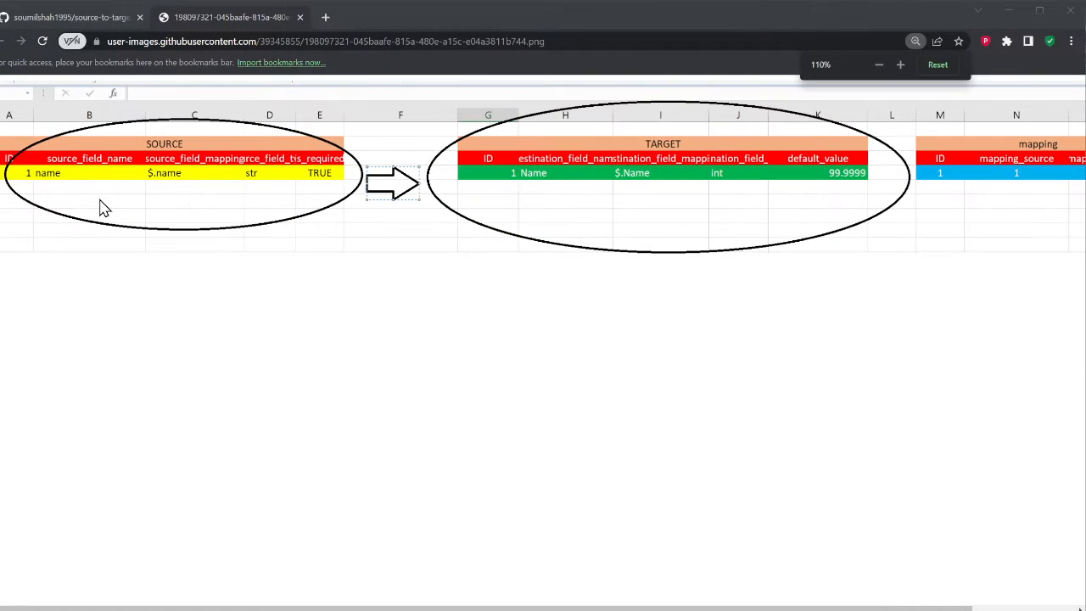
mouse_move(159, 170)
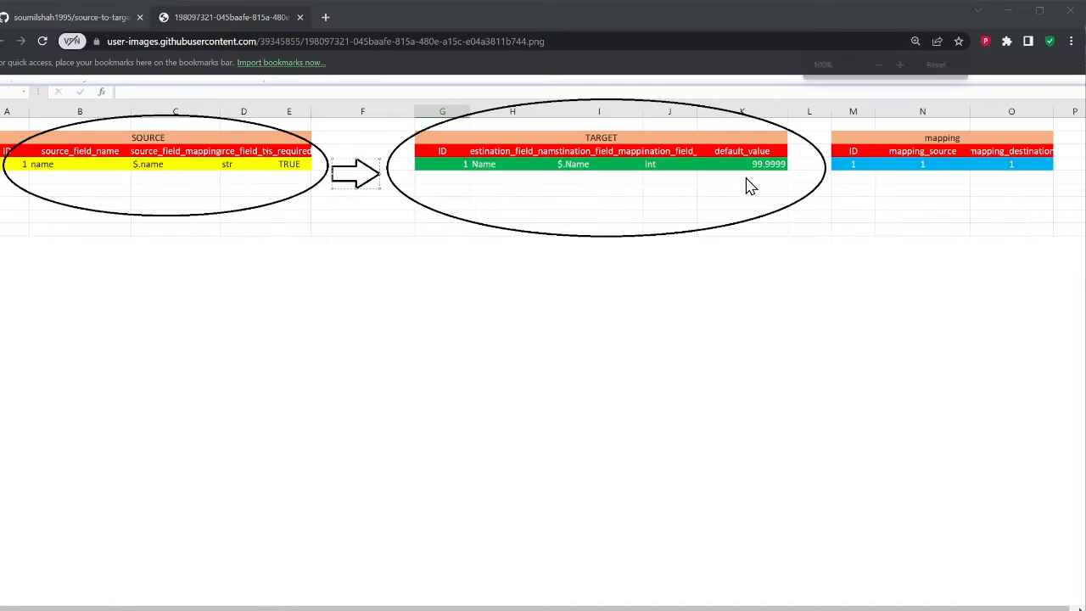
mouse_move(70, 161)
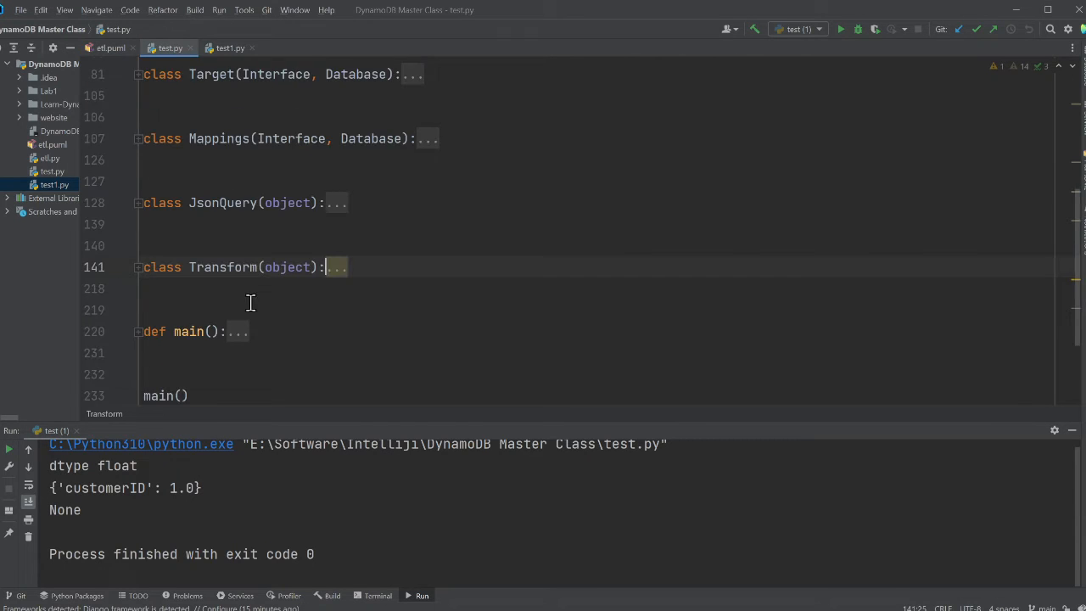
Replace the CustomerID value in main()'s incoming JSON test data with 1.00.
scroll(down, 3)
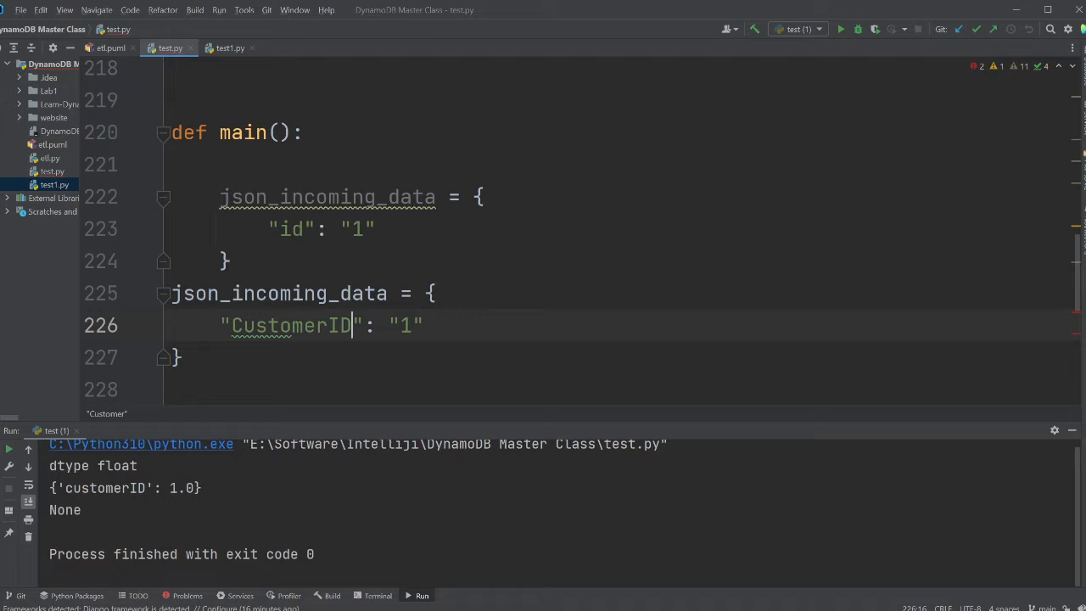
double_click(404, 325)
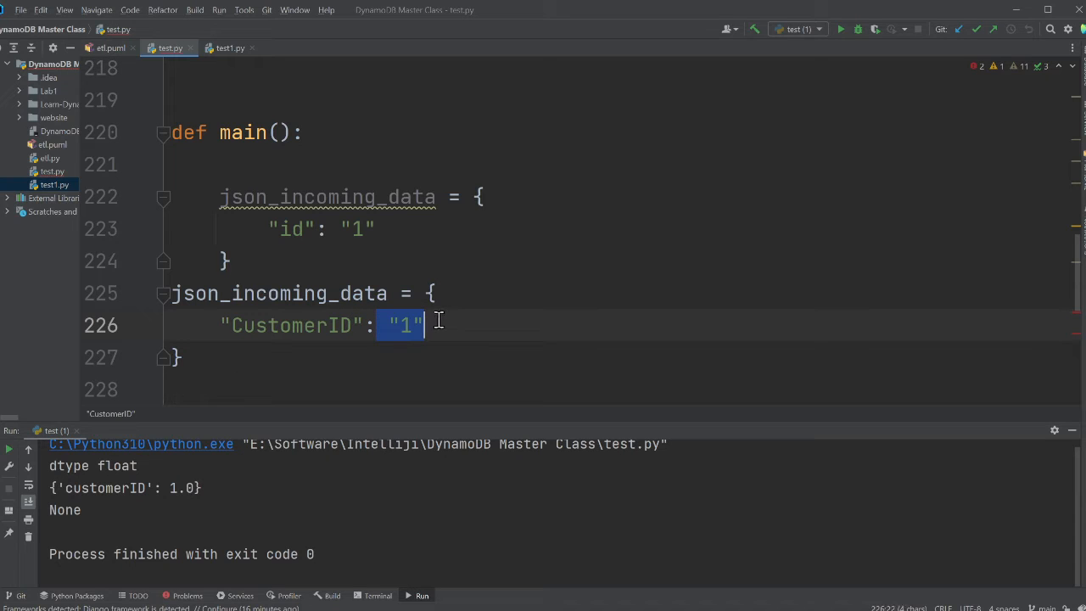
text(1.00)
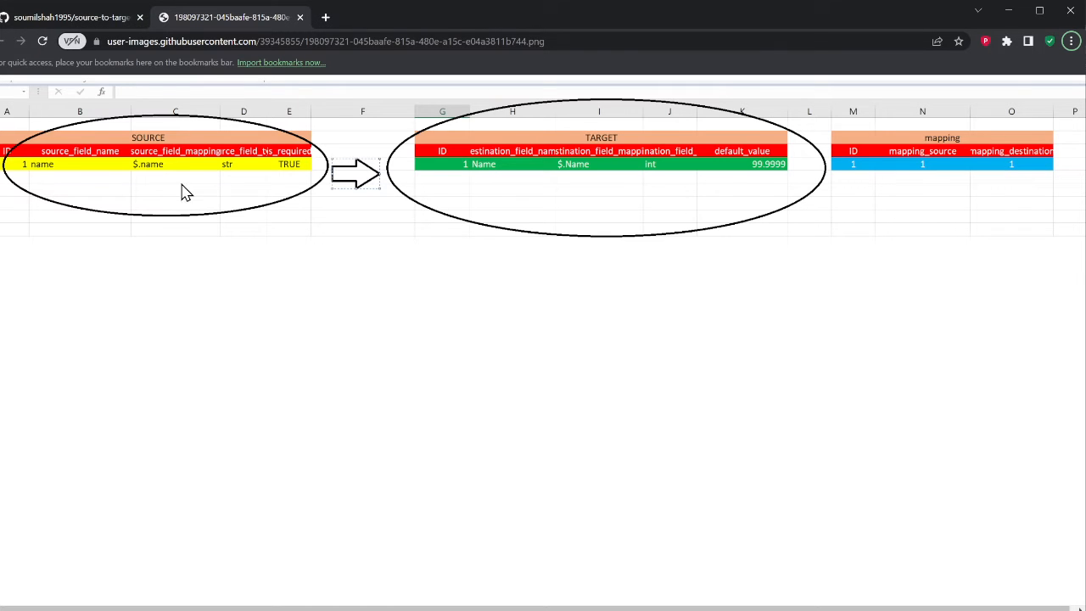
mouse_move(143, 173)
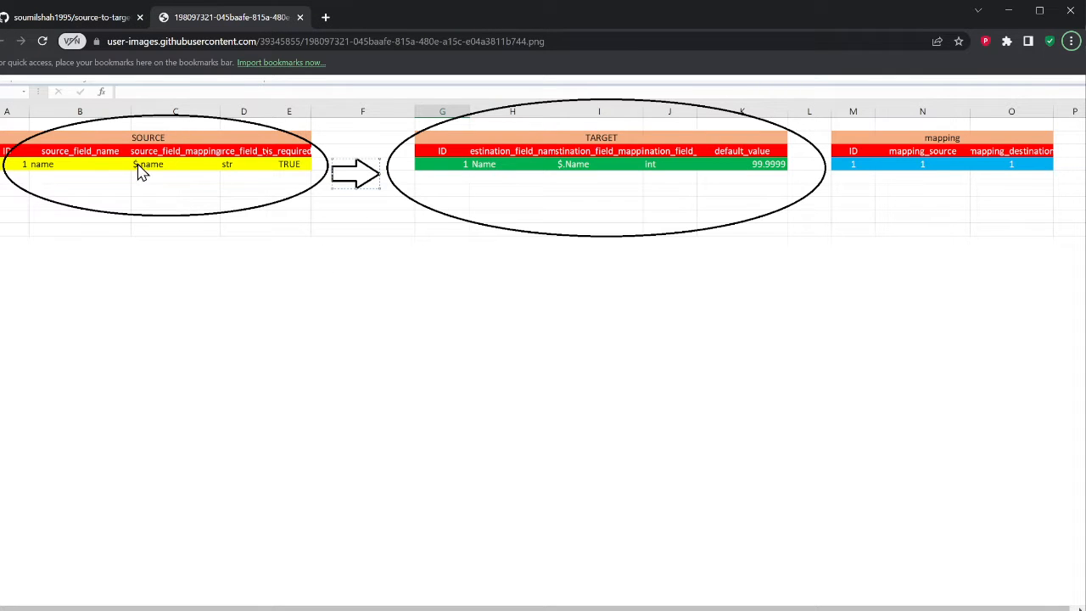
mouse_move(640, 189)
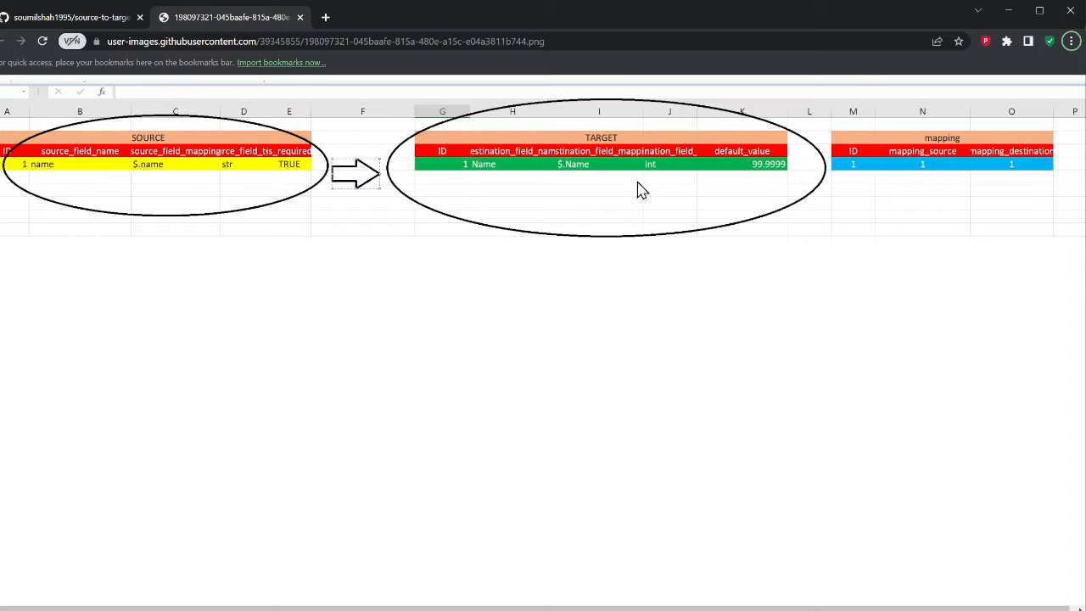
mouse_move(613, 166)
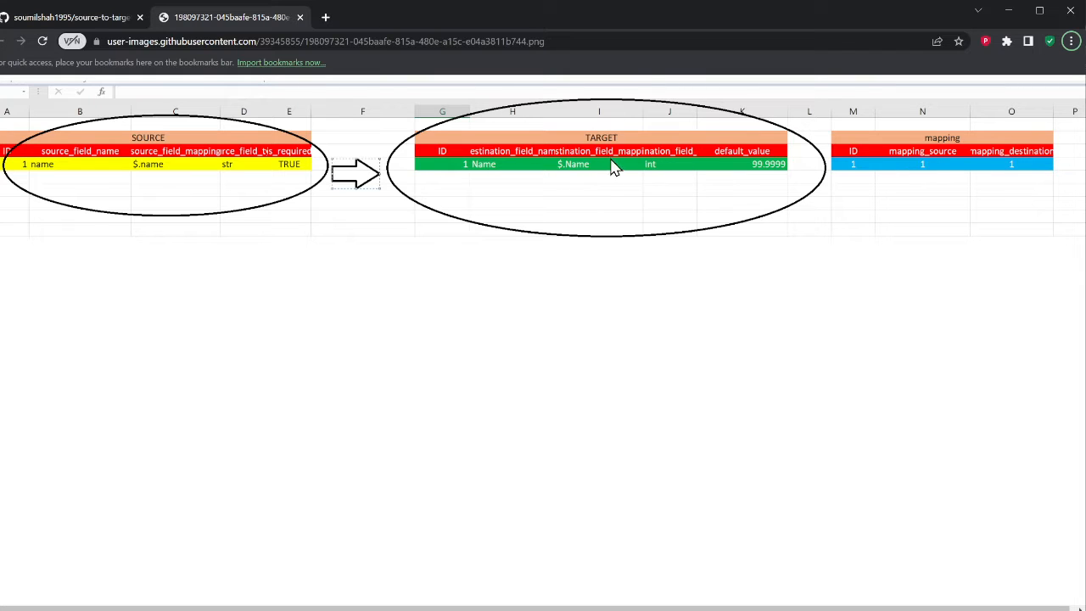
mouse_move(766, 173)
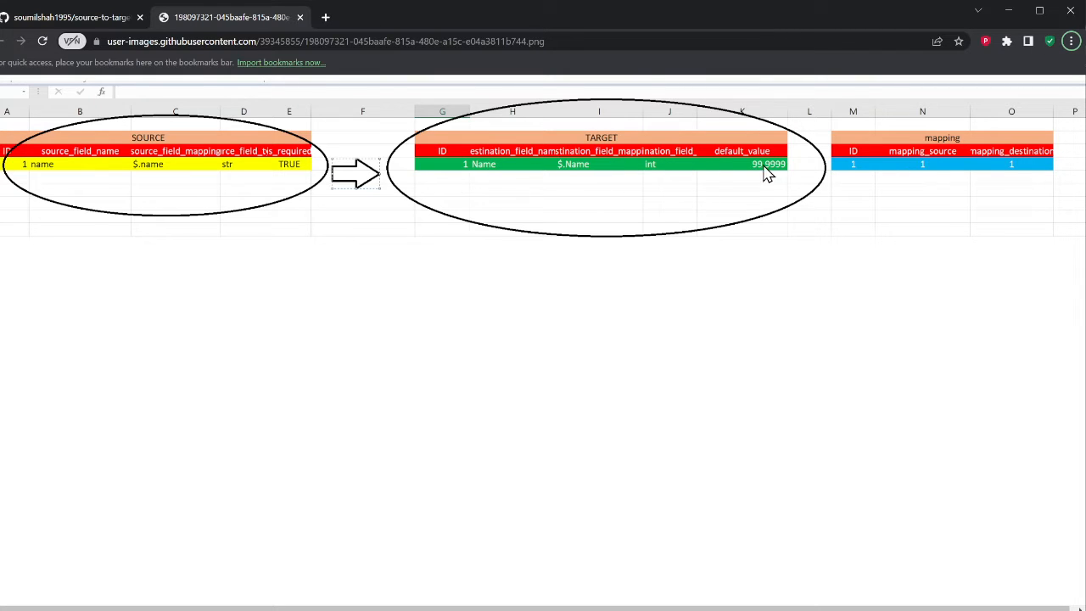
mouse_move(674, 187)
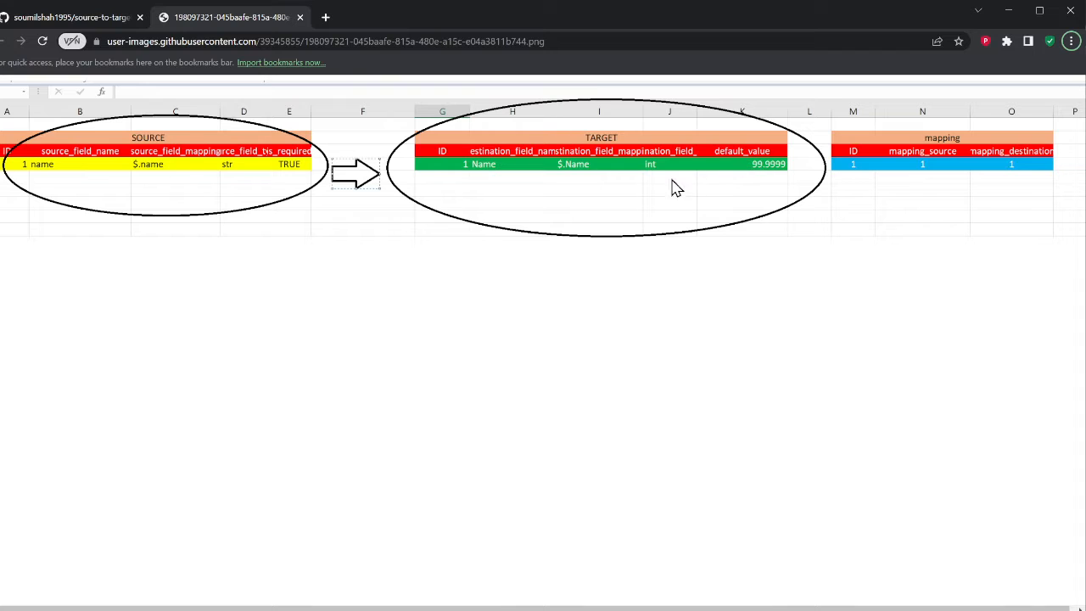
mouse_move(661, 185)
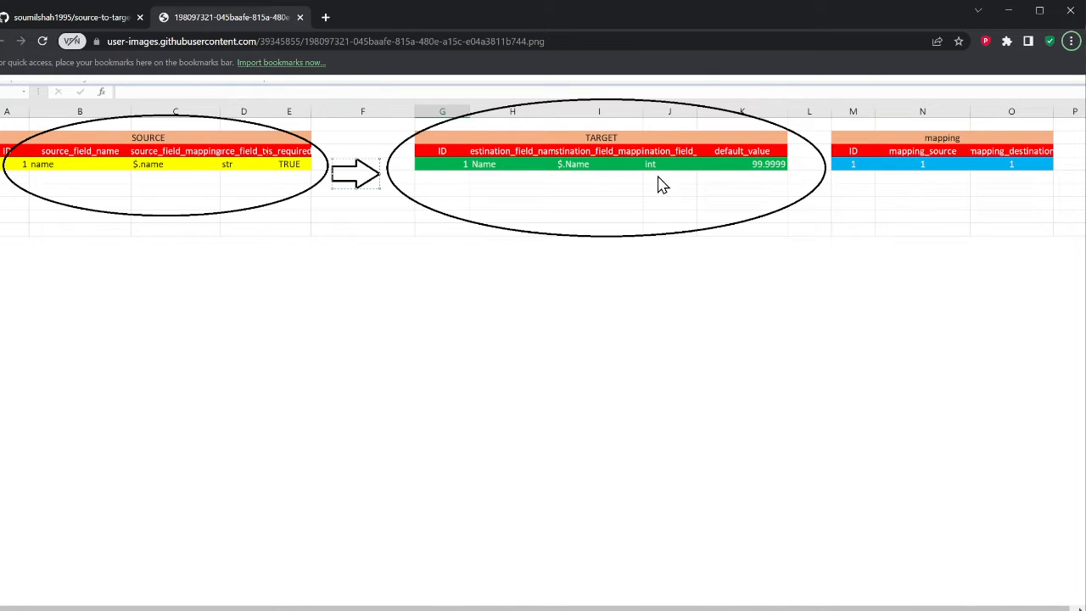
mouse_move(573, 142)
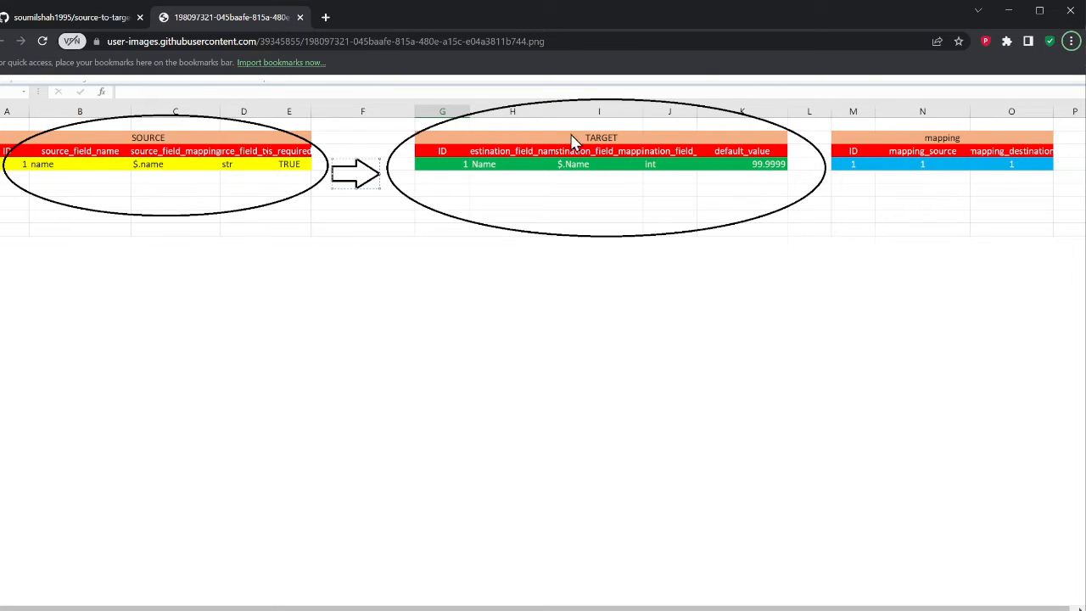
mouse_move(480, 185)
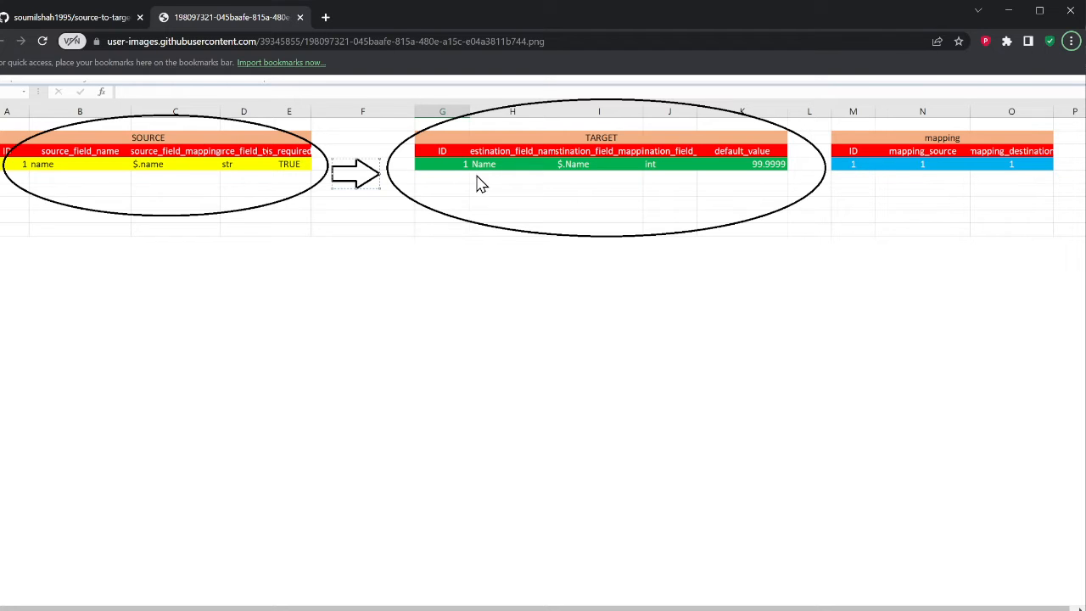
mouse_move(53, 173)
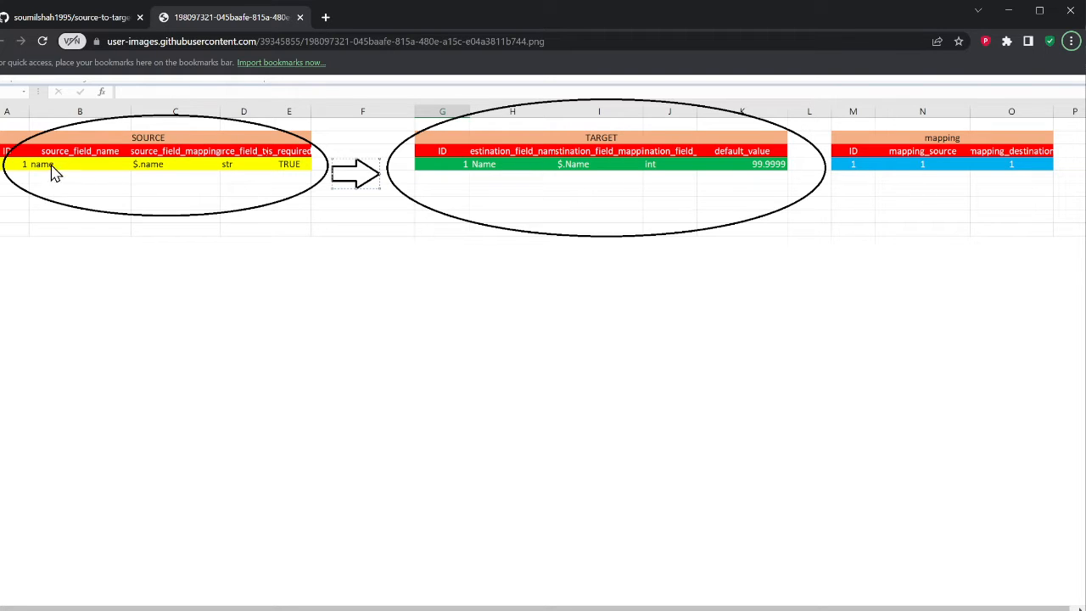
mouse_move(570, 210)
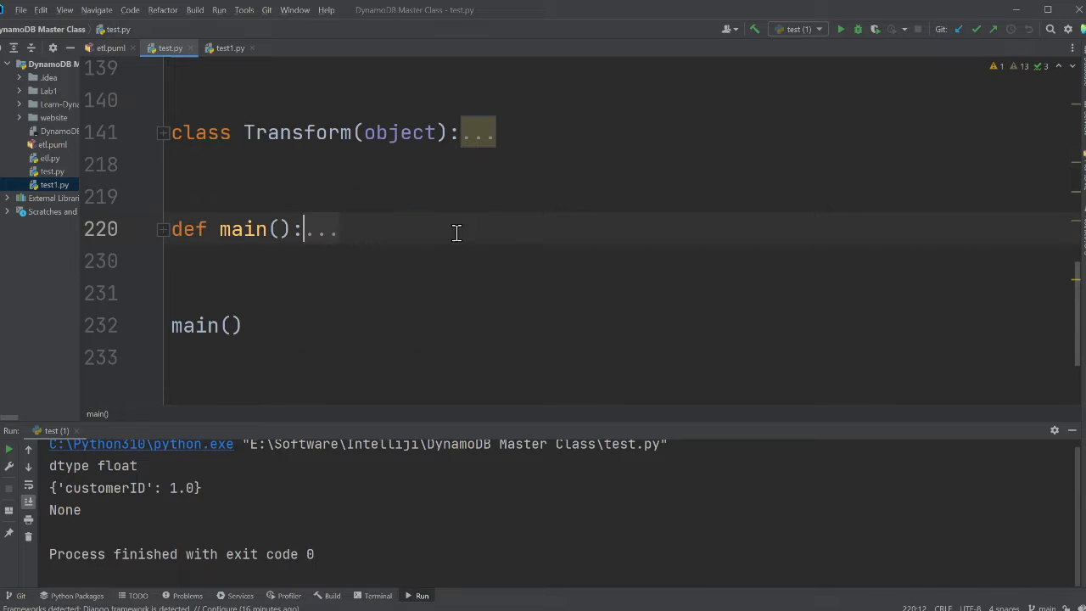
scroll(up, 3)
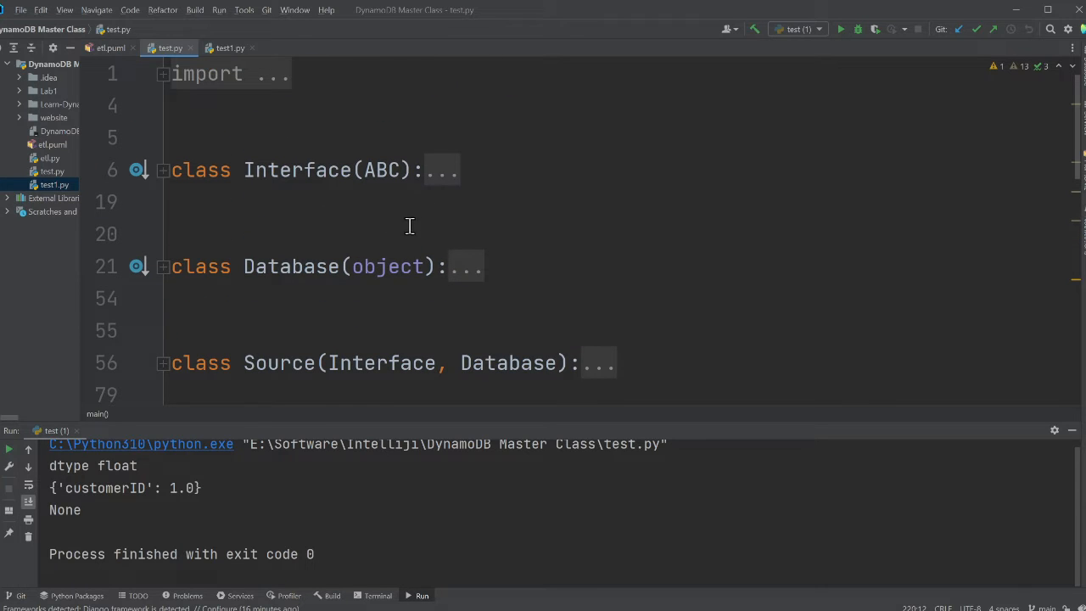
scroll(down, 3)
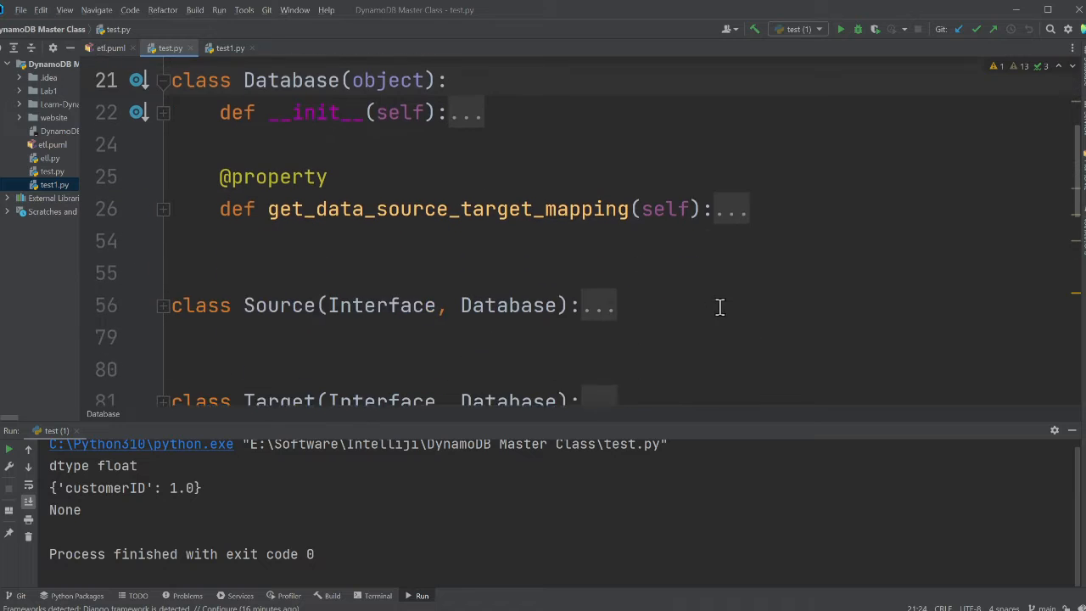
click(163, 209)
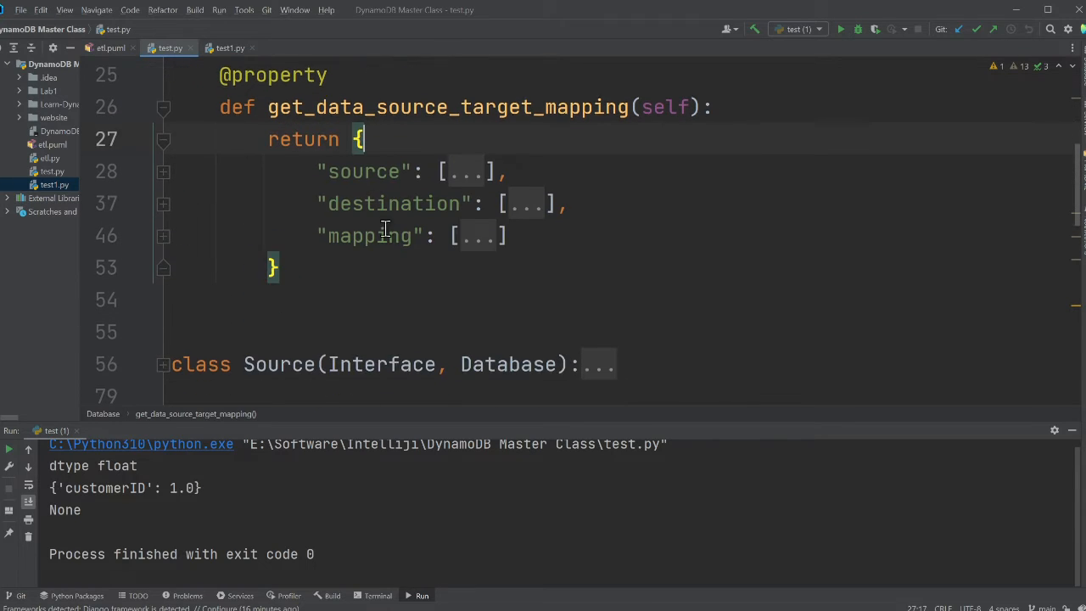
click(163, 172)
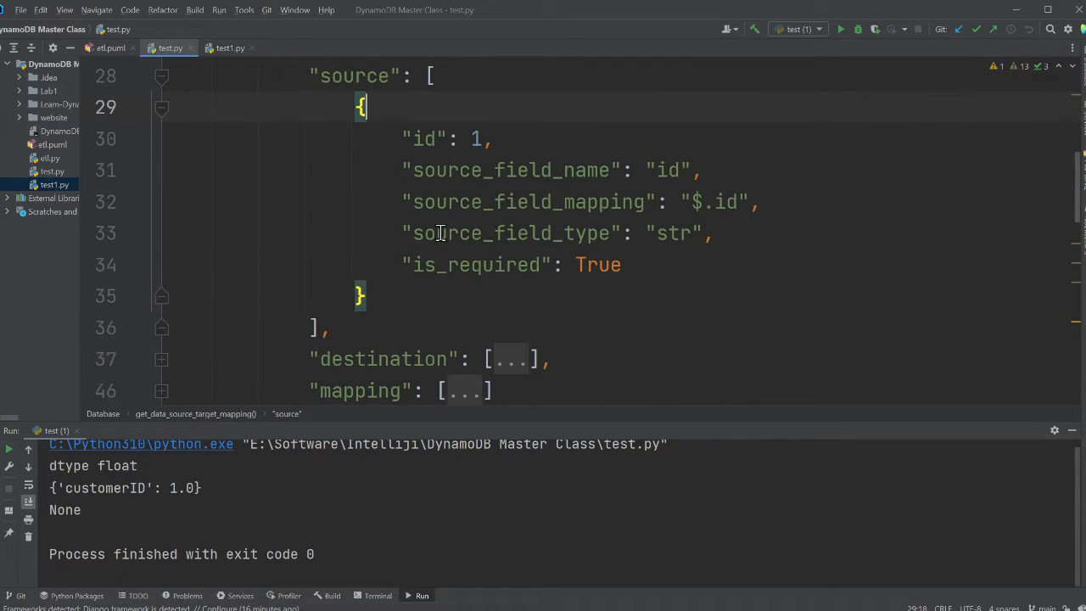
click(657, 170)
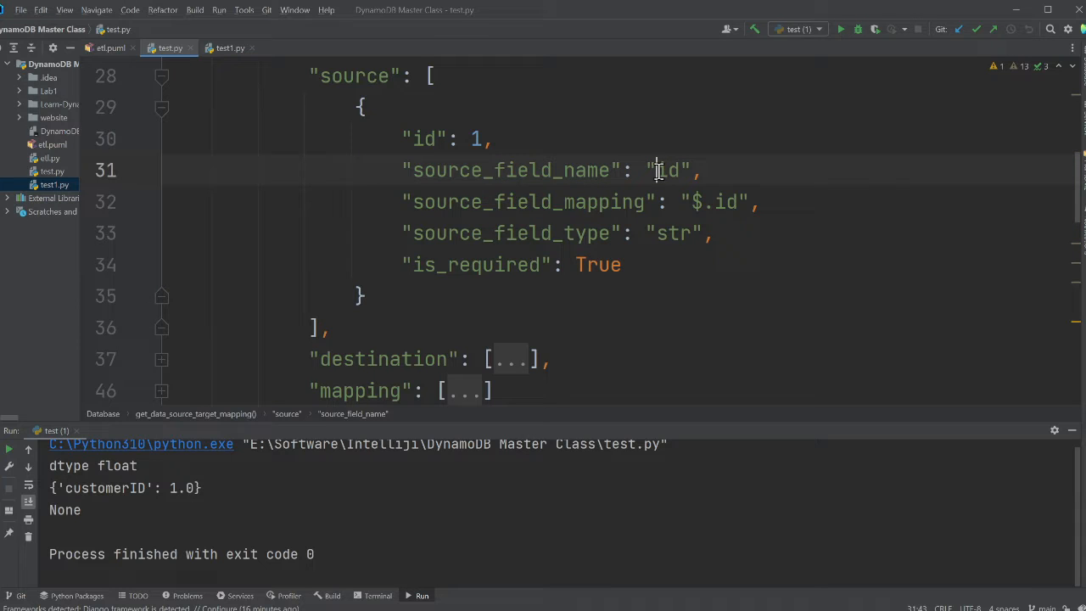
scroll(down, 3)
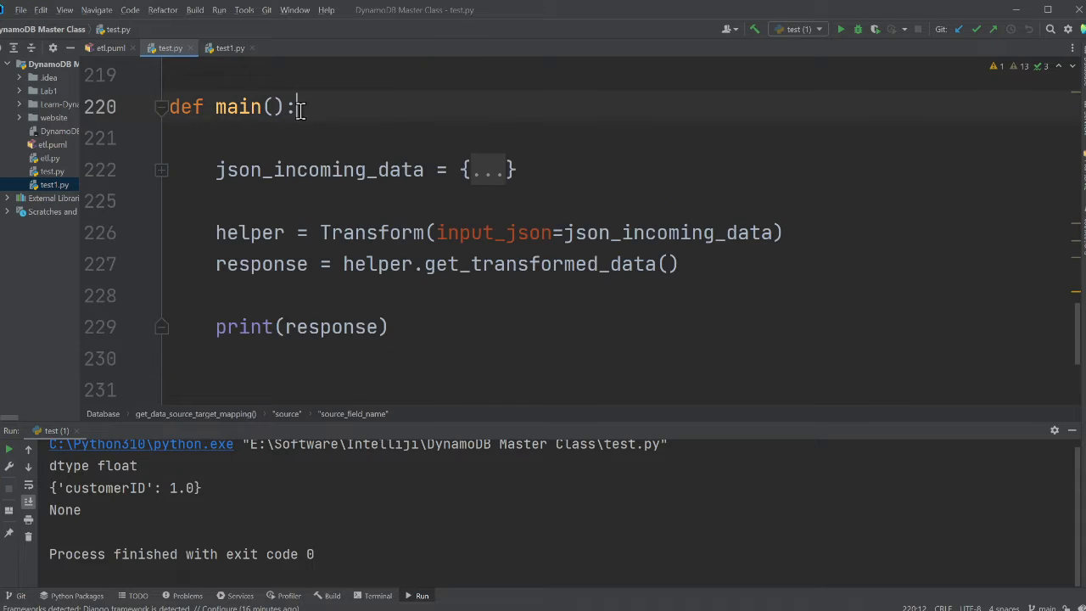
text("id": "1")
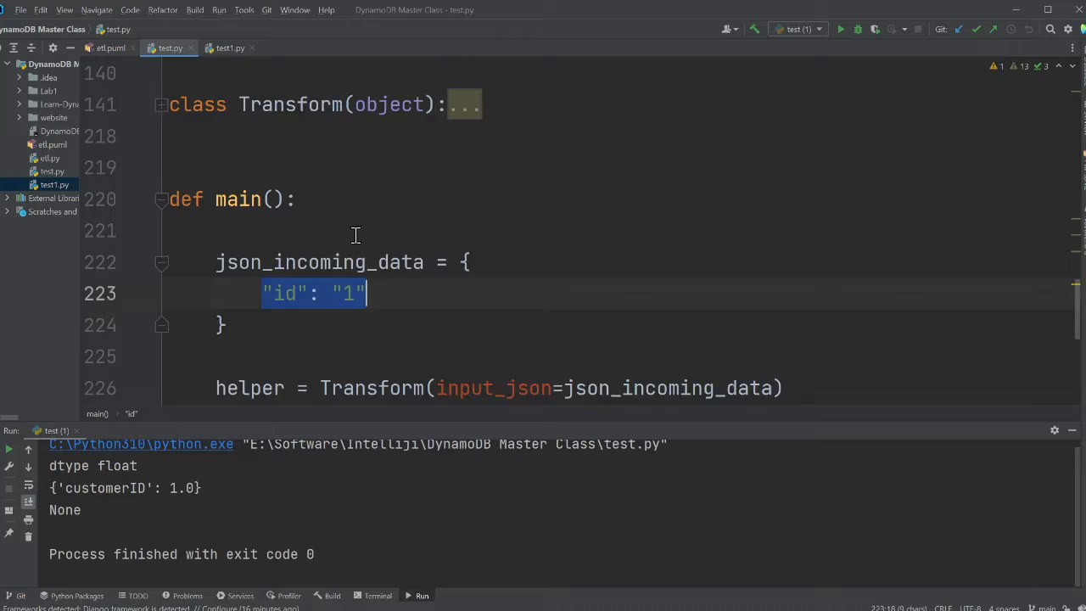
scroll(up, 3)
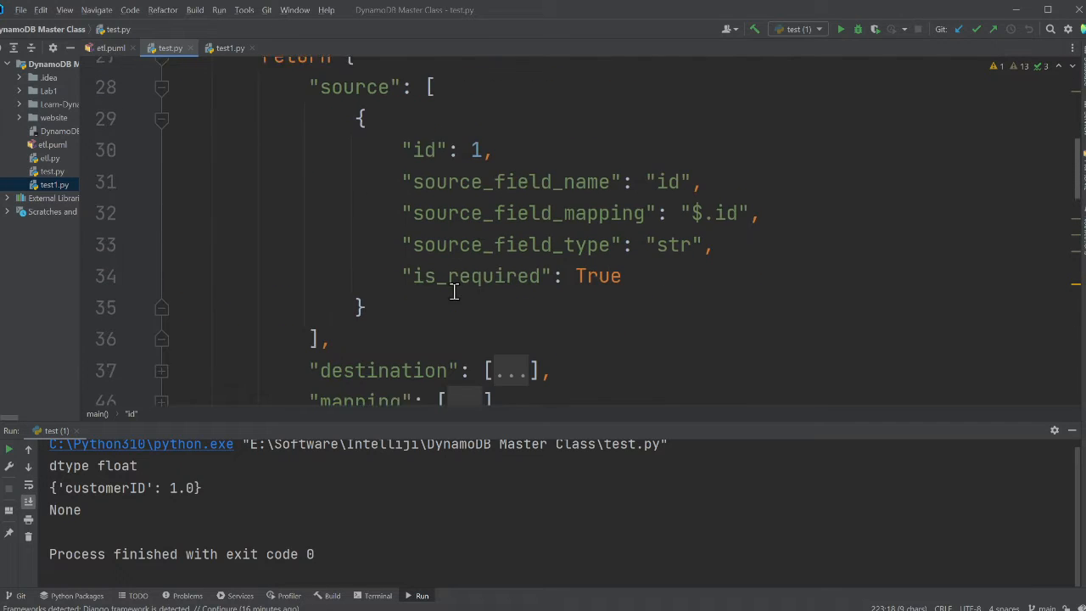
double_click(667, 109)
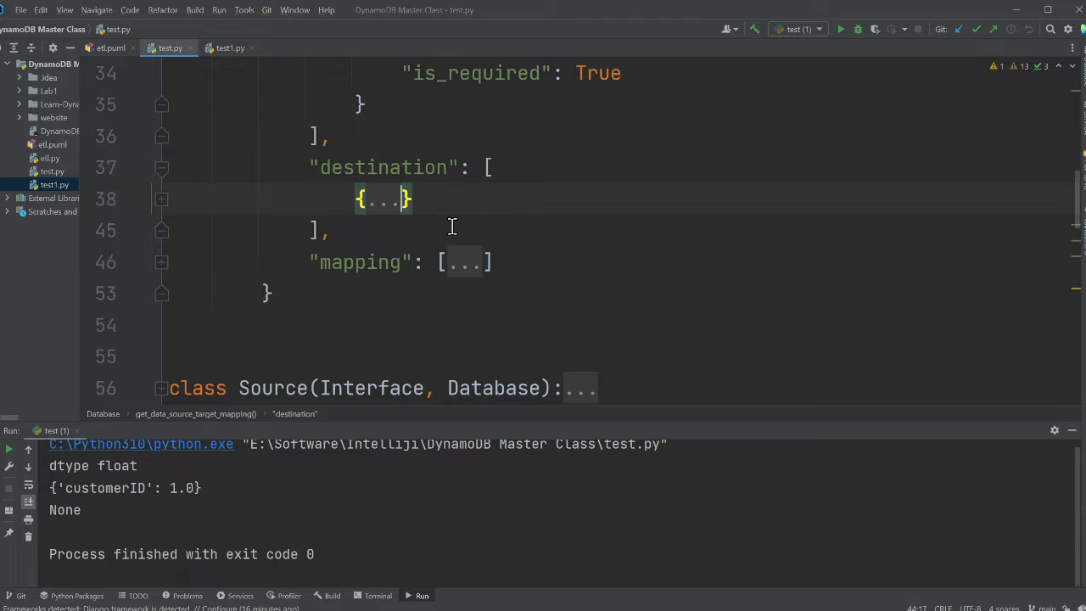
click(161, 198)
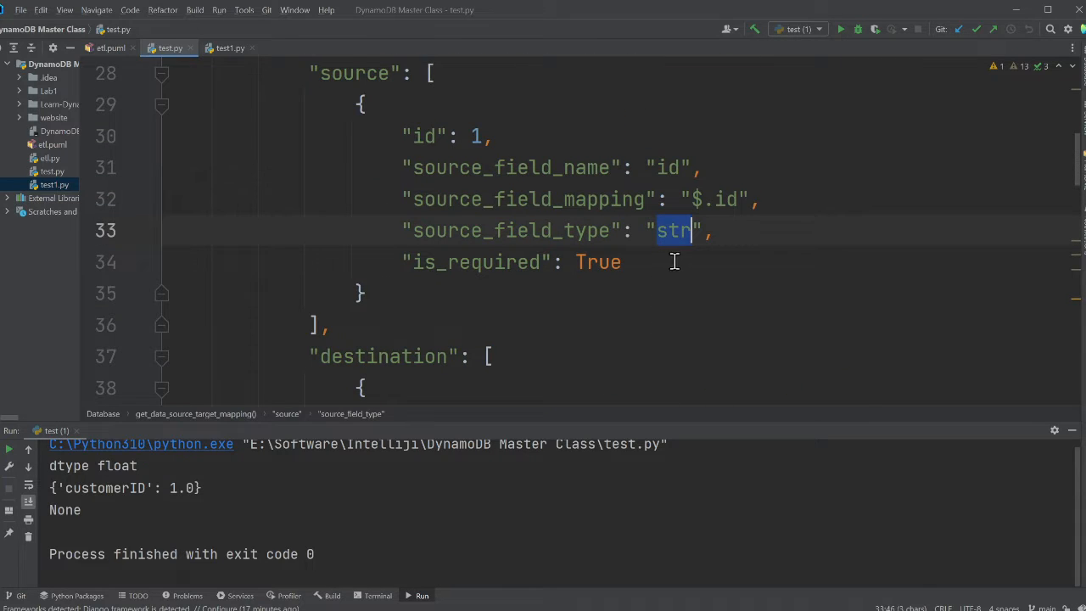
scroll(down, 3)
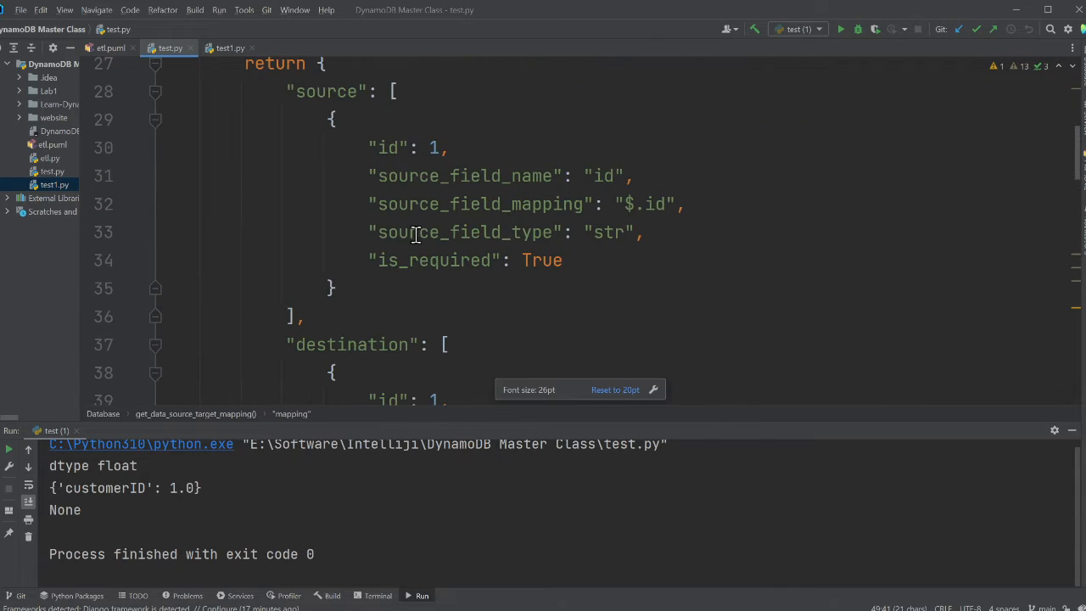
scroll(down, 3)
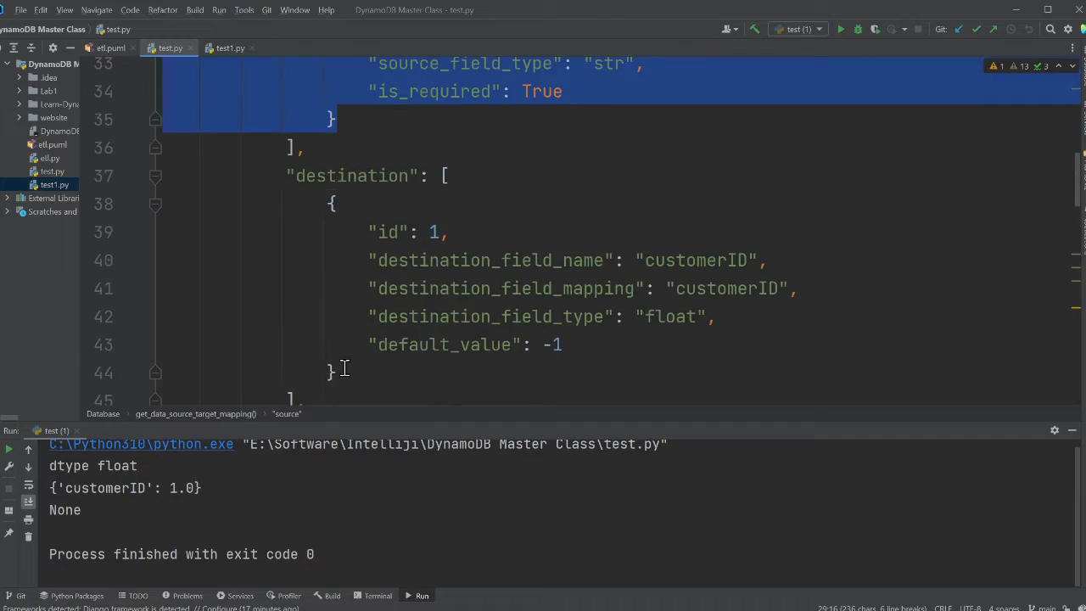
click(646, 259)
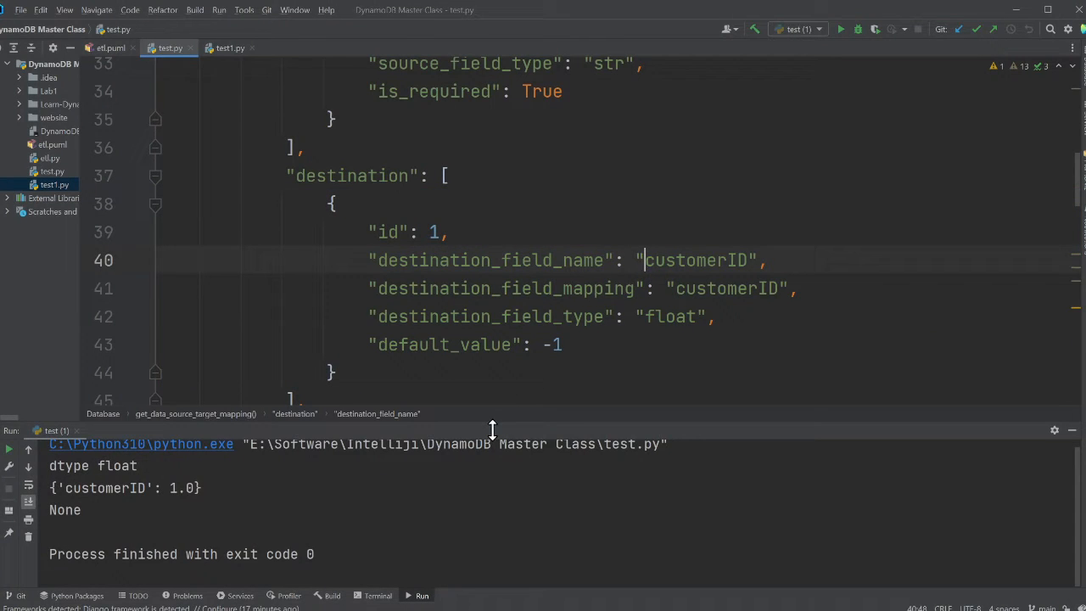
scroll(down, 3)
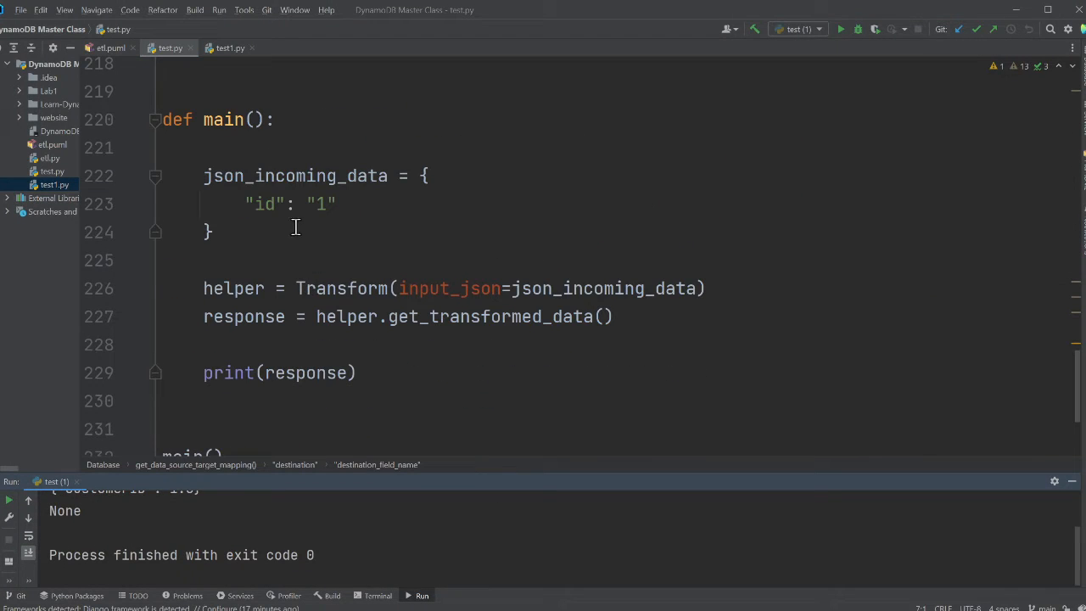
scroll(up, 3)
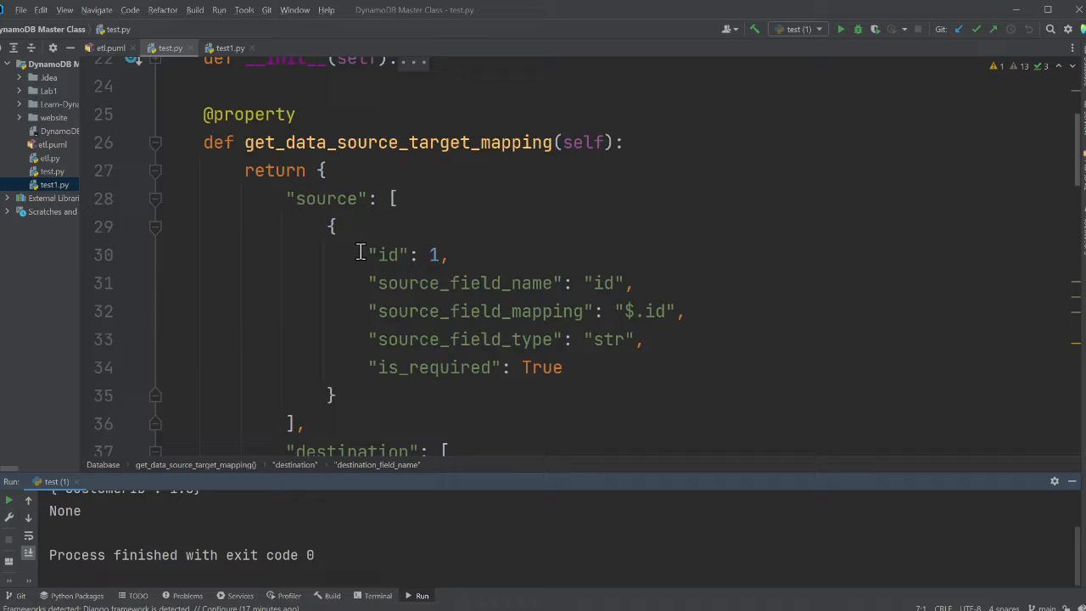
Check the customerID run output, then set the incoming id in main() to None.
scroll(down, 3)
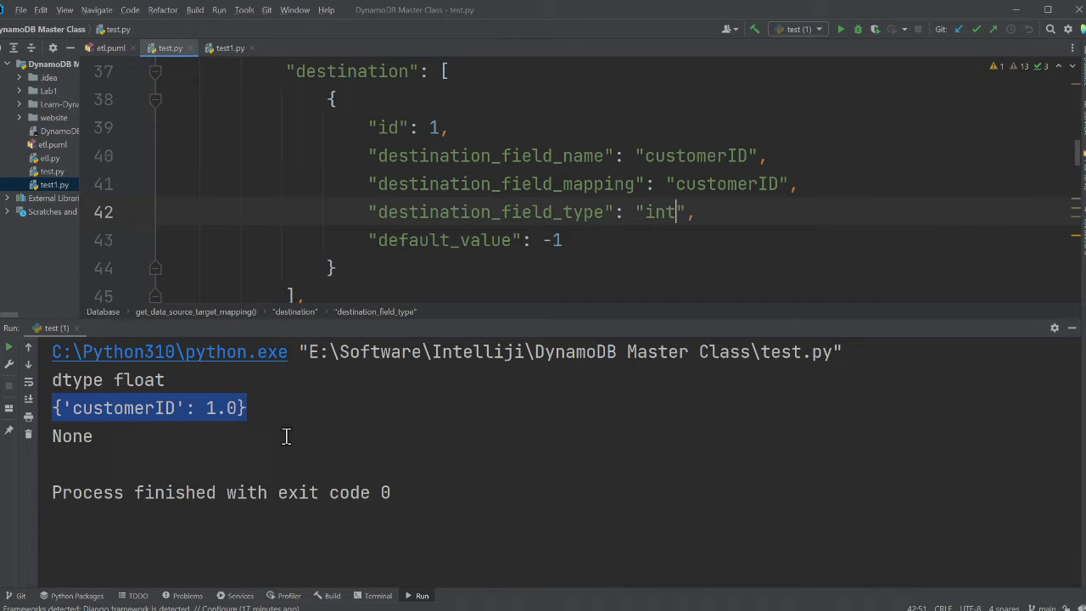
mouse_move(220, 342)
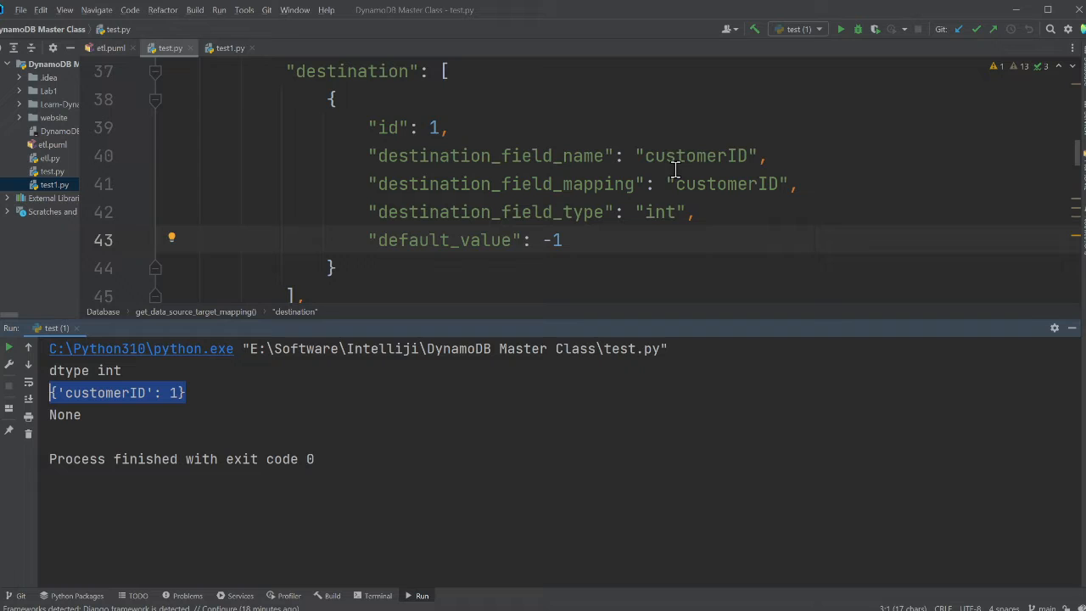
double_click(695, 155)
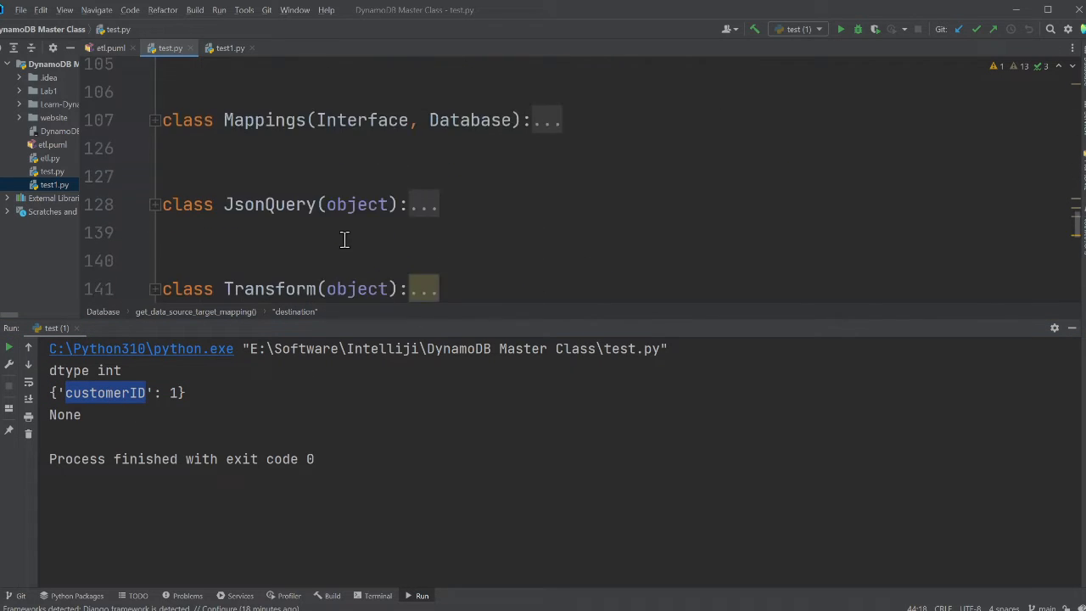
scroll(down, 3)
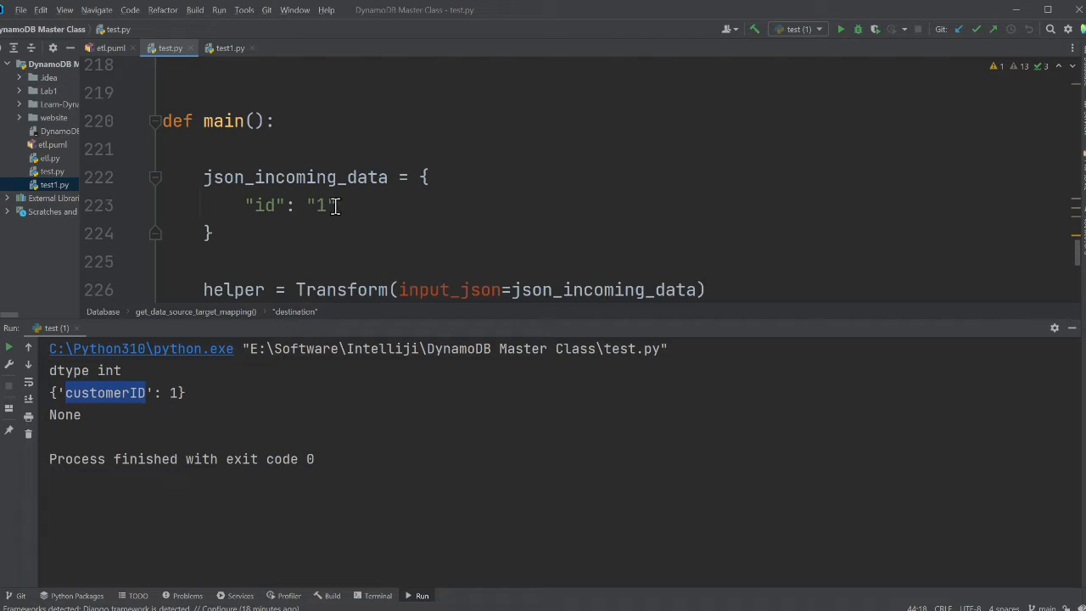
text(BN)
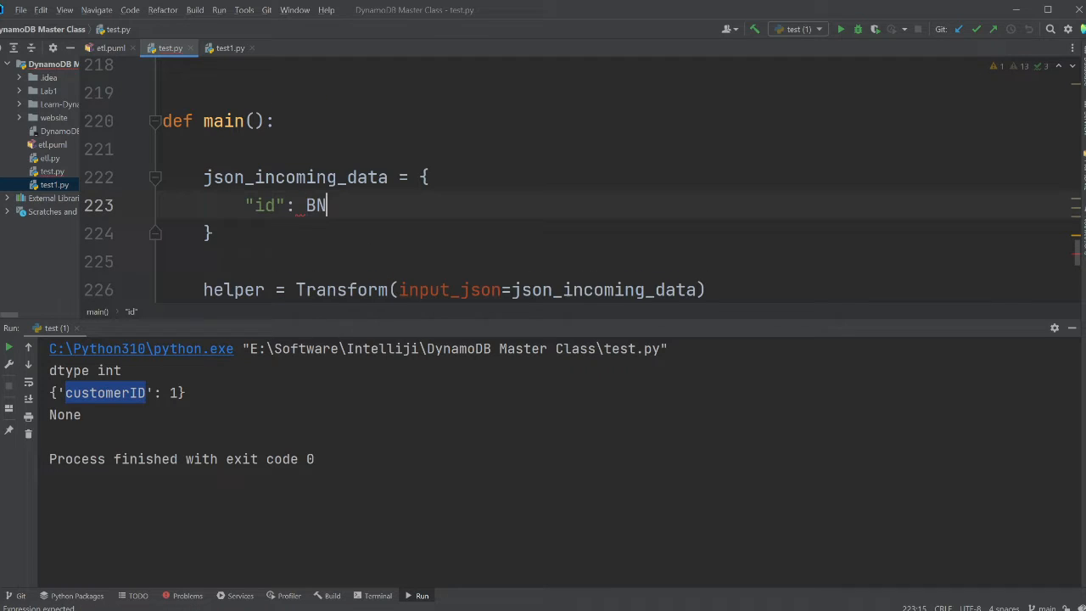
text(one)
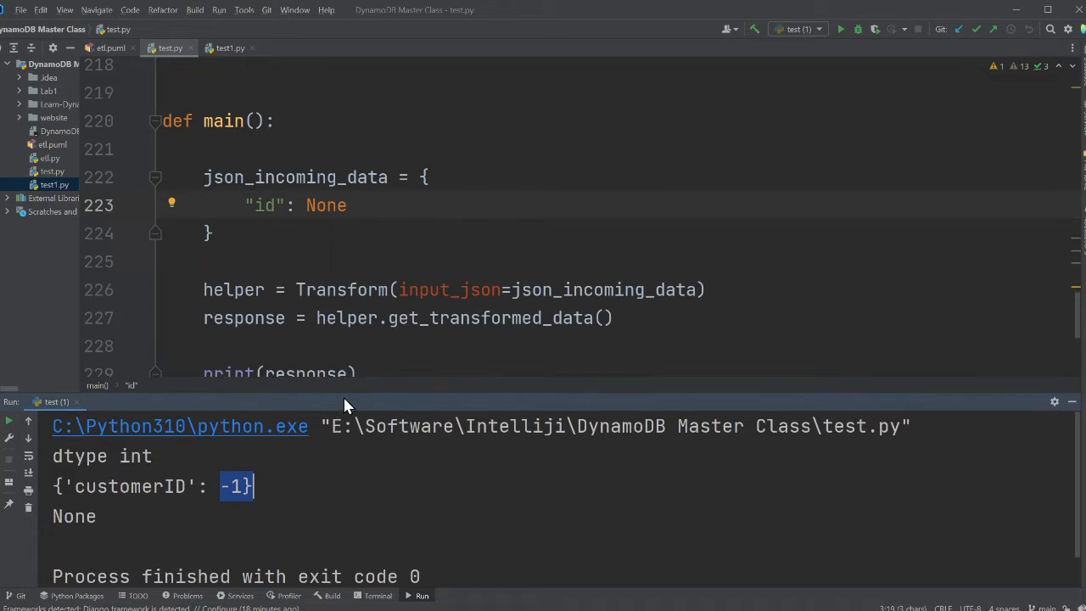
scroll(up, 3)
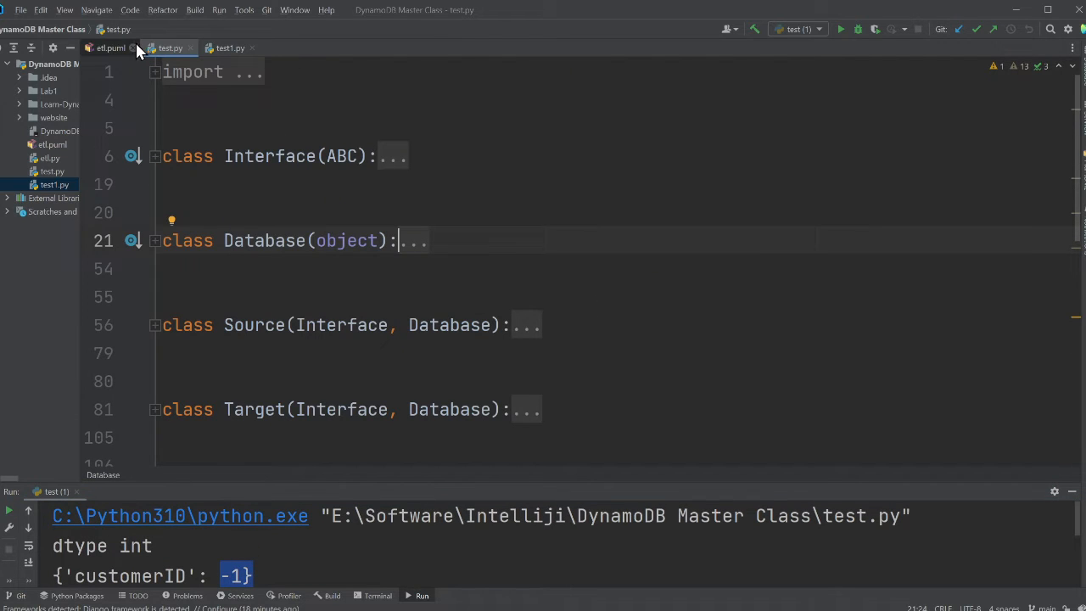
View the etl.puml class diagram preview, then the test1.py scratch script.
click(109, 48)
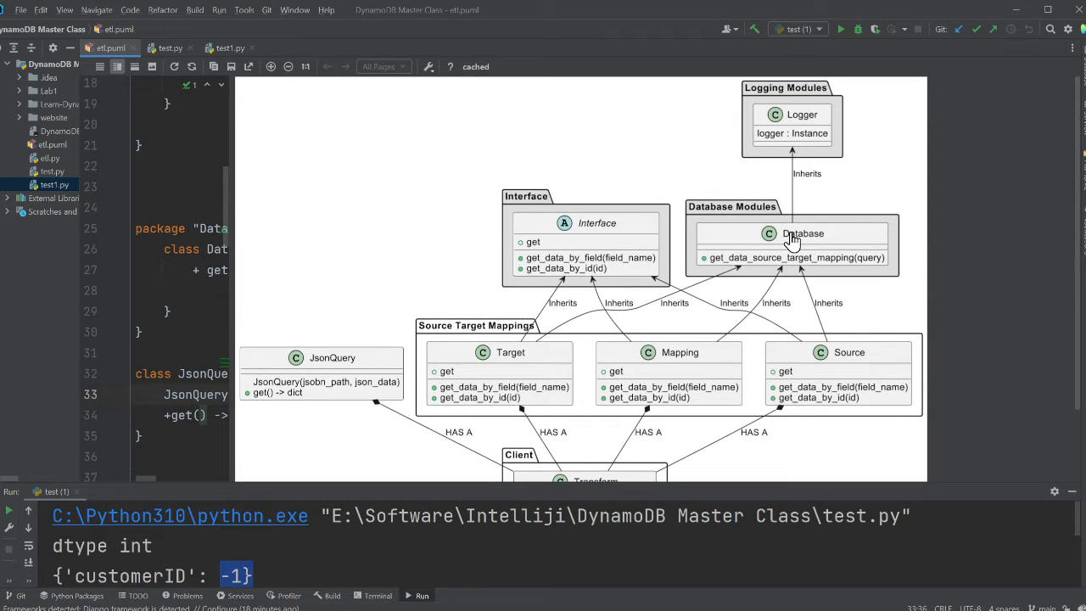
mouse_move(785, 249)
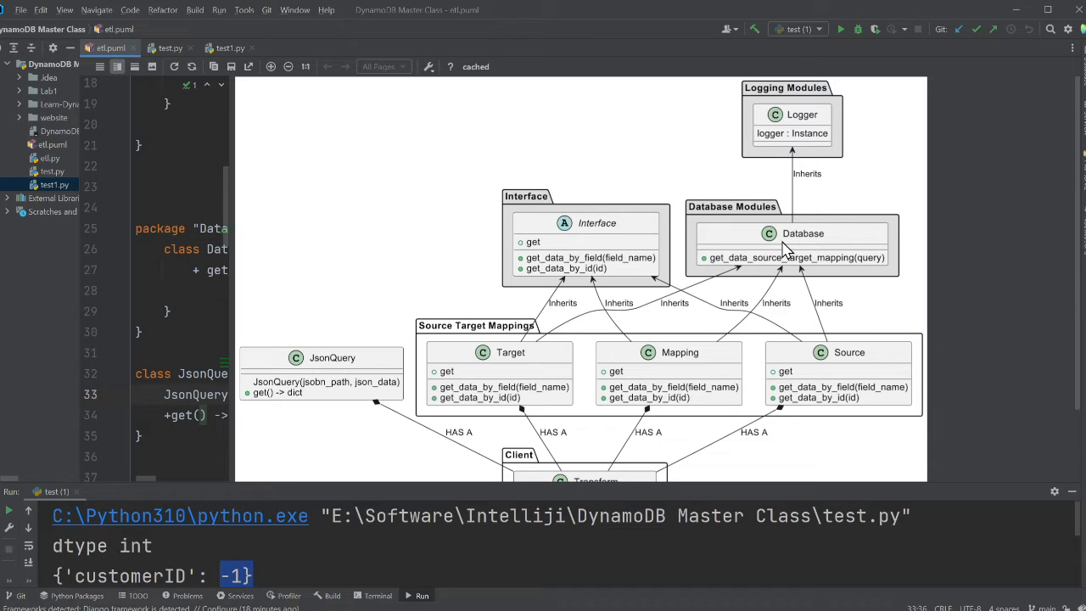
mouse_move(808, 146)
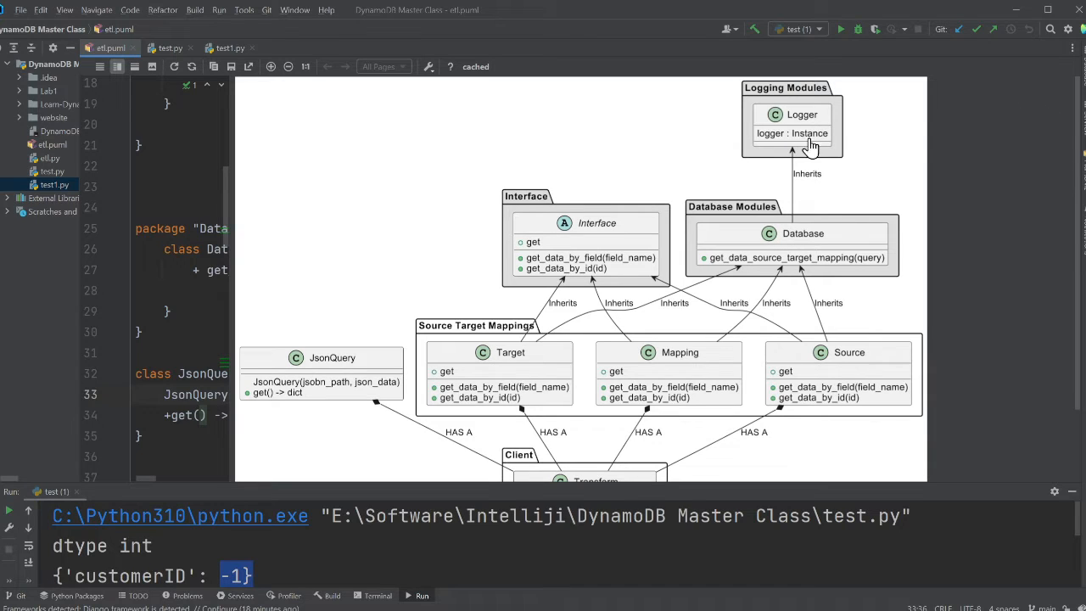
mouse_move(751, 249)
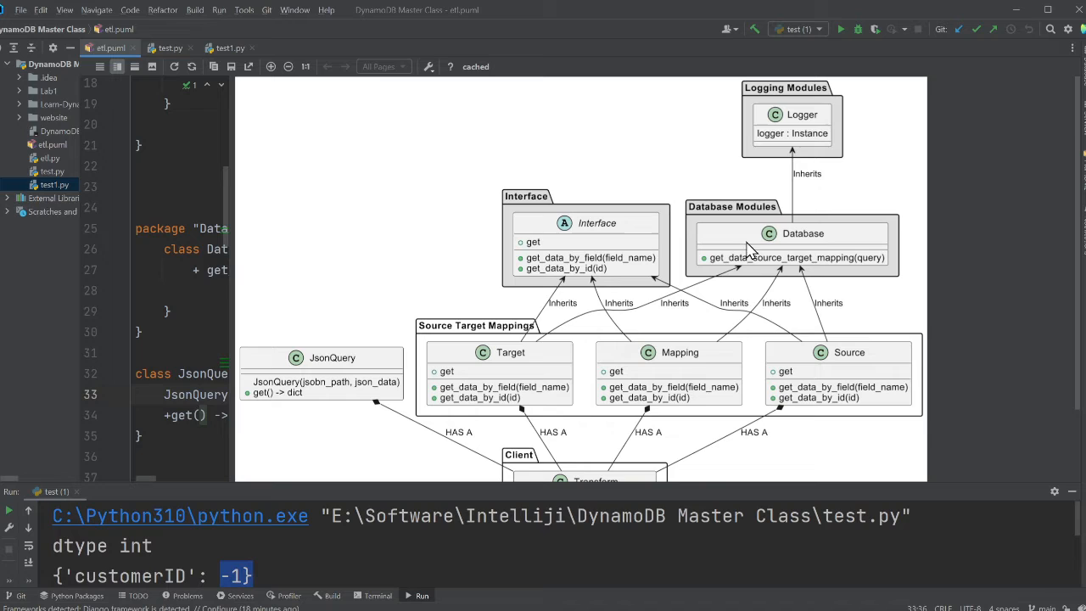
mouse_move(538, 240)
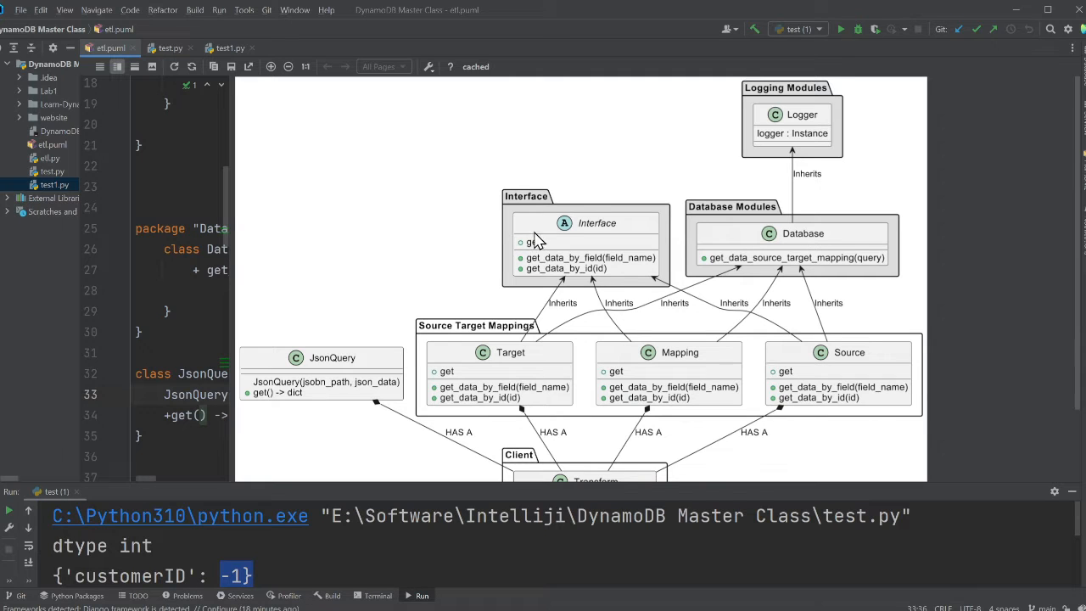
mouse_move(781, 262)
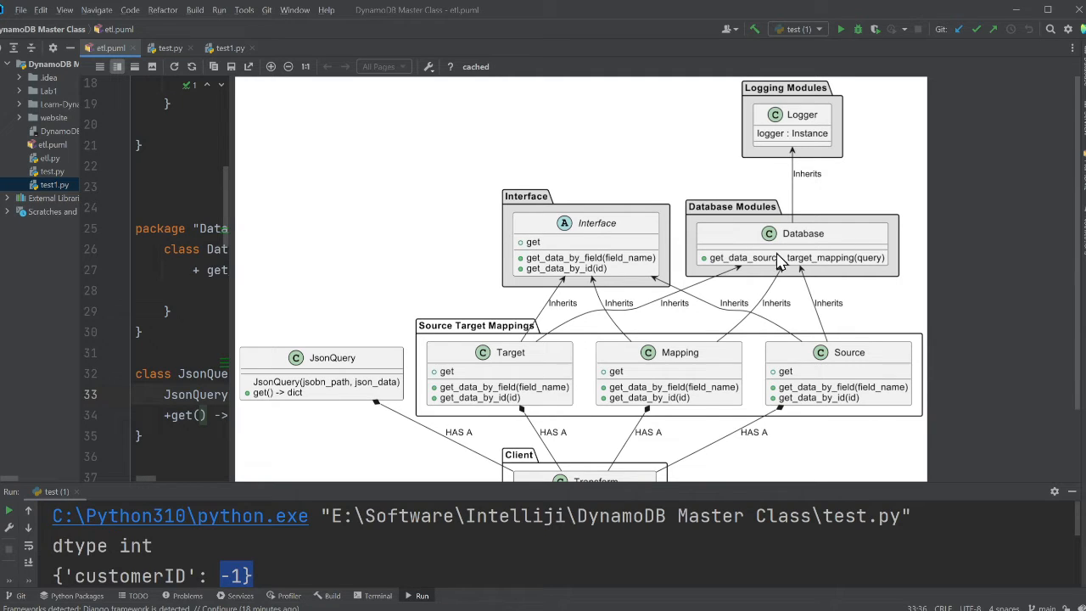
mouse_move(742, 268)
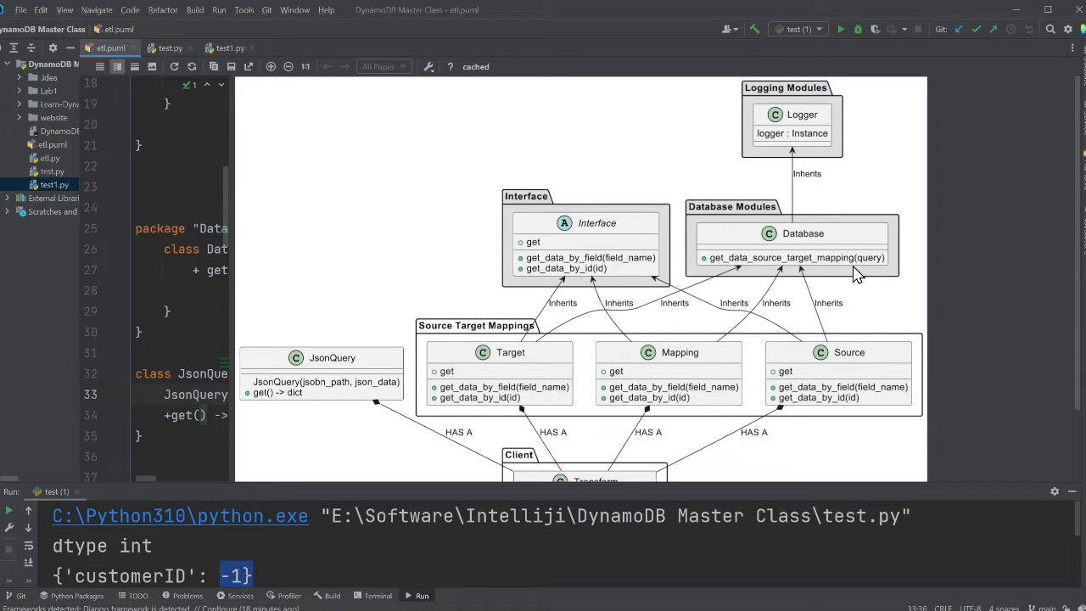
click(230, 47)
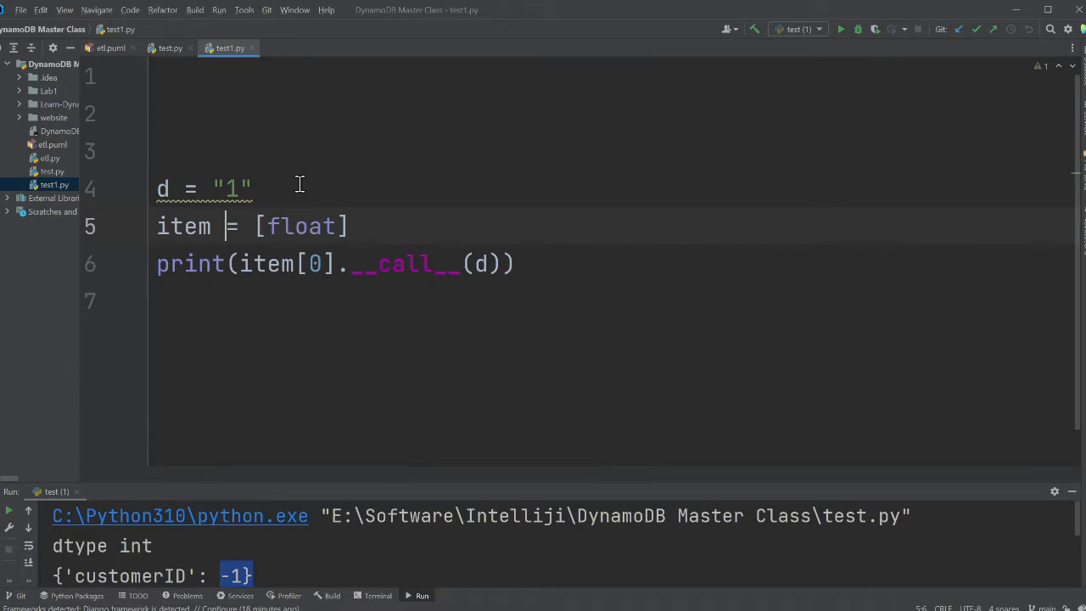
In test.py, unfold and select the get_data_source_target_mapping method.
click(170, 48)
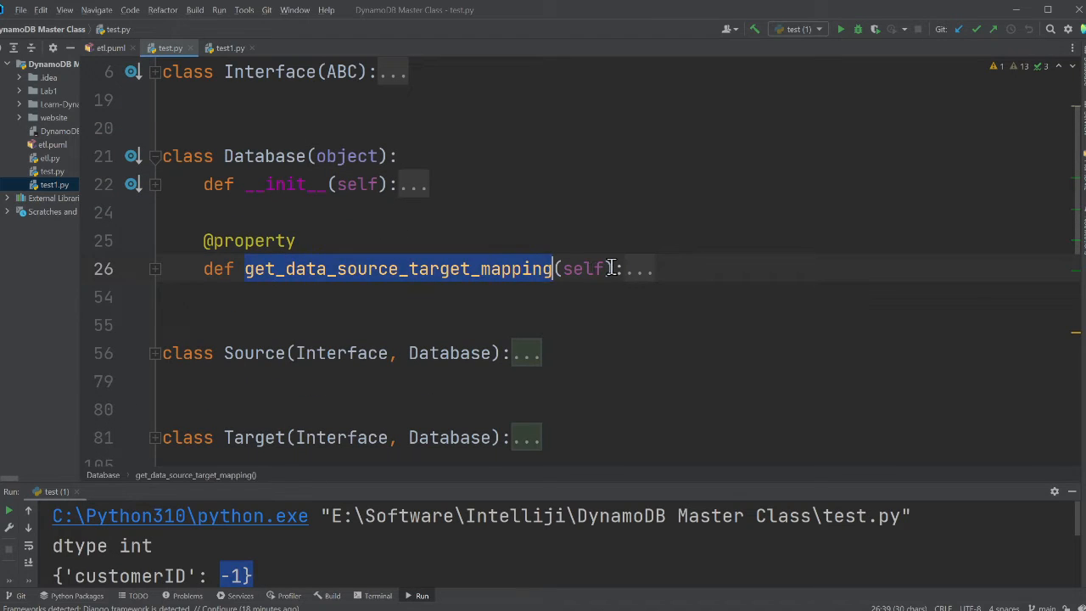
click(155, 268)
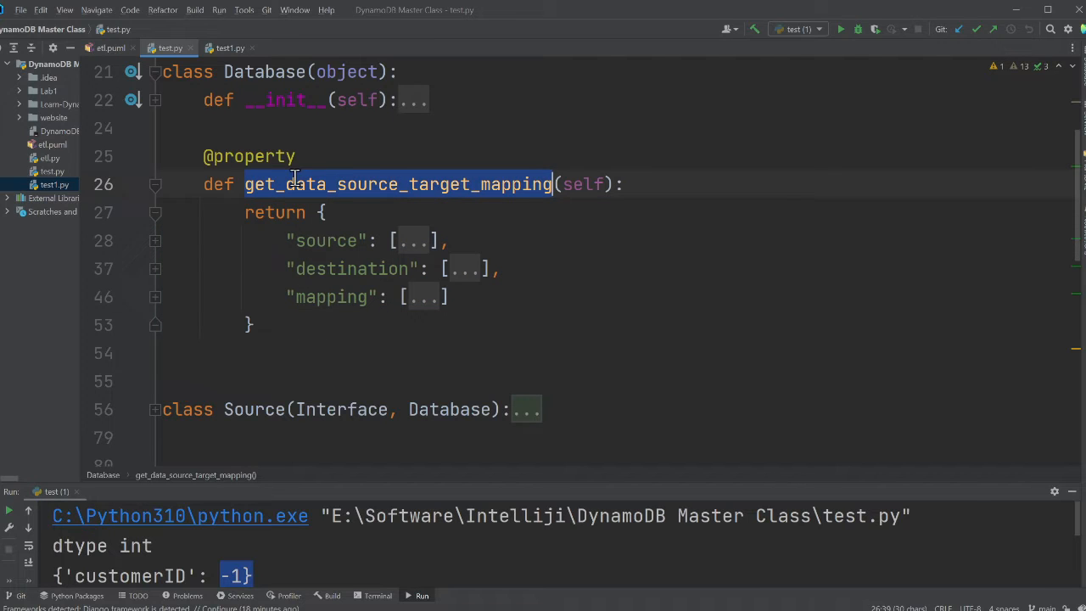
click(293, 156)
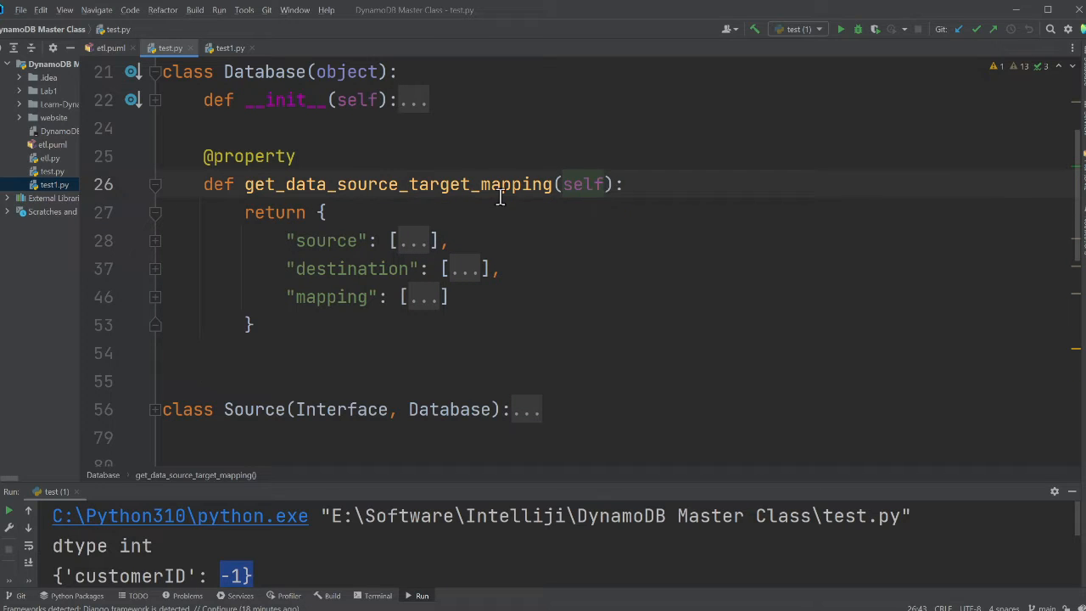
double_click(397, 184)
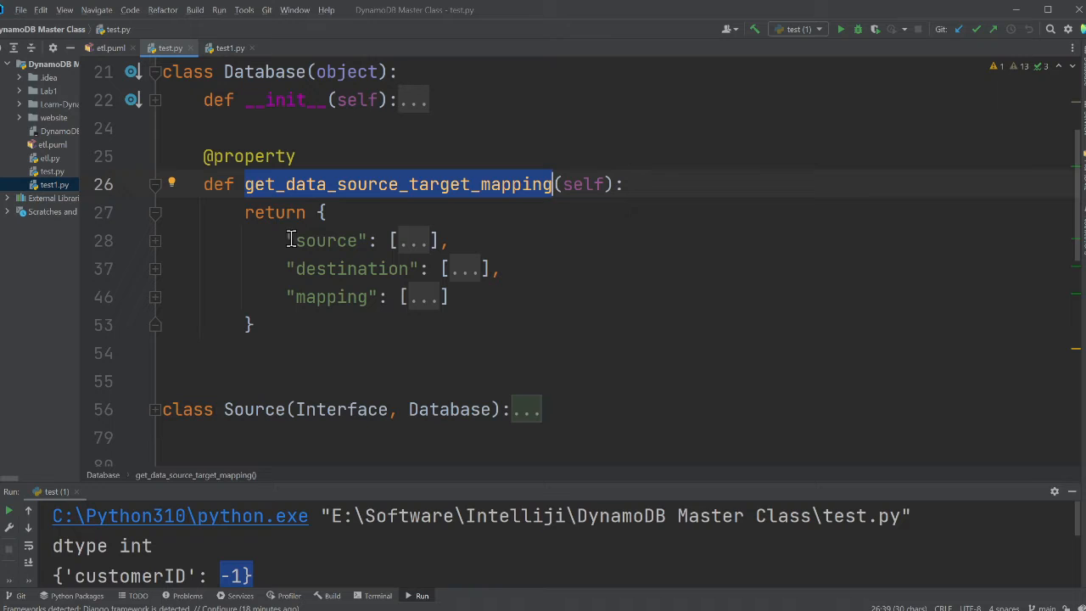
Unfold the Source class, jump to the mapping definition, and reopen the etl.puml diagram.
scroll(down, 3)
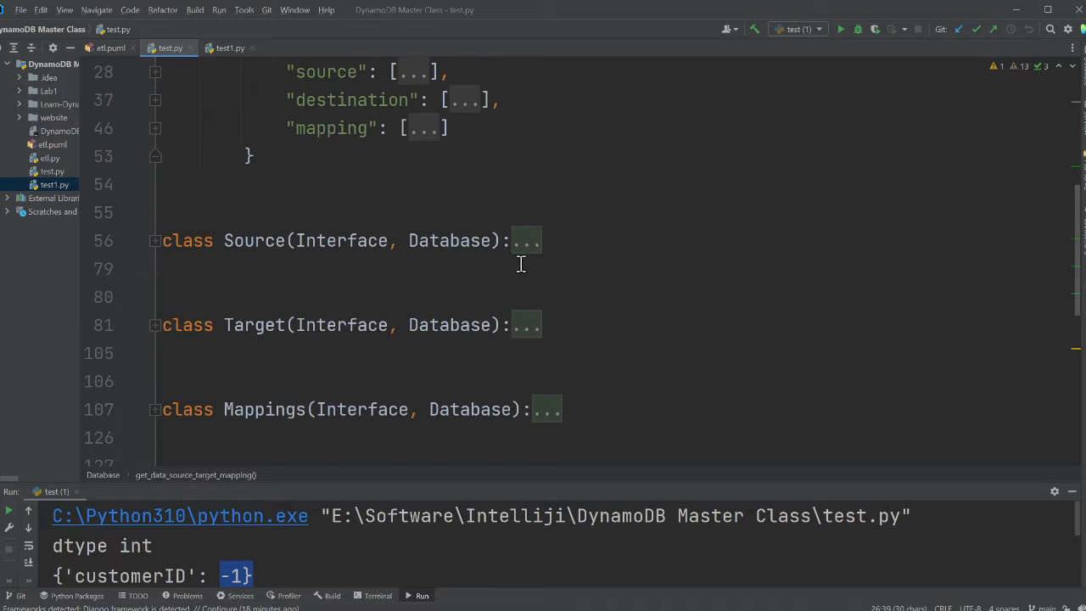
click(156, 240)
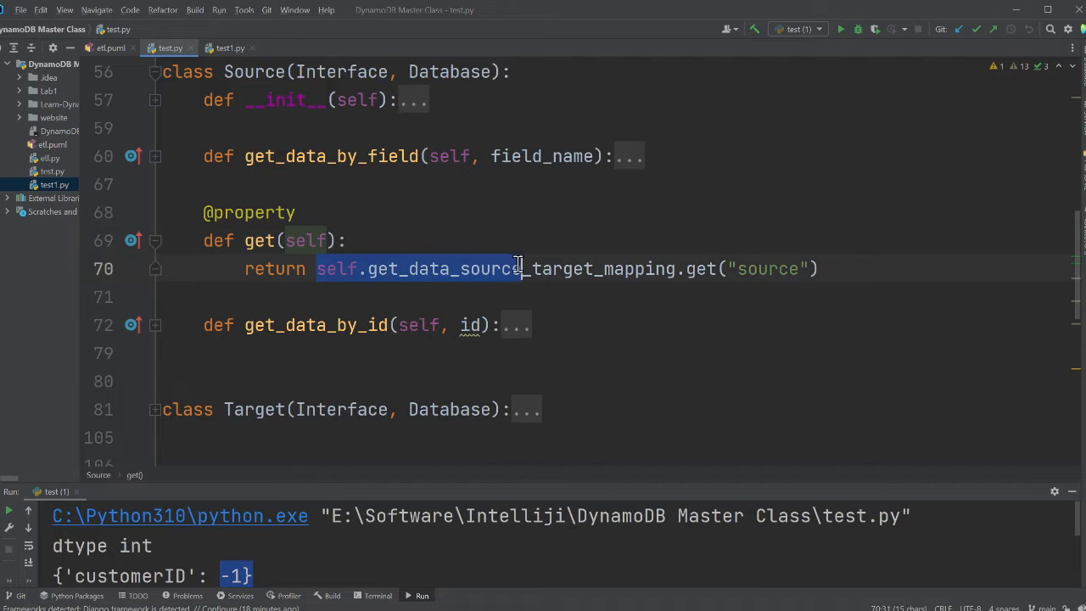
click(545, 245)
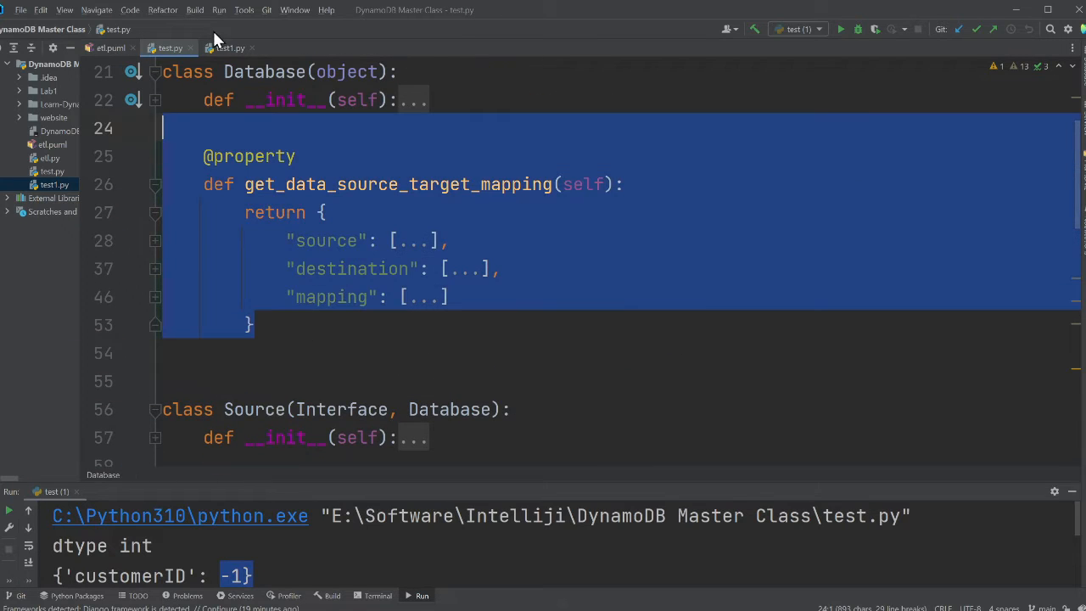
click(111, 47)
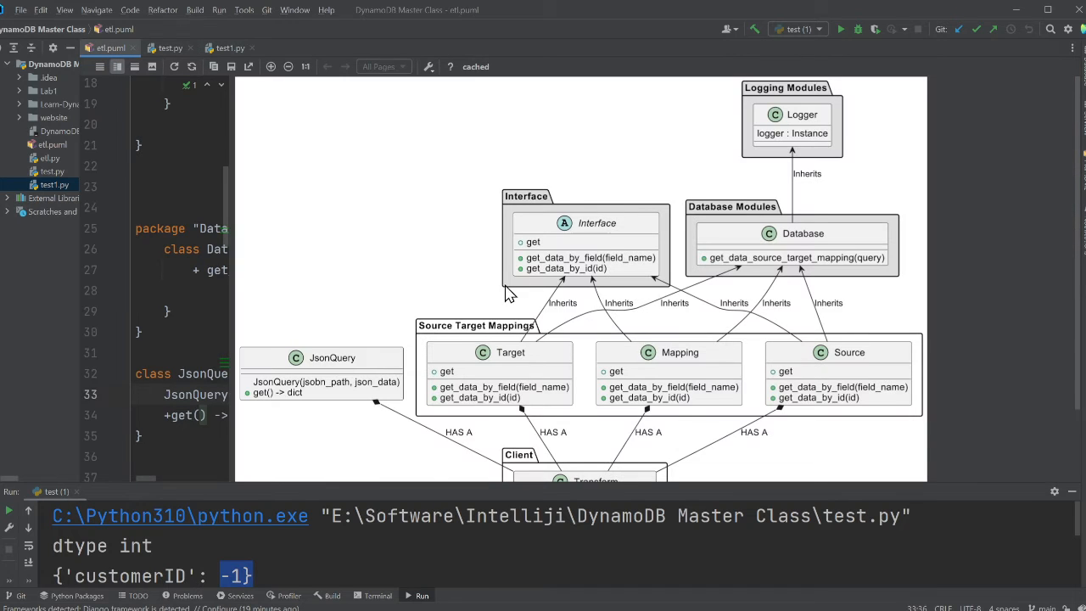
mouse_move(549, 272)
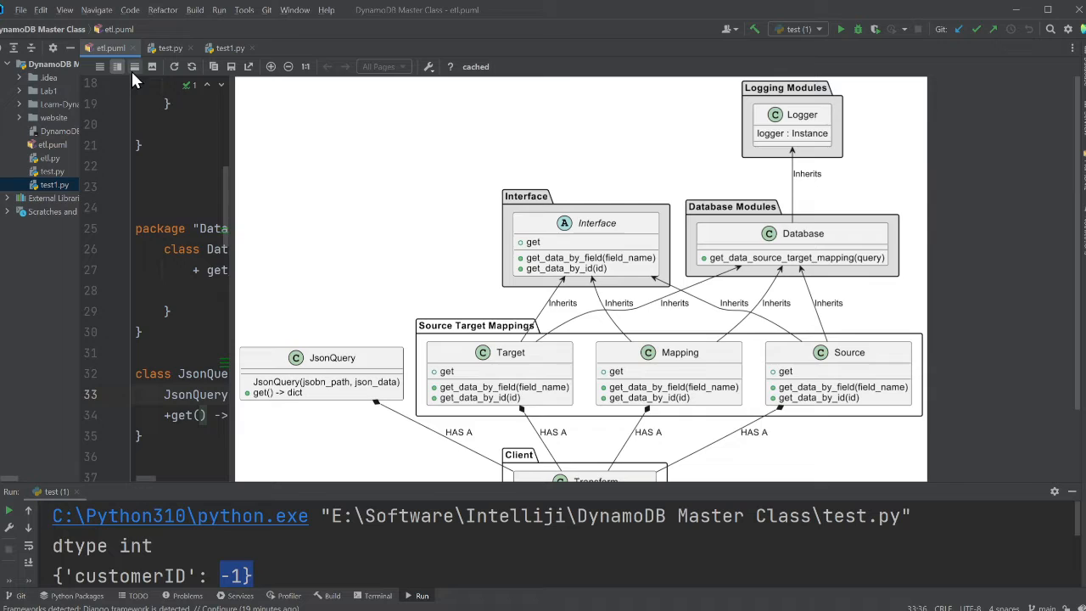
Toggle between the etl.puml diagram and test.py mapping code, ending at the Interface class.
click(169, 47)
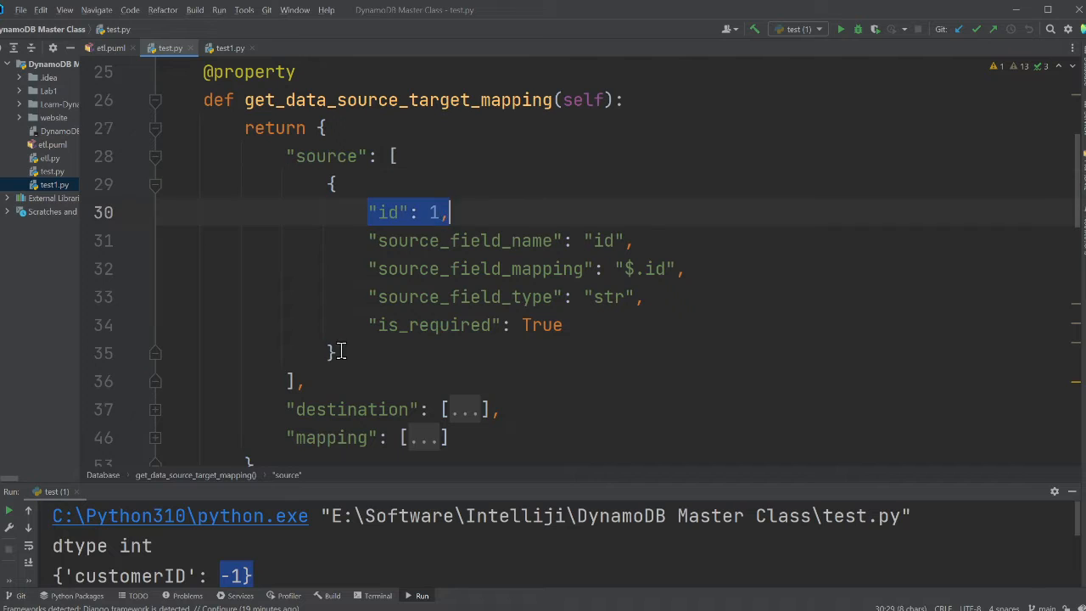
click(344, 352)
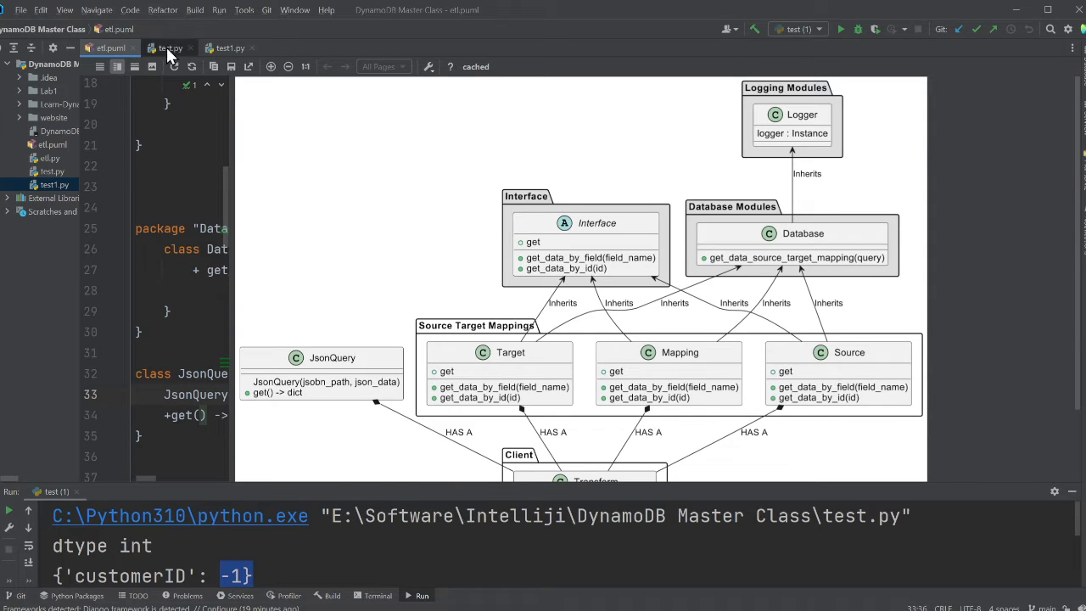
click(170, 48)
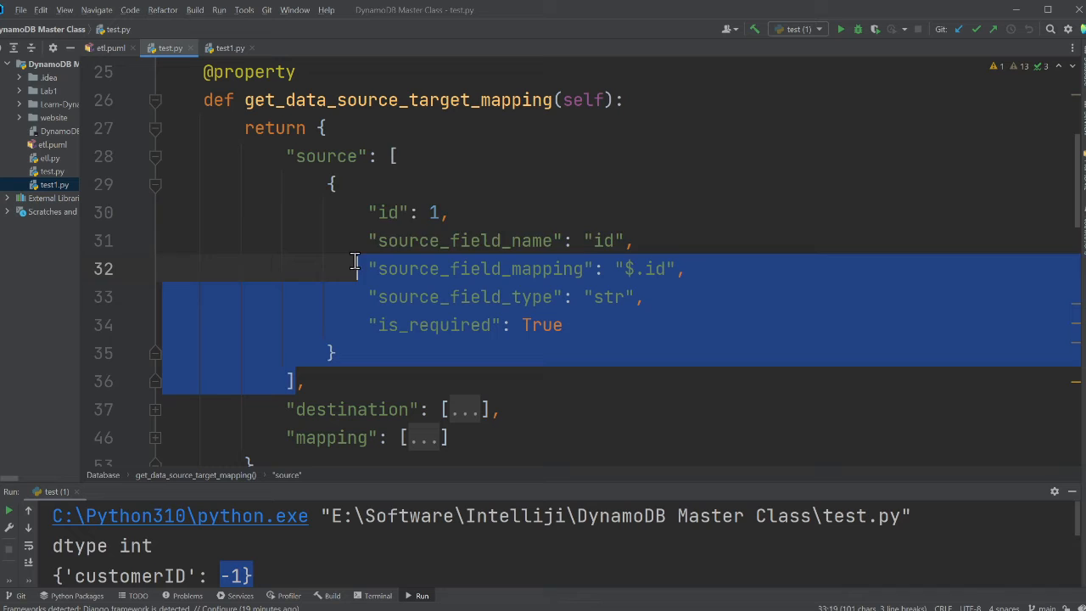
click(110, 47)
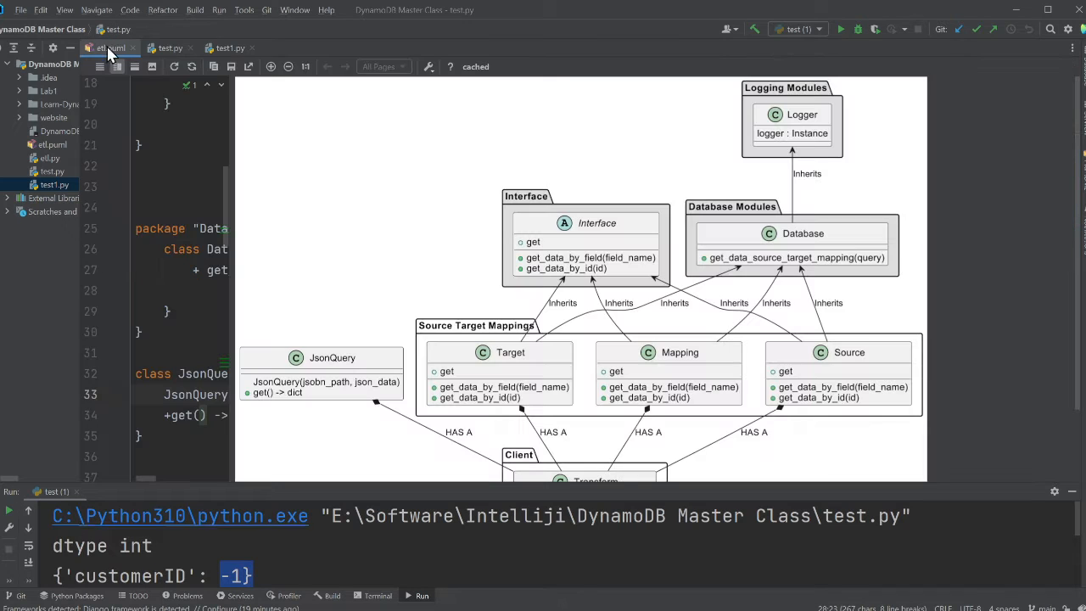
click(108, 48)
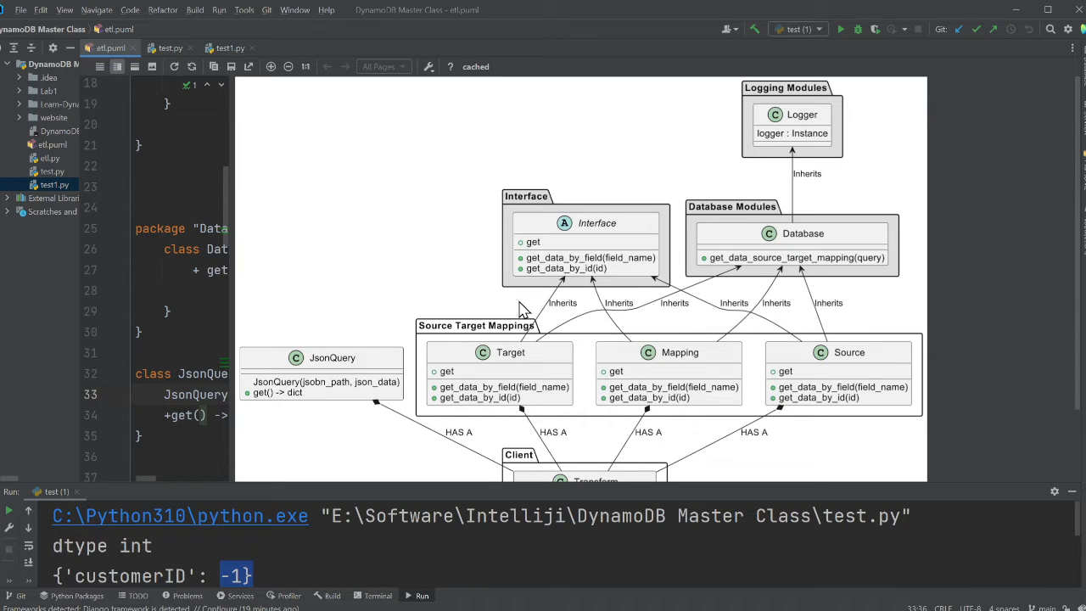
click(169, 47)
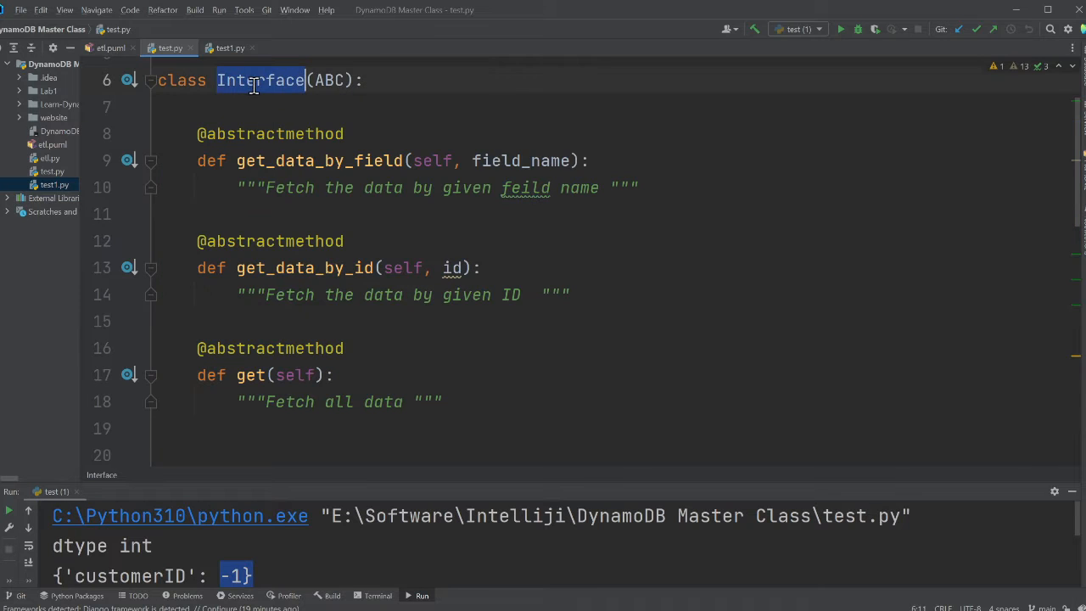
click(110, 48)
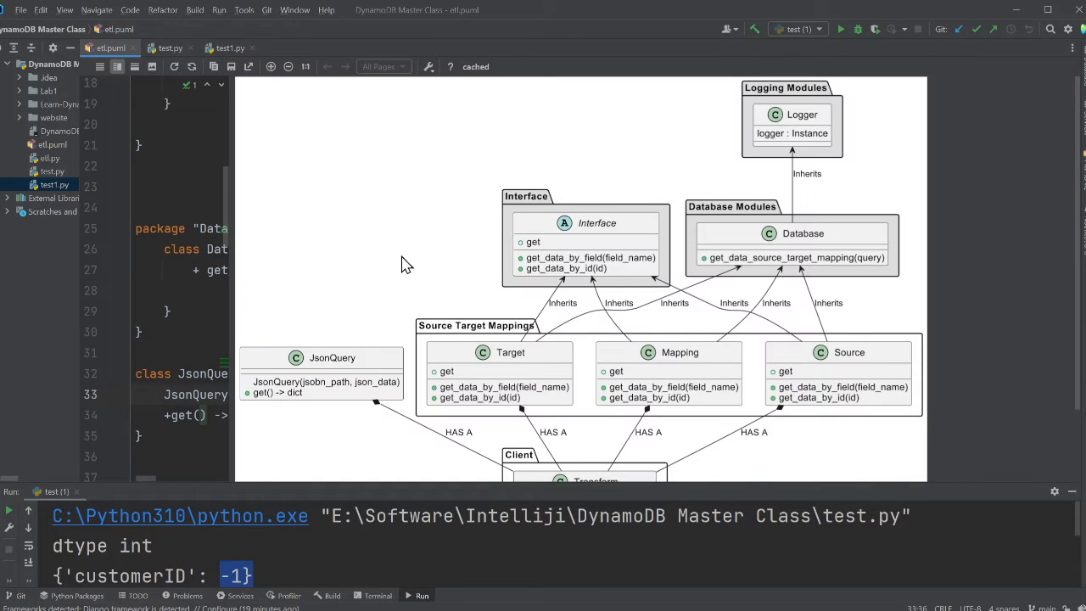
mouse_move(498, 411)
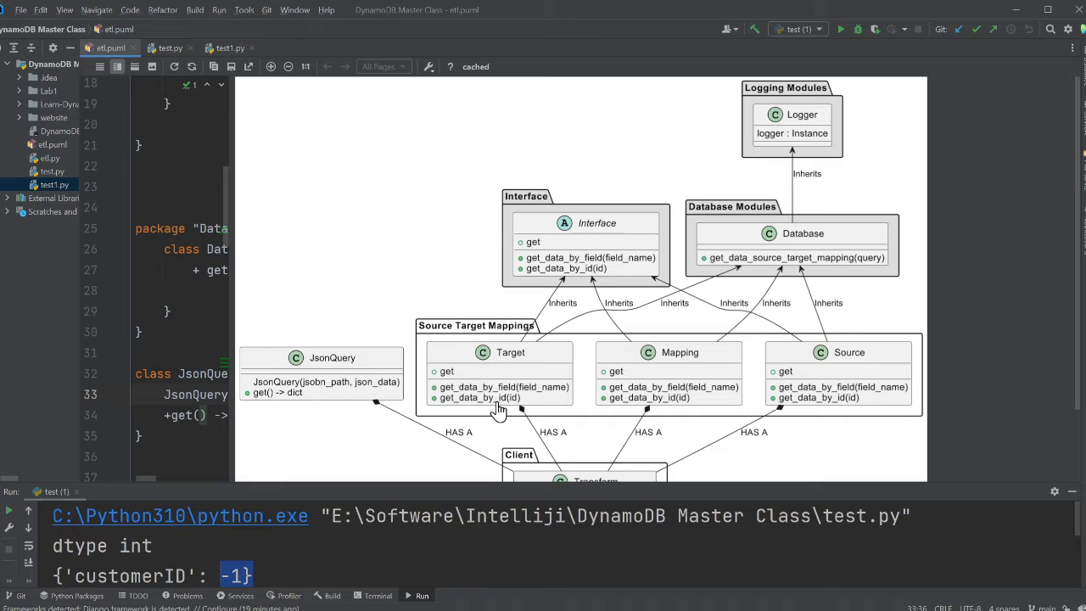
mouse_move(795, 382)
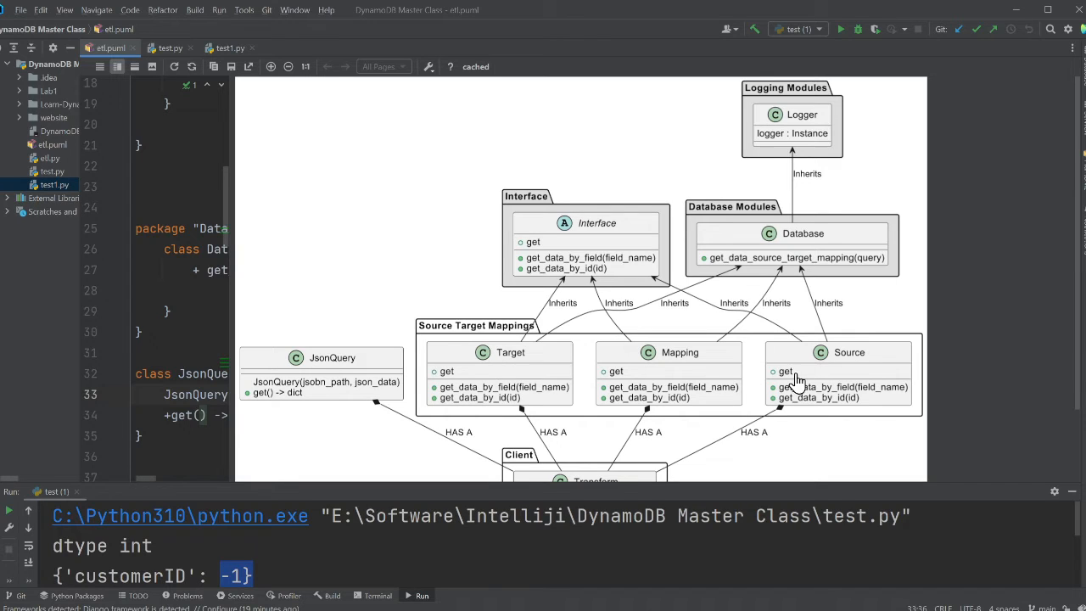
mouse_move(840, 360)
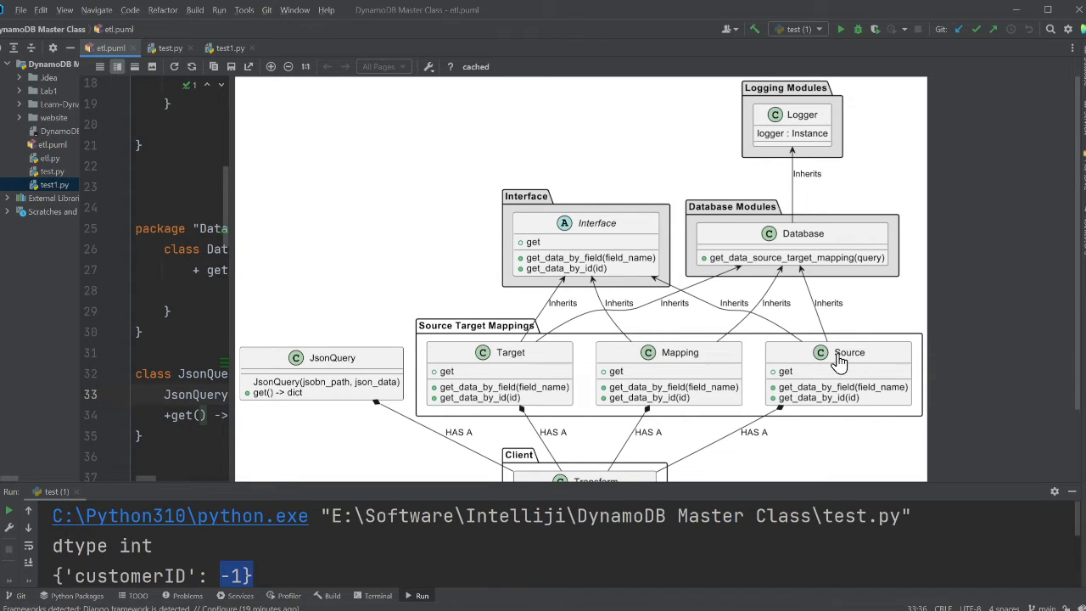
mouse_move(593, 242)
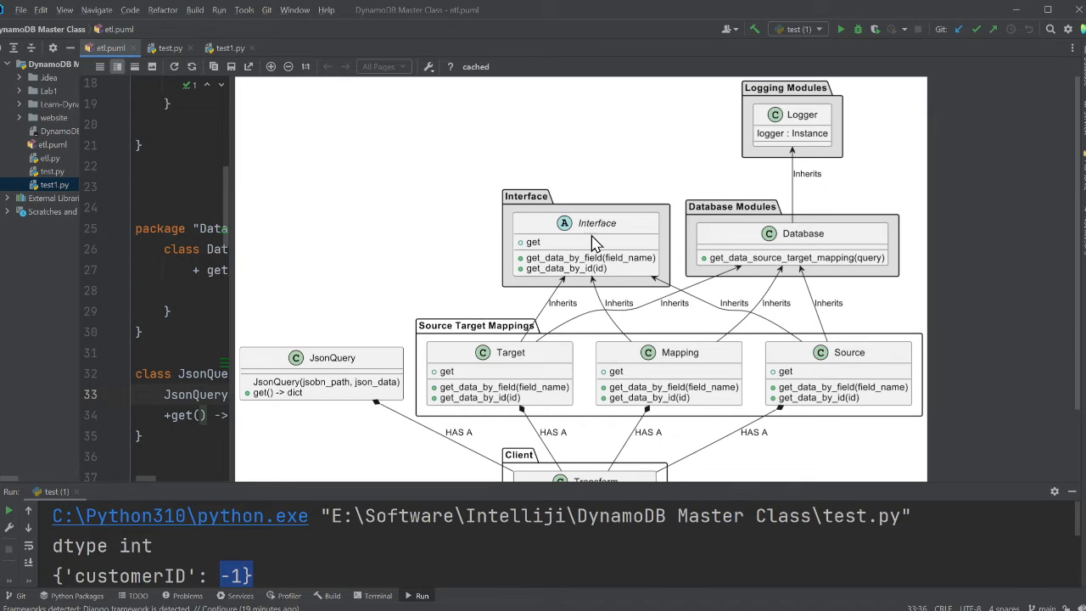
mouse_move(801, 249)
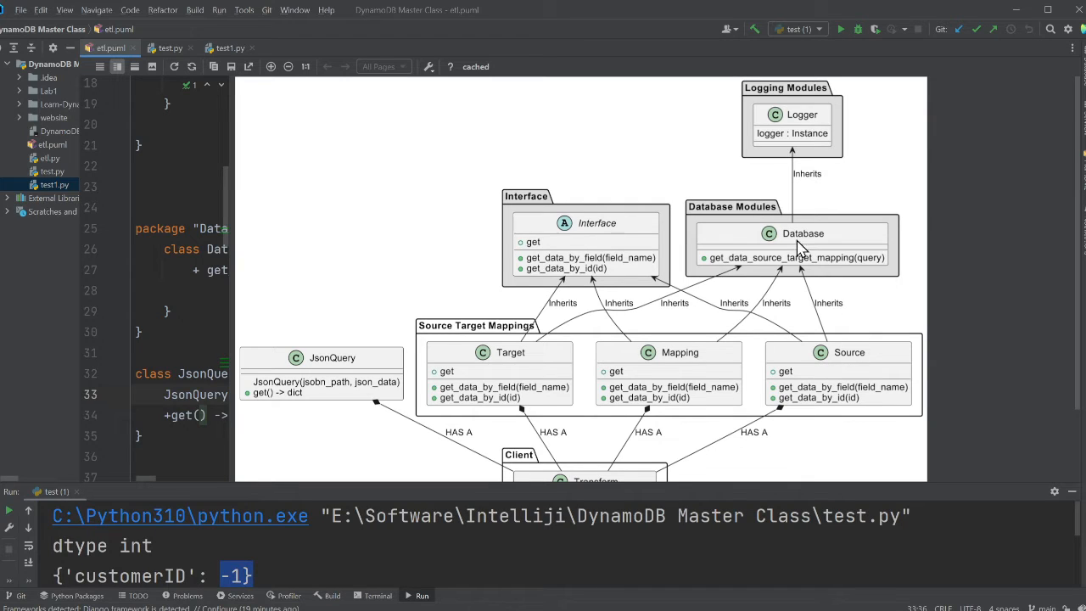
mouse_move(797, 297)
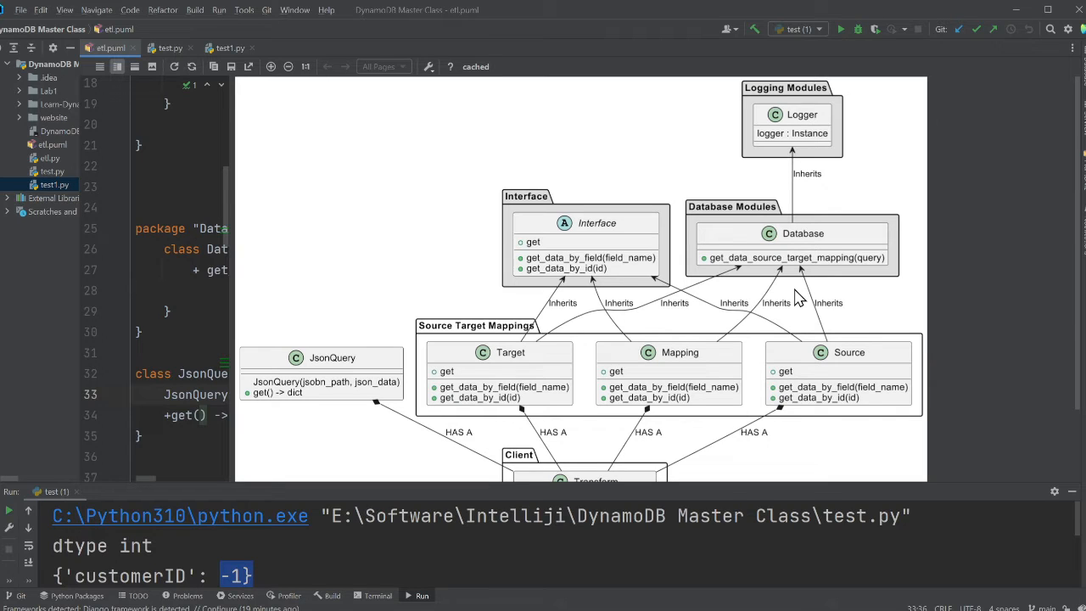
mouse_move(806, 400)
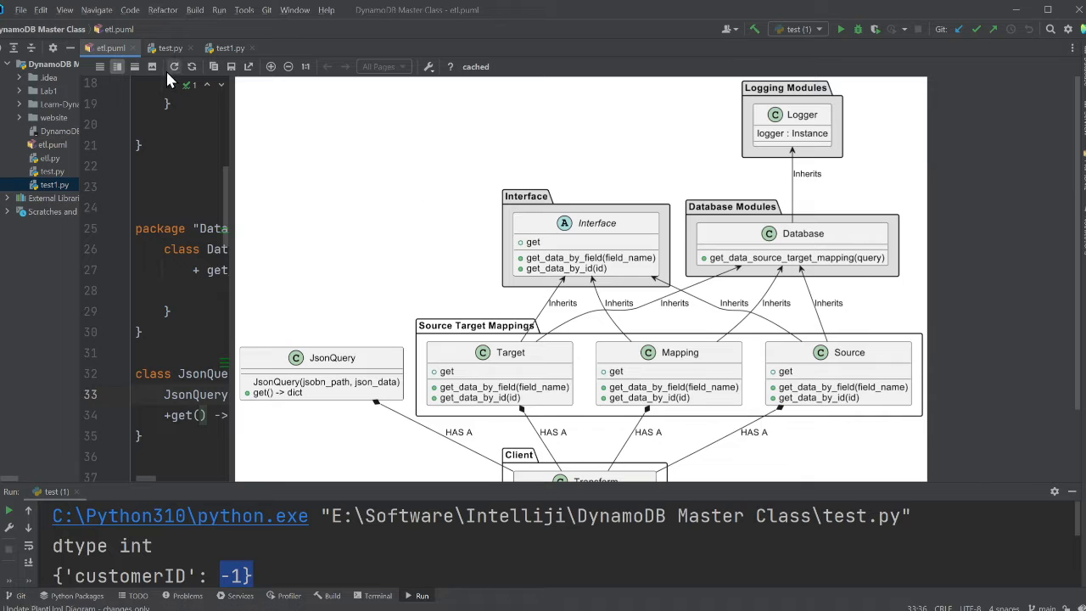
click(169, 48)
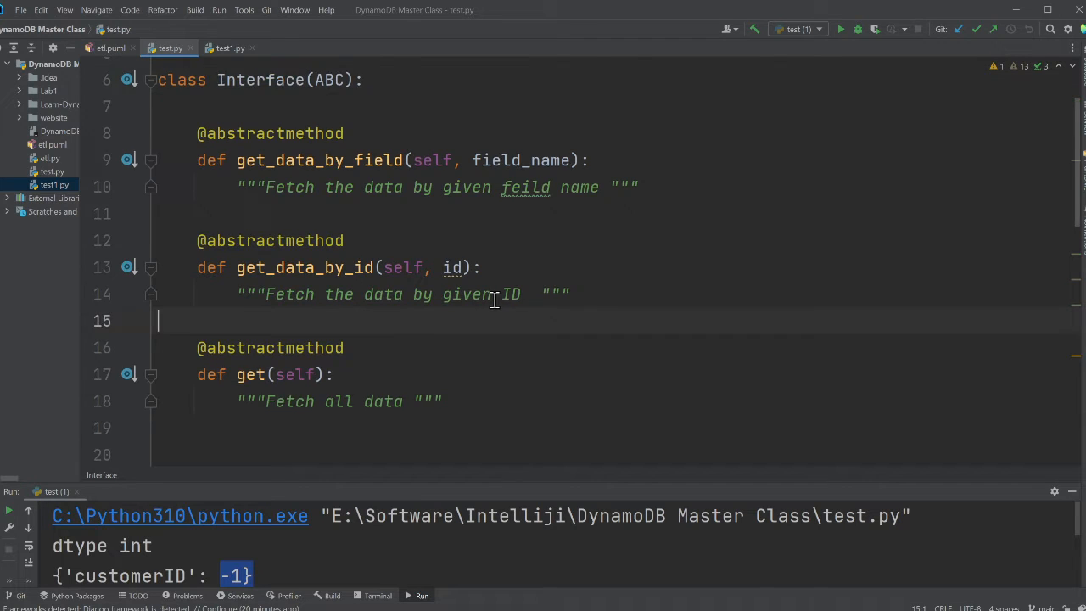
Expand get_data_by_field, browse Source's methods, collapse the mapping method, and show the diagram.
scroll(down, 3)
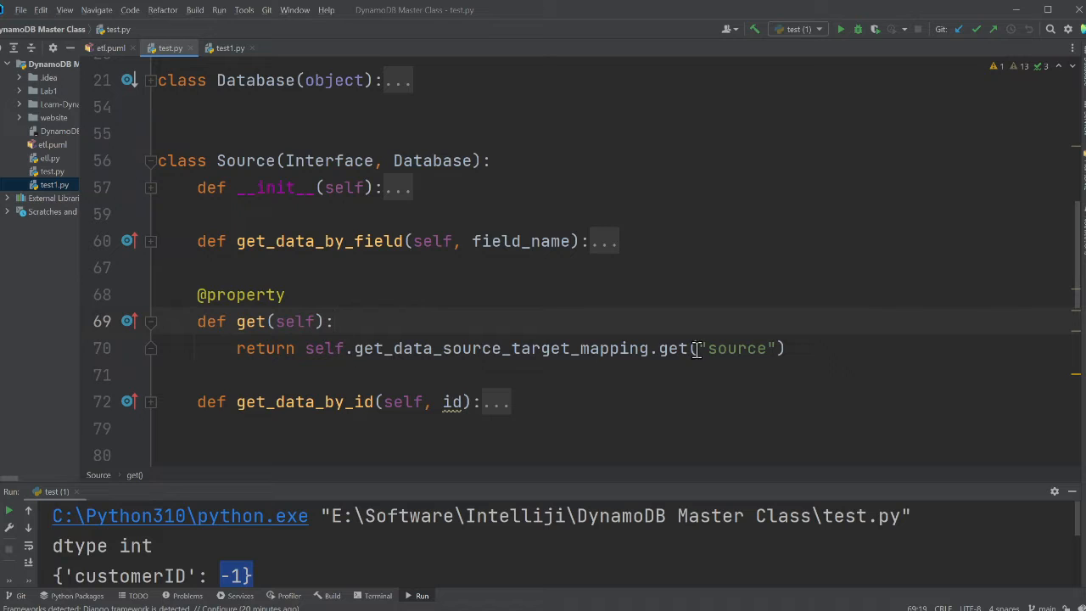
click(150, 241)
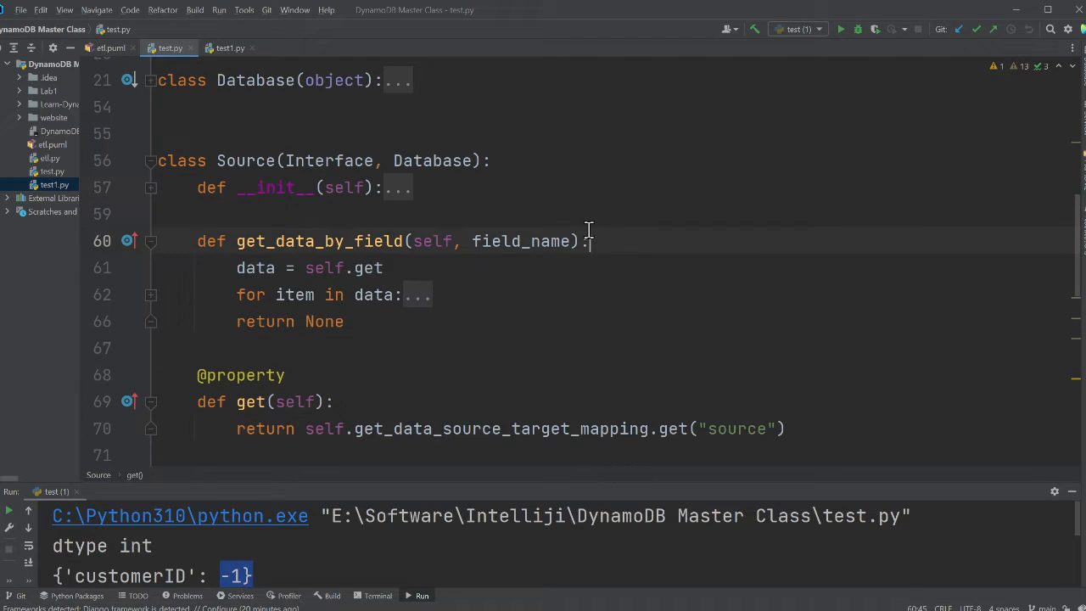
scroll(down, 3)
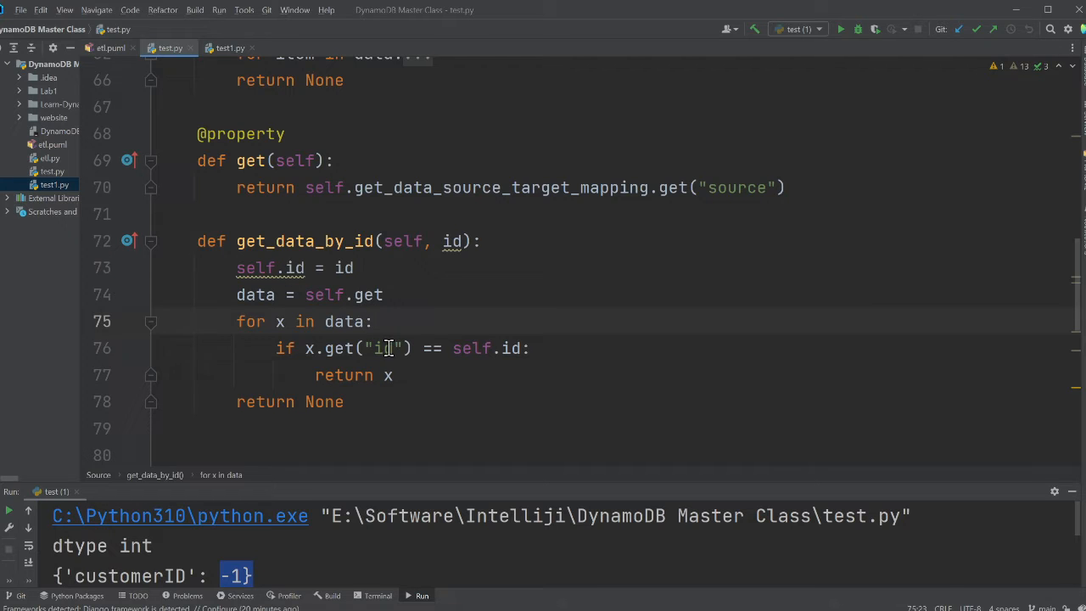
scroll(up, 3)
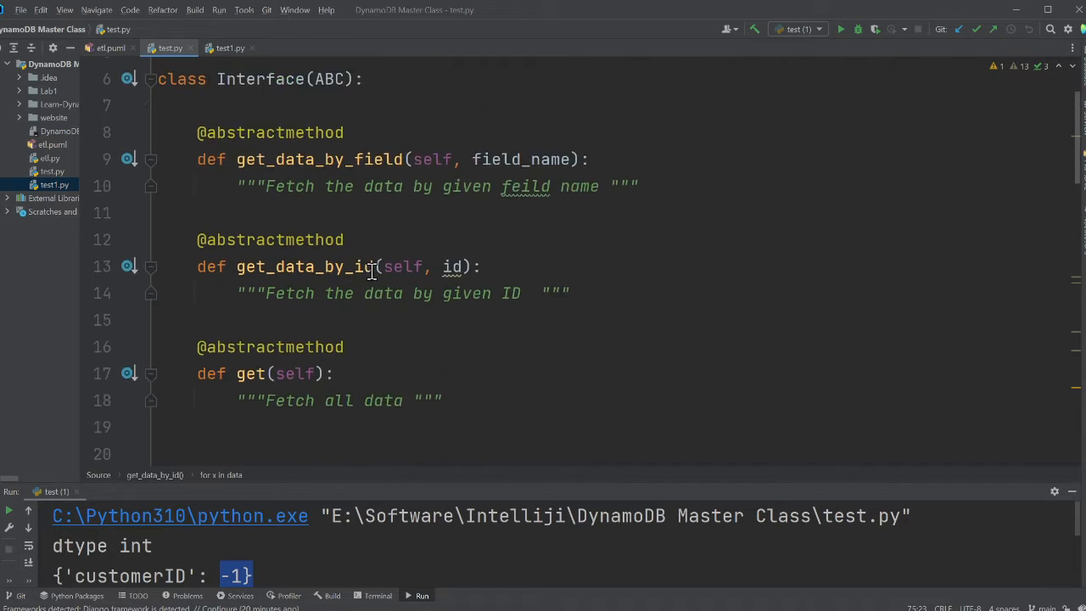
scroll(down, 3)
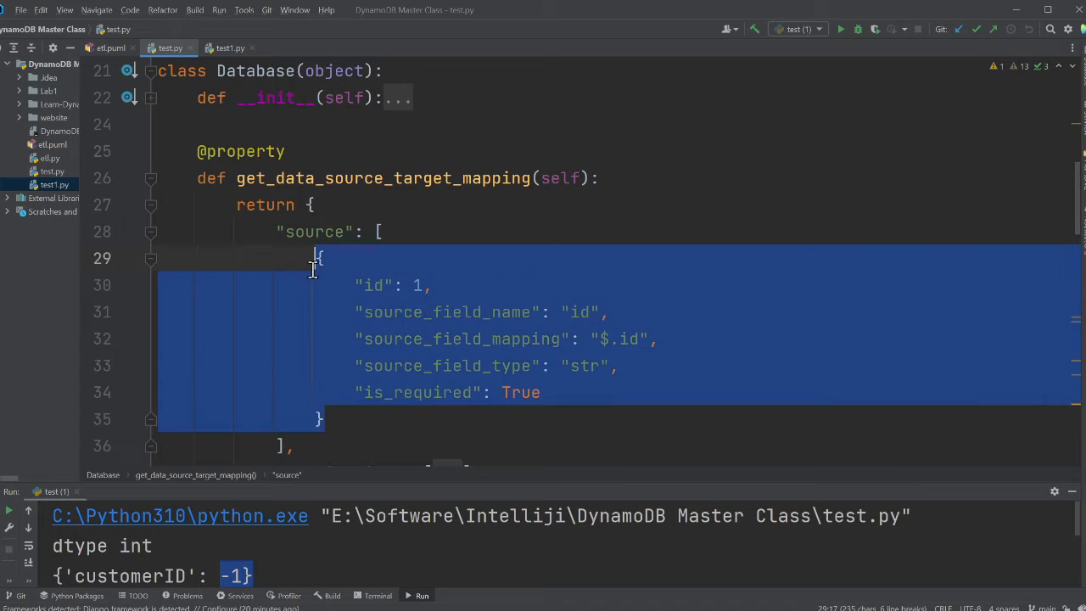
click(151, 178)
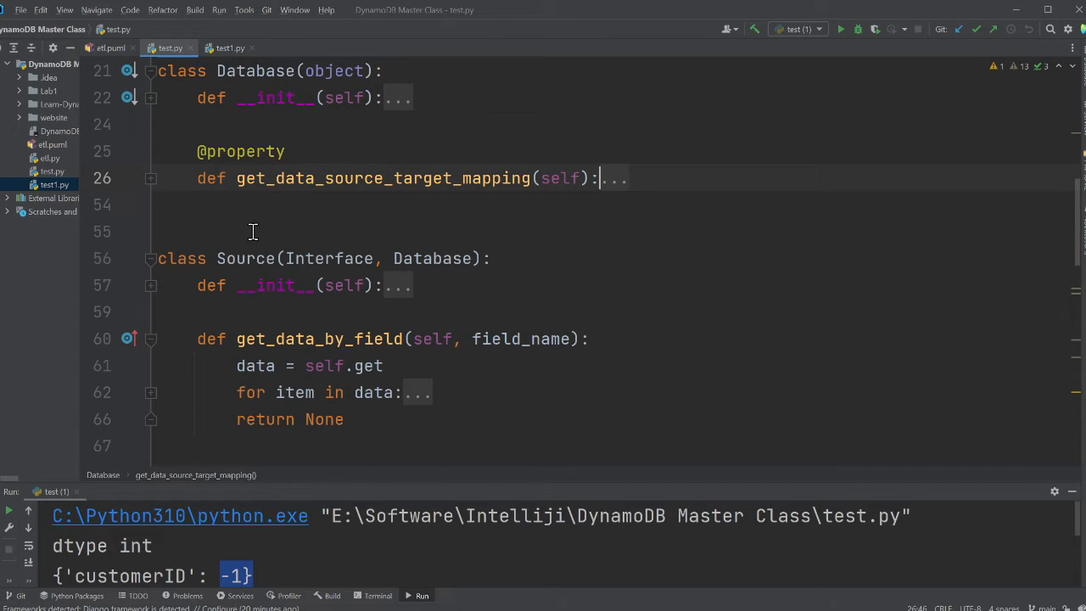
click(110, 48)
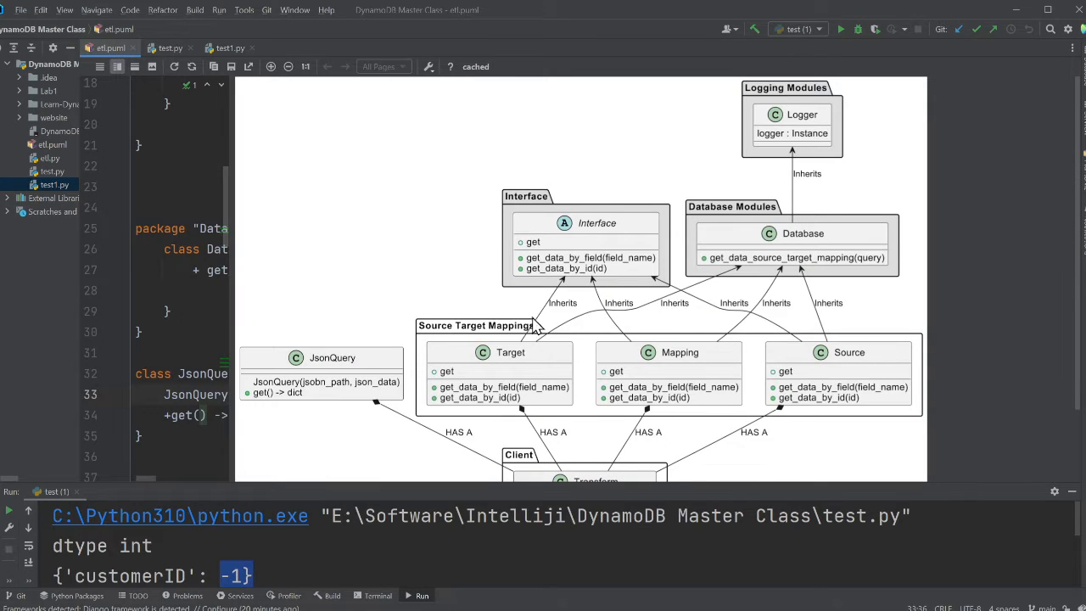
mouse_move(776, 89)
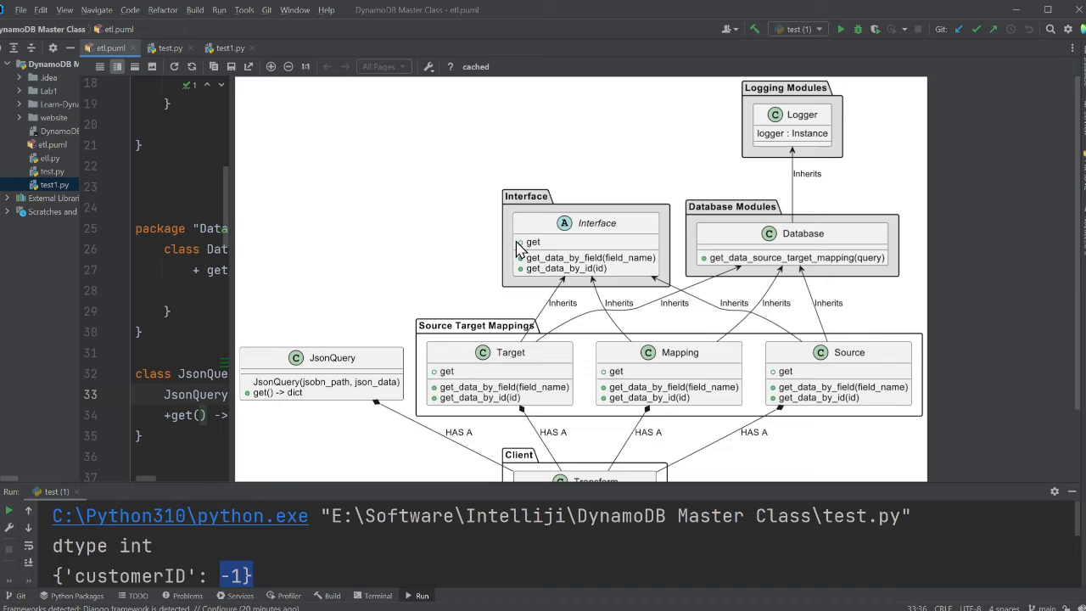
mouse_move(550, 245)
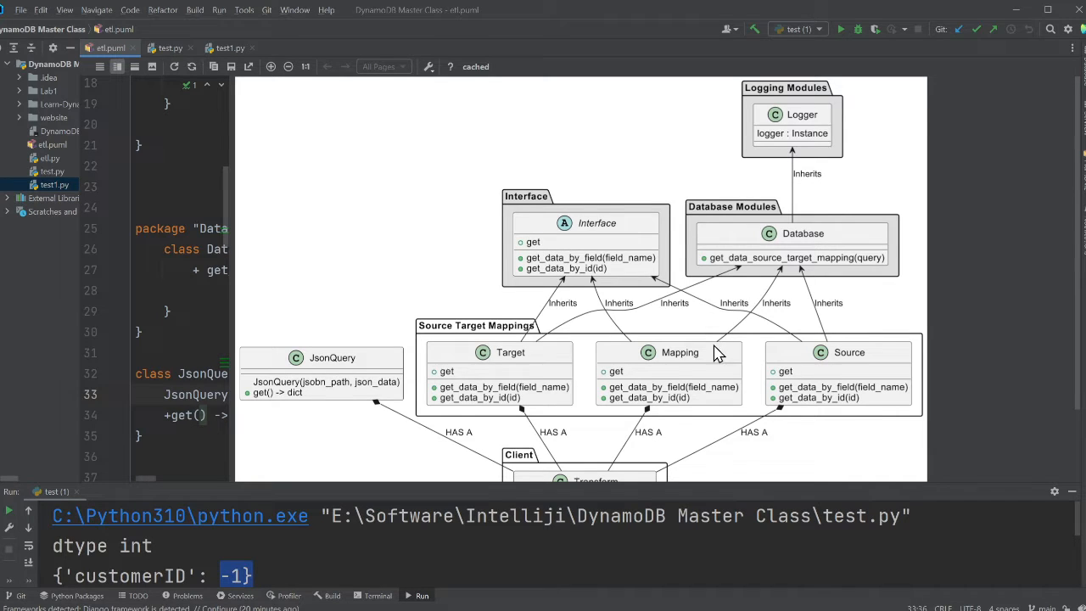
Browse the diagram's Transform methods, then select main()'s incoming JSON dictionary in test.py.
scroll(down, 3)
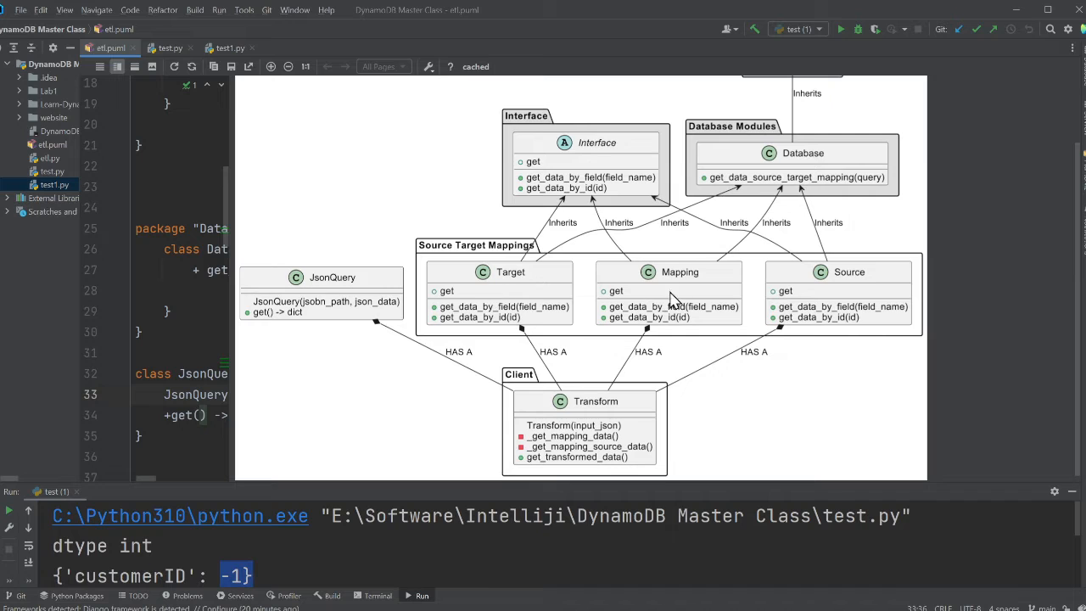
mouse_move(865, 296)
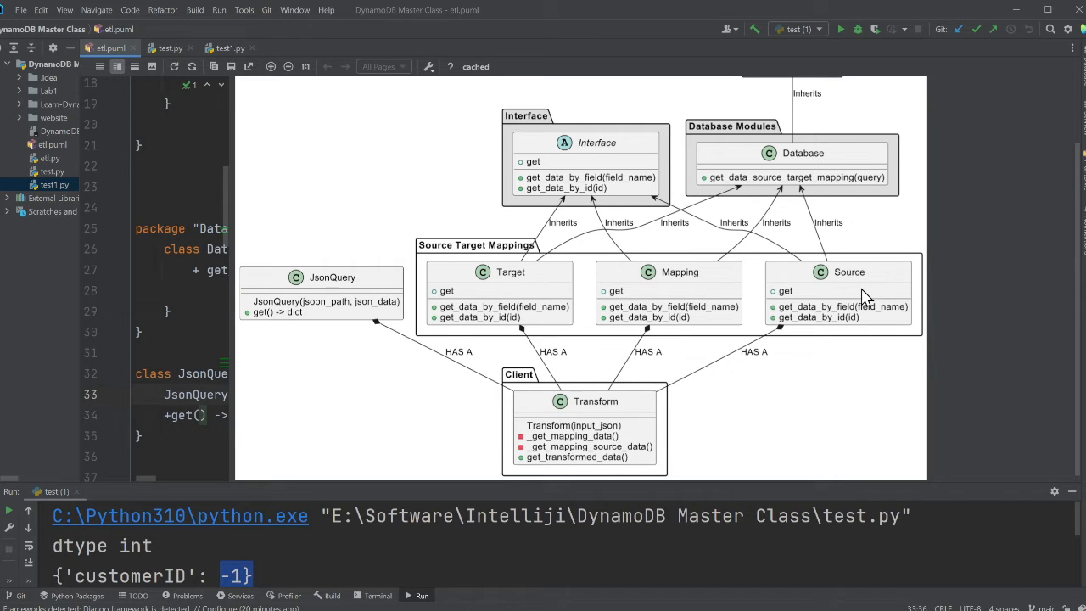
mouse_move(796, 146)
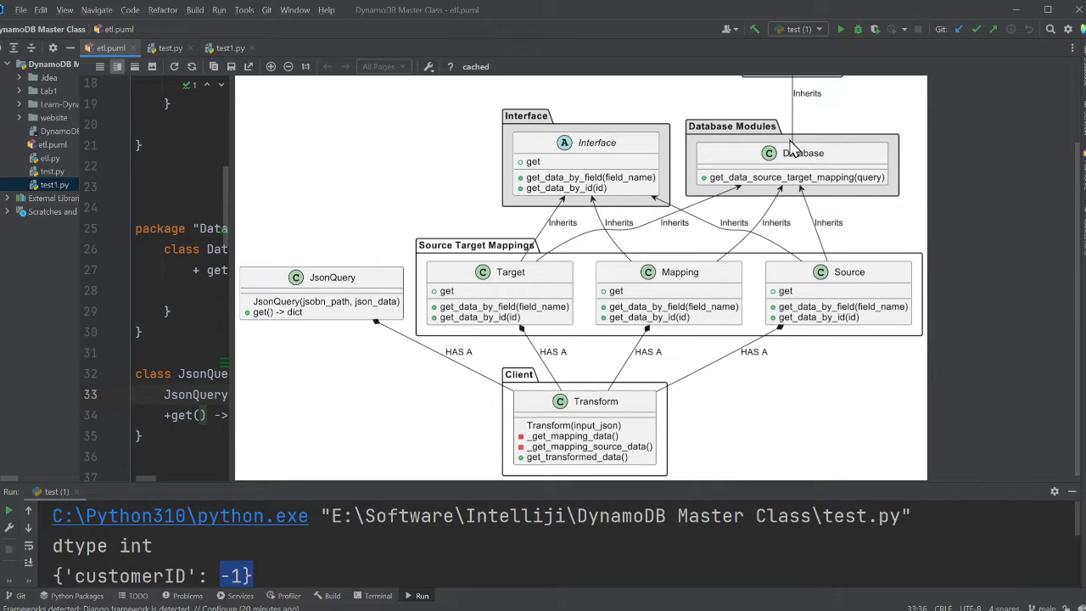
scroll(up, 3)
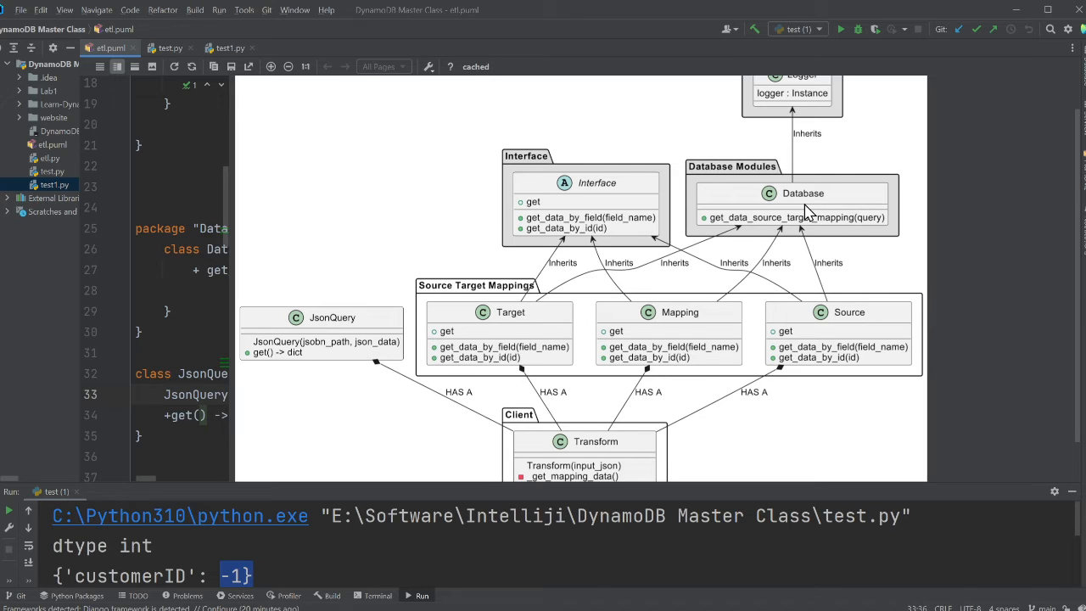
mouse_move(800, 216)
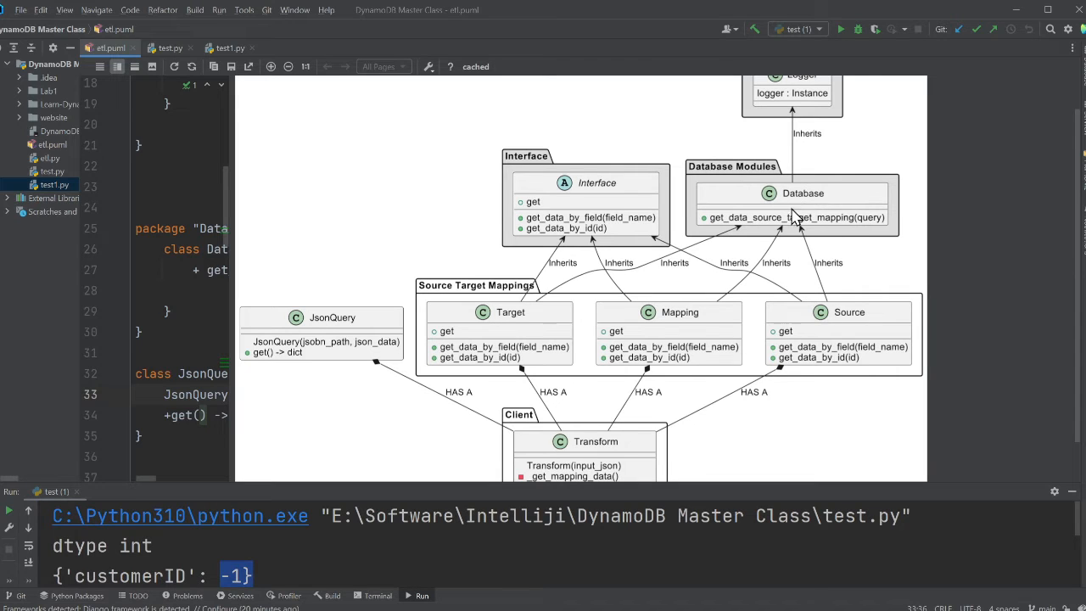
scroll(down, 3)
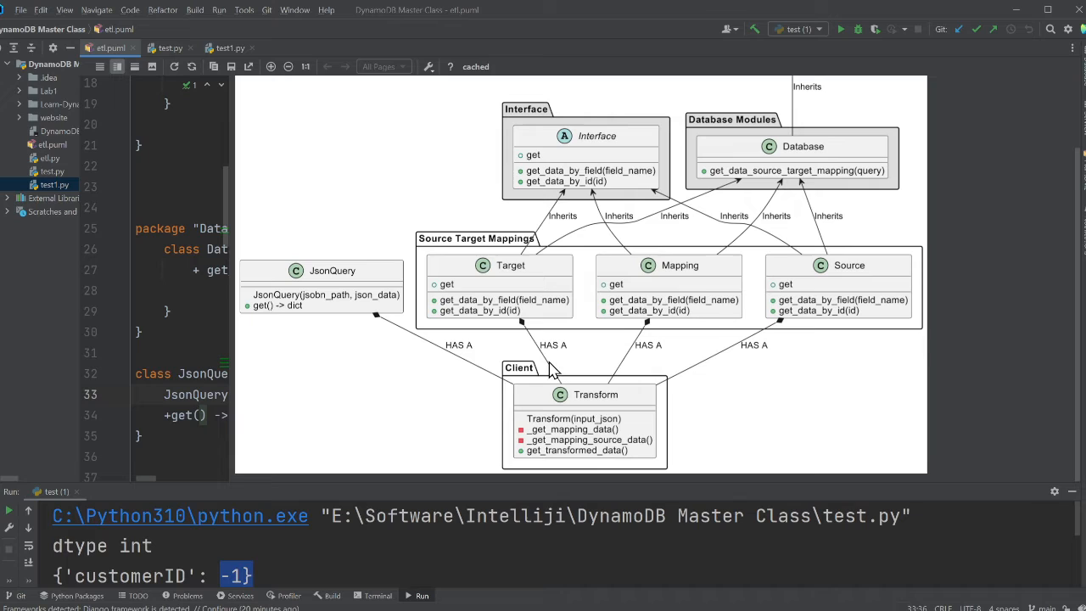
mouse_move(593, 422)
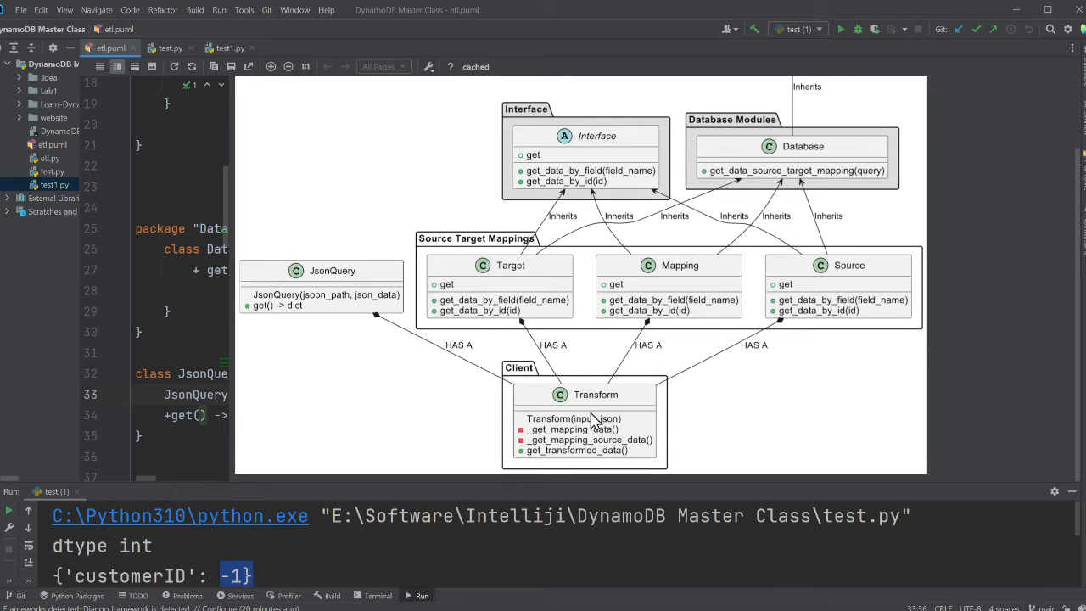
mouse_move(526, 437)
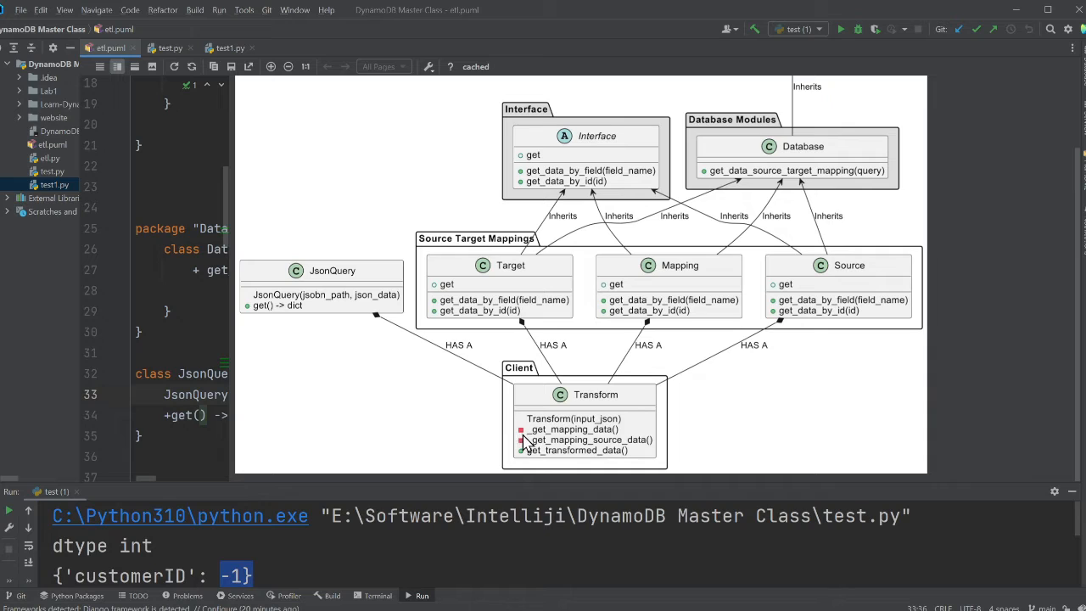
mouse_move(597, 462)
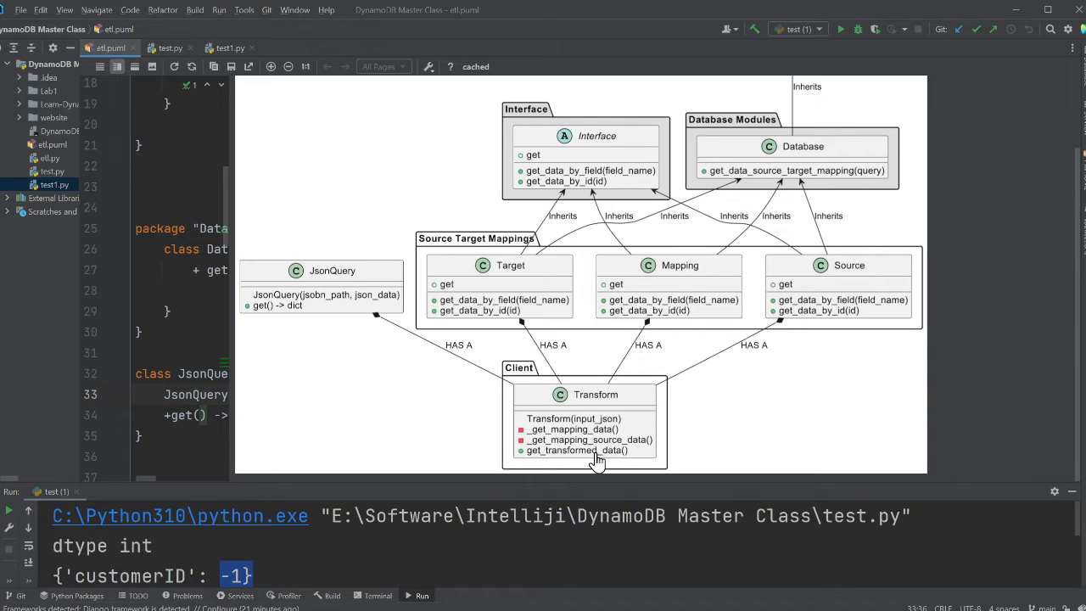
mouse_move(530, 445)
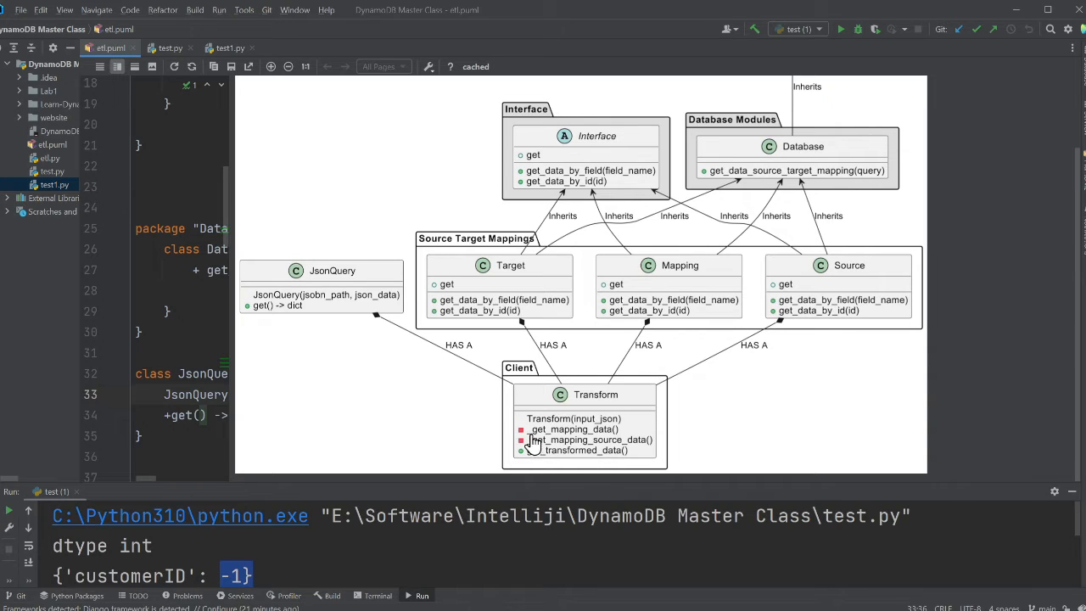
mouse_move(598, 441)
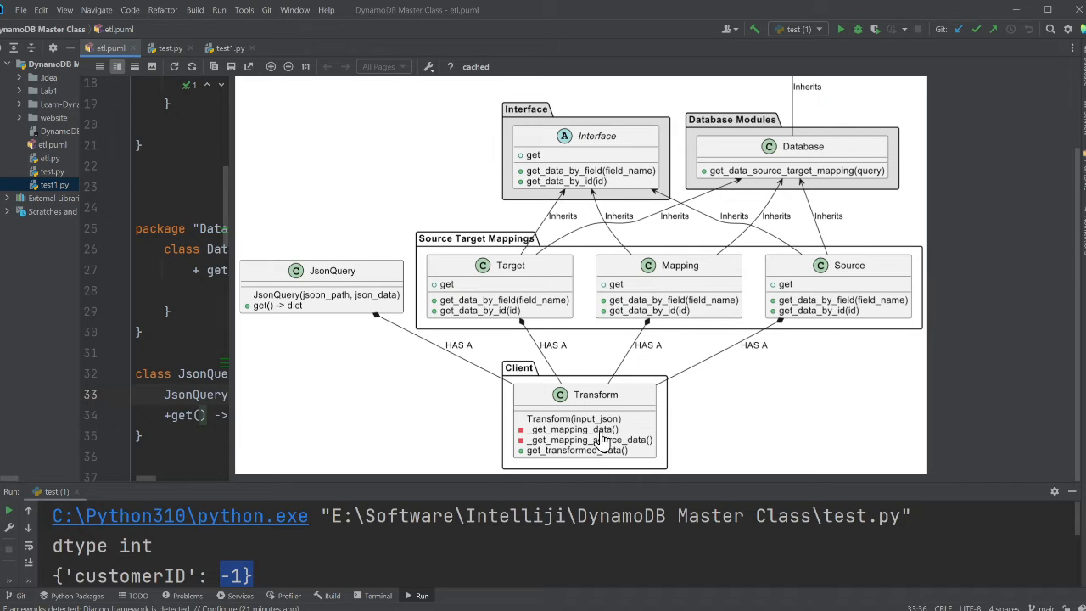
mouse_move(602, 470)
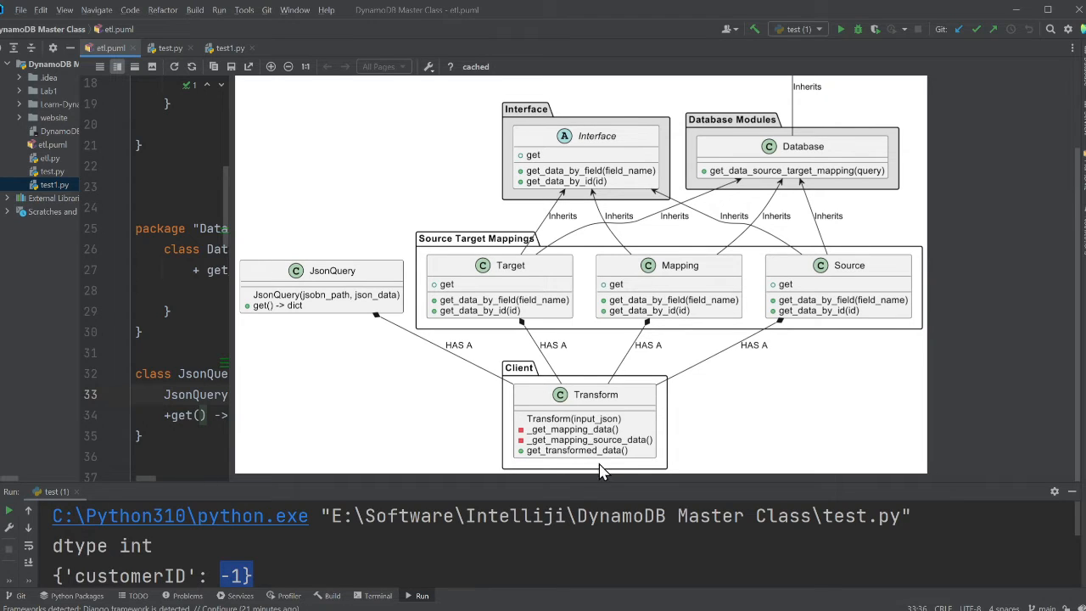
mouse_move(547, 461)
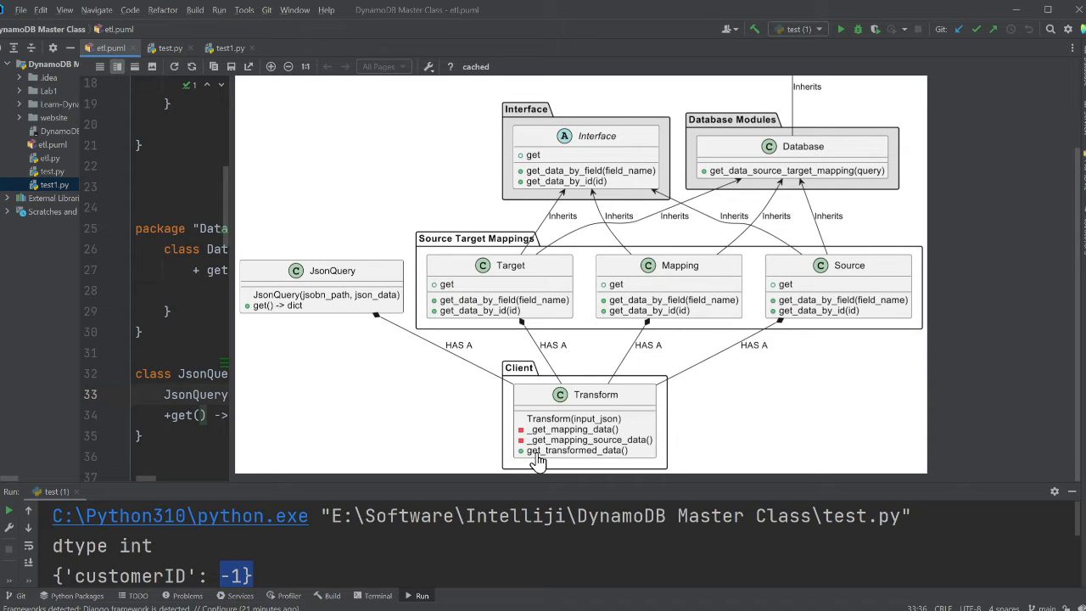
click(169, 48)
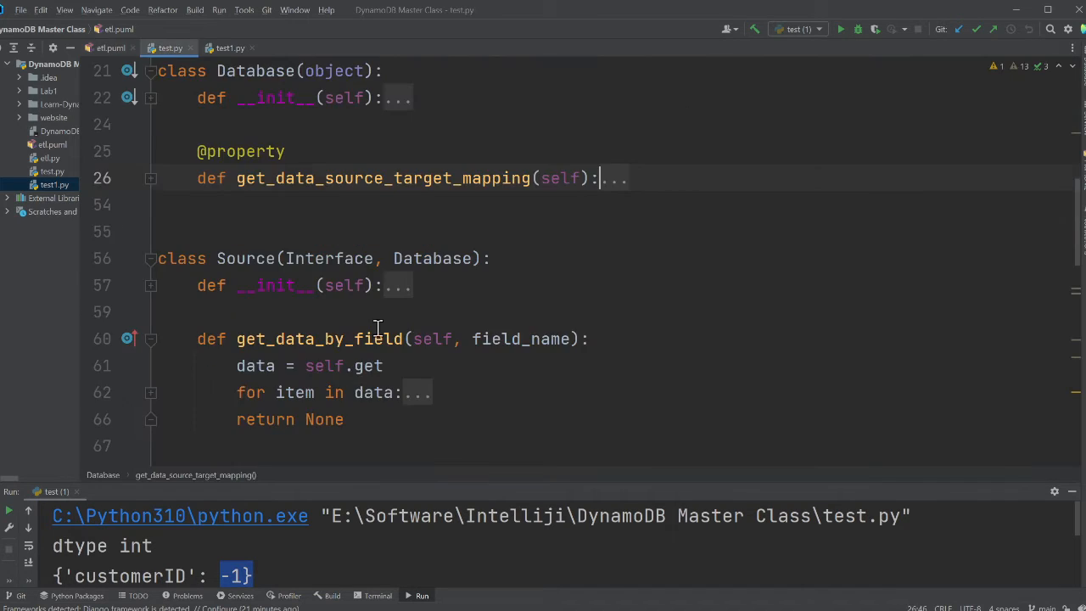
scroll(down, 3)
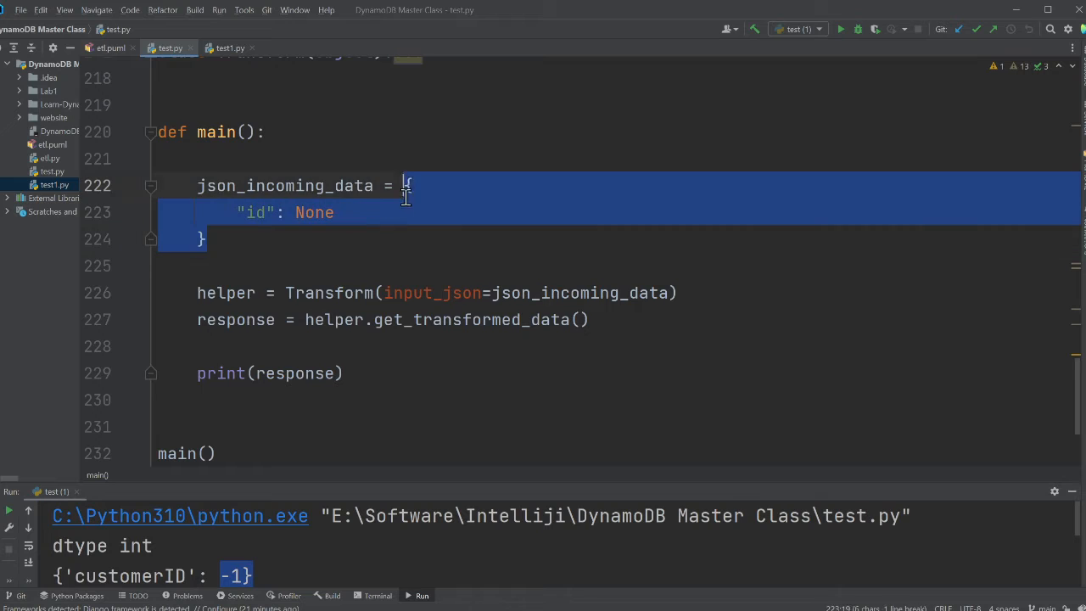
double_click(329, 292)
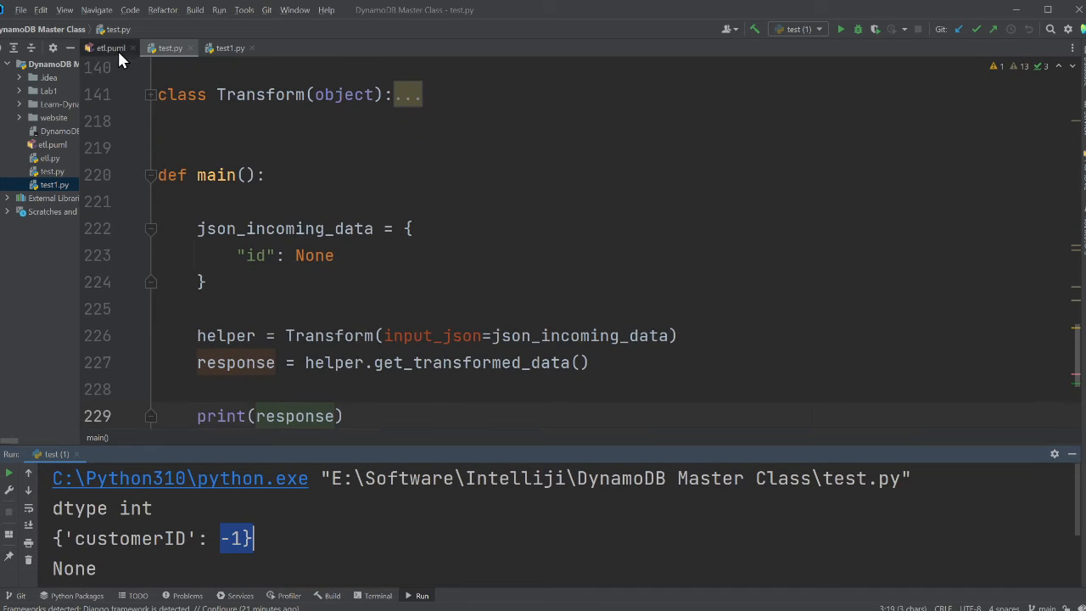
click(110, 47)
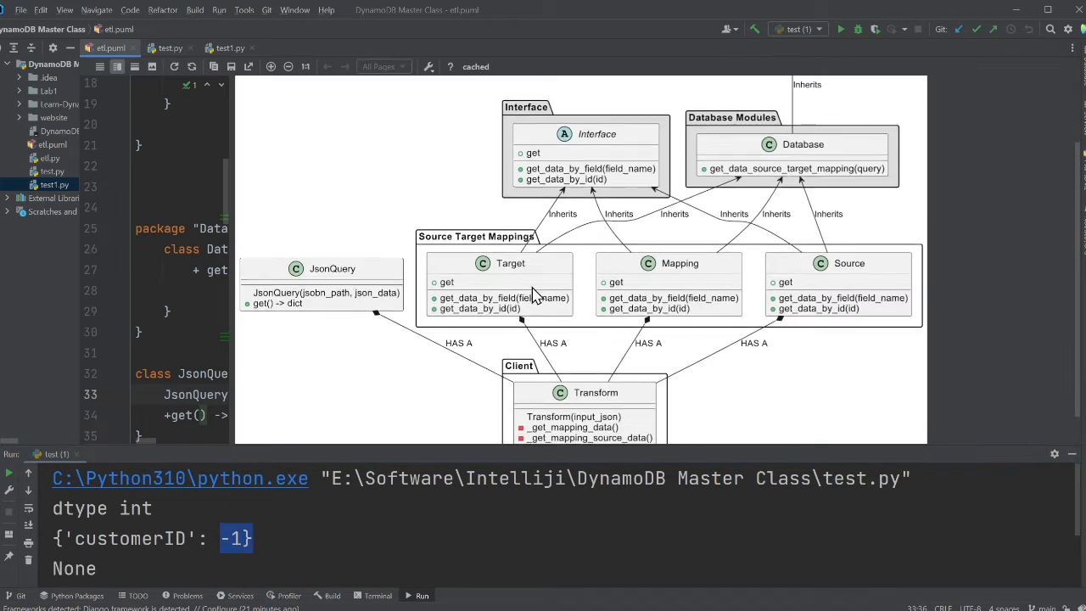
scroll(down, 3)
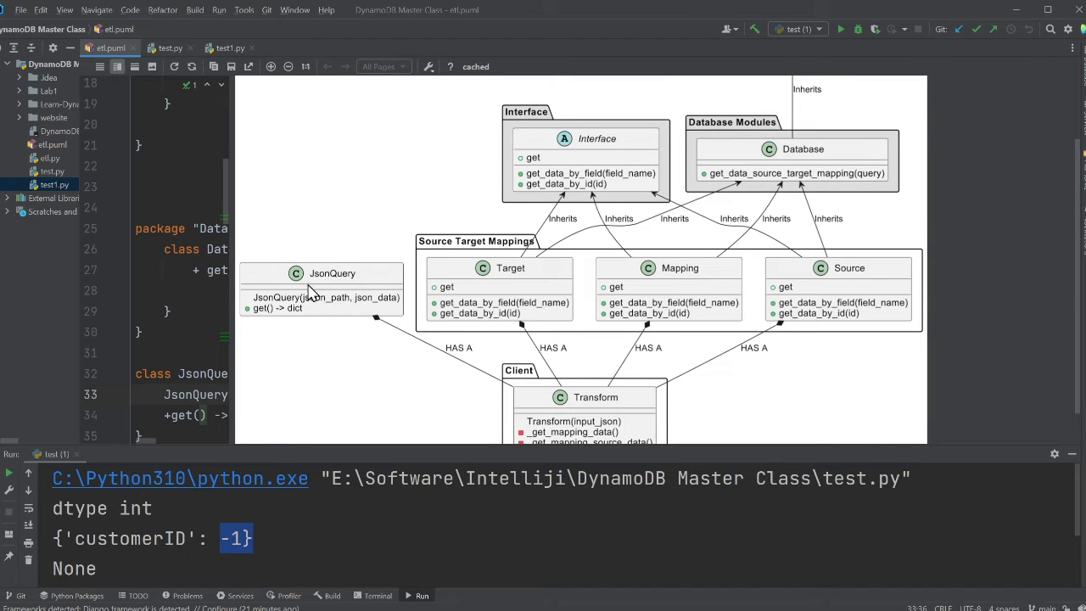
mouse_move(291, 280)
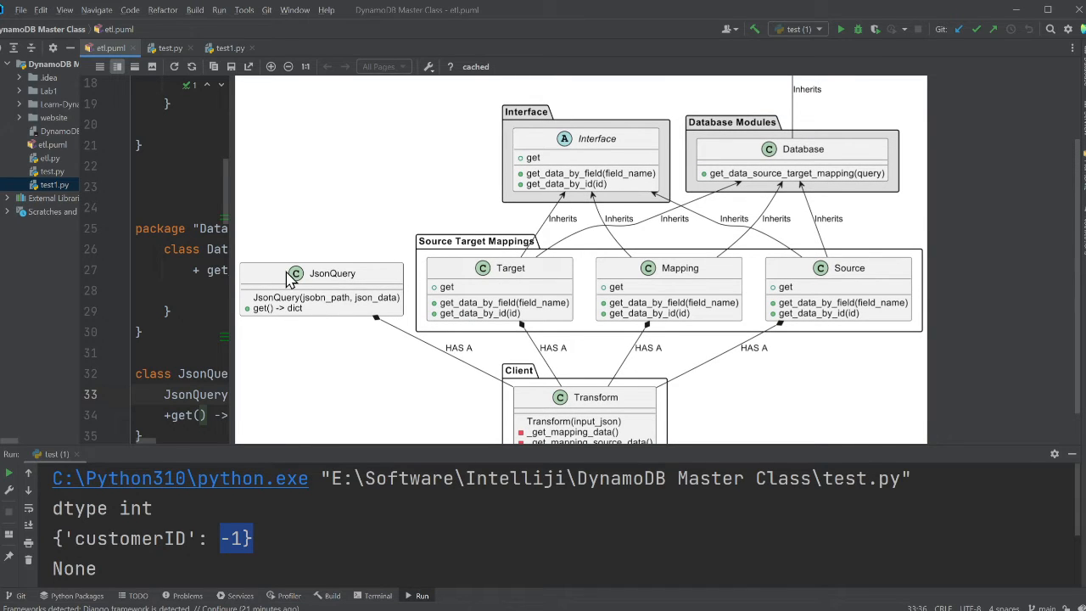
mouse_move(124, 55)
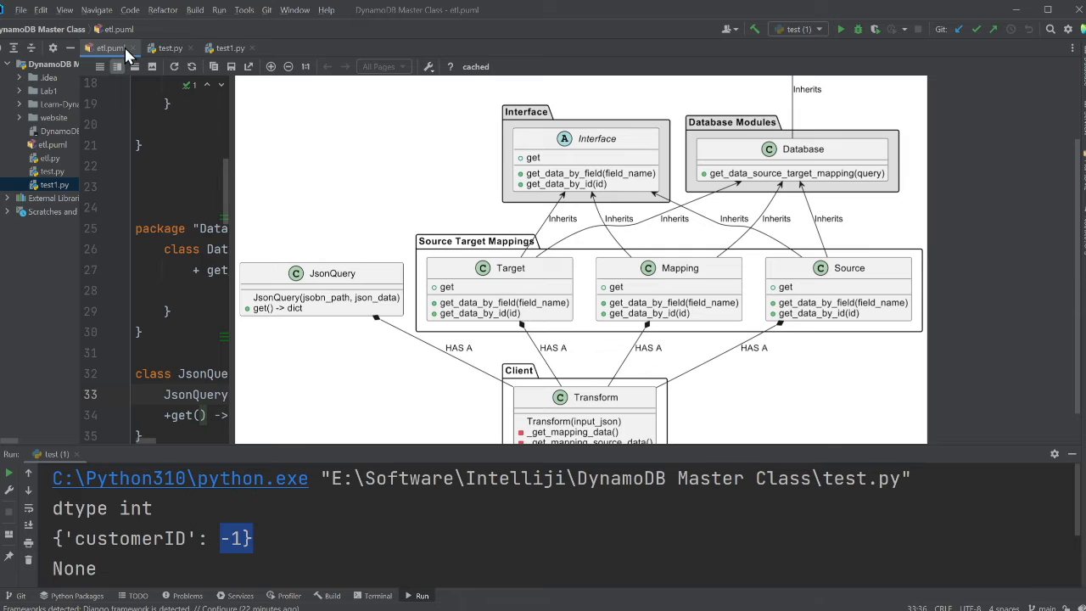
click(170, 48)
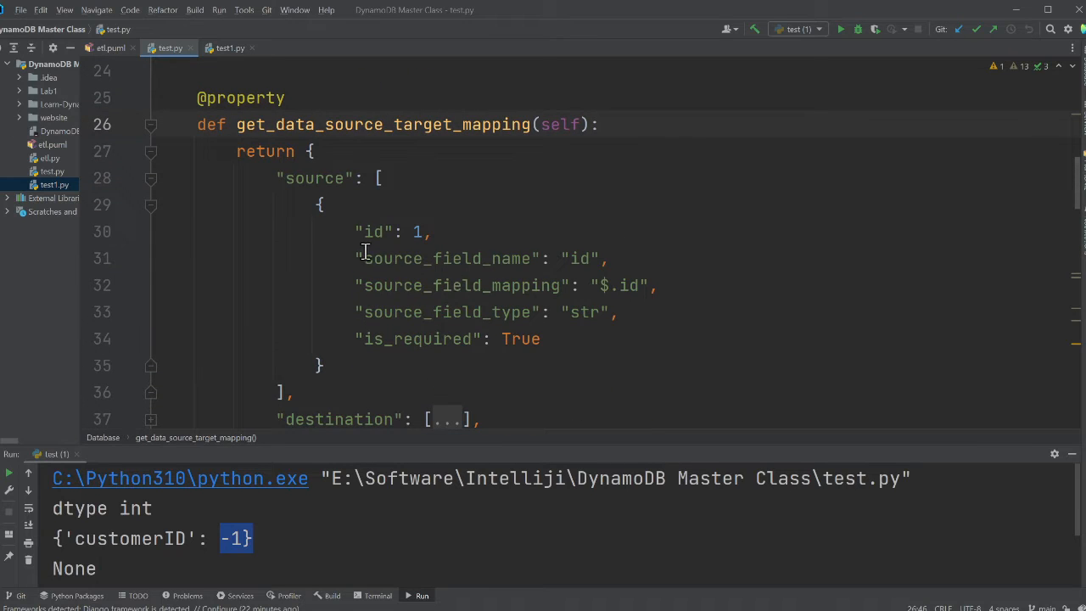
double_click(619, 284)
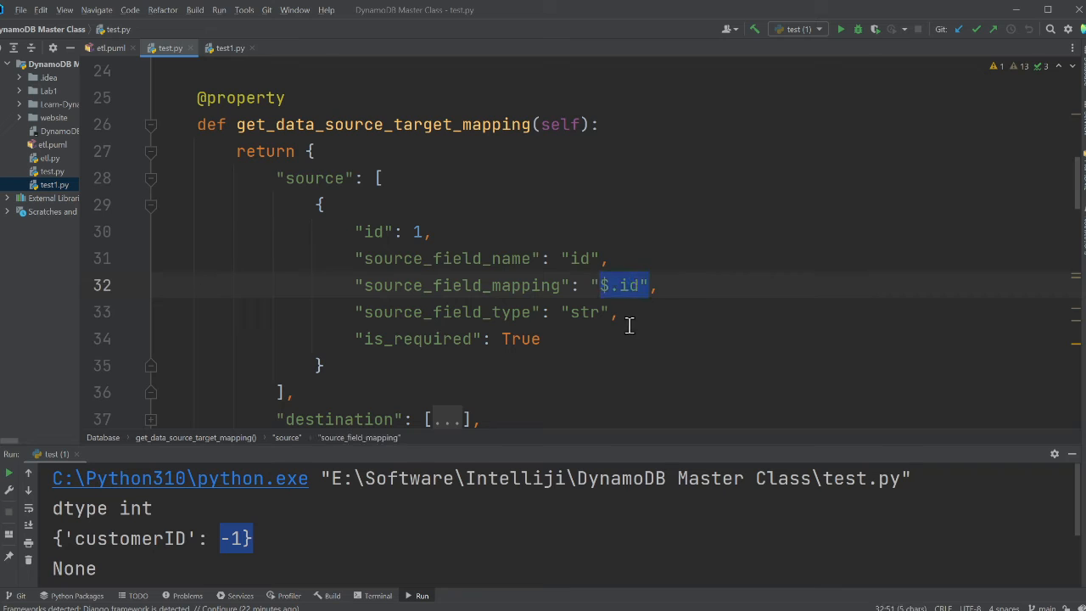
click(541, 339)
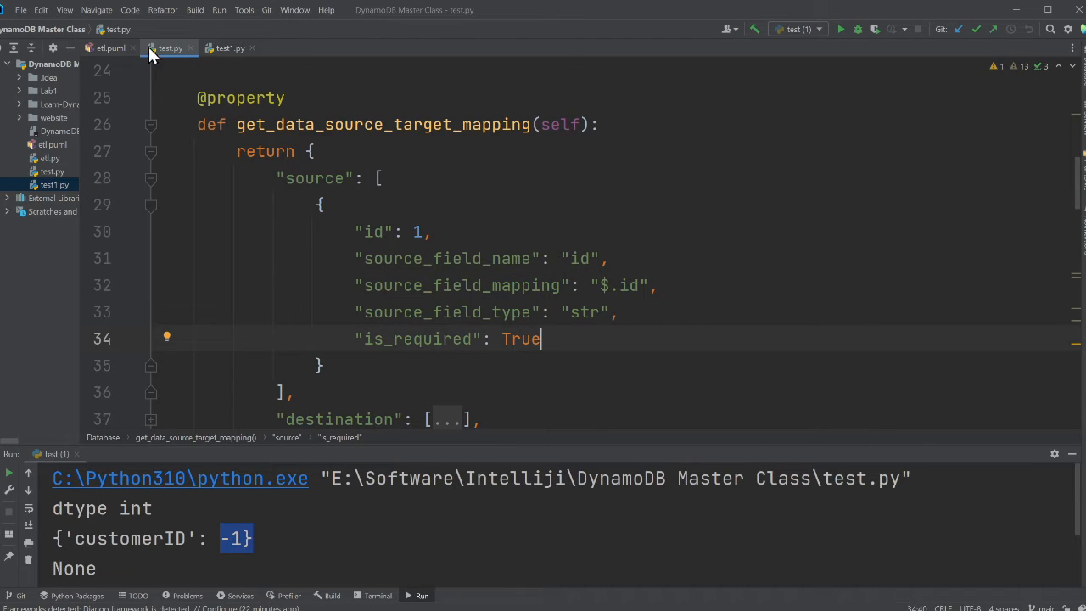
click(108, 47)
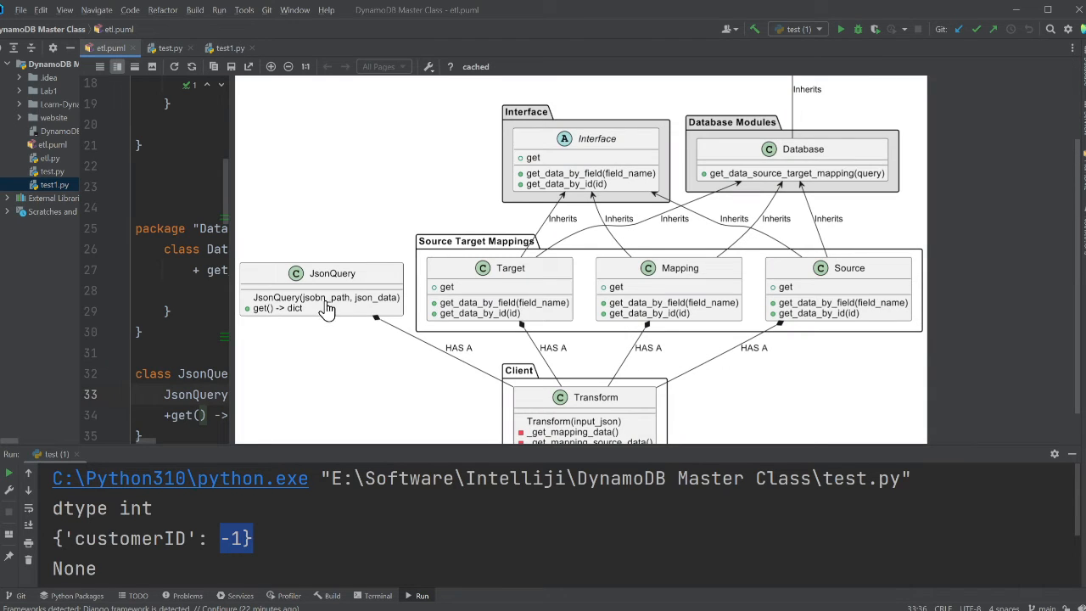
mouse_move(365, 314)
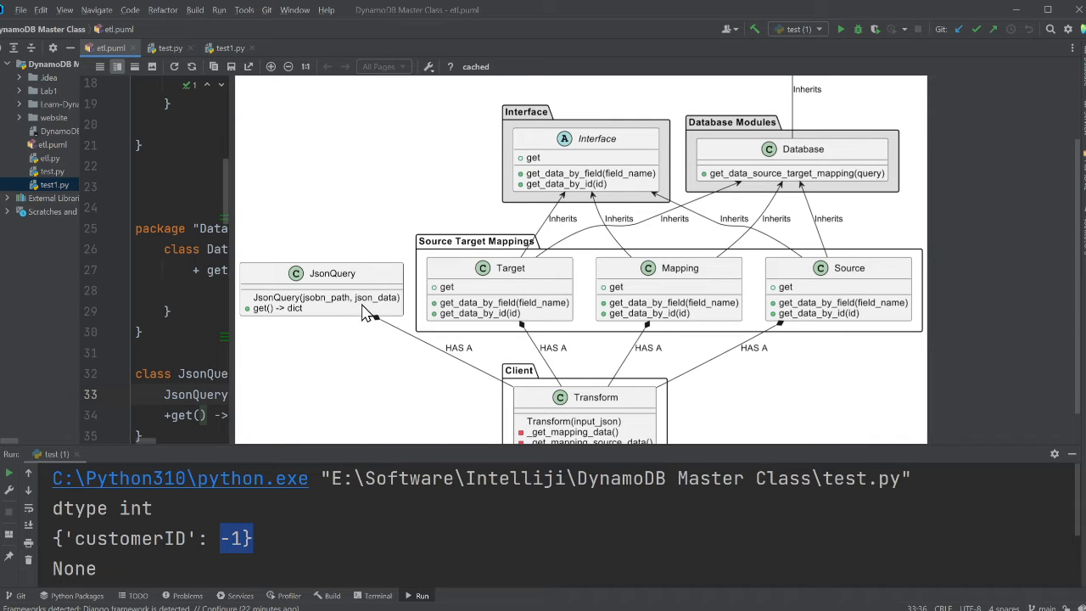
mouse_move(294, 312)
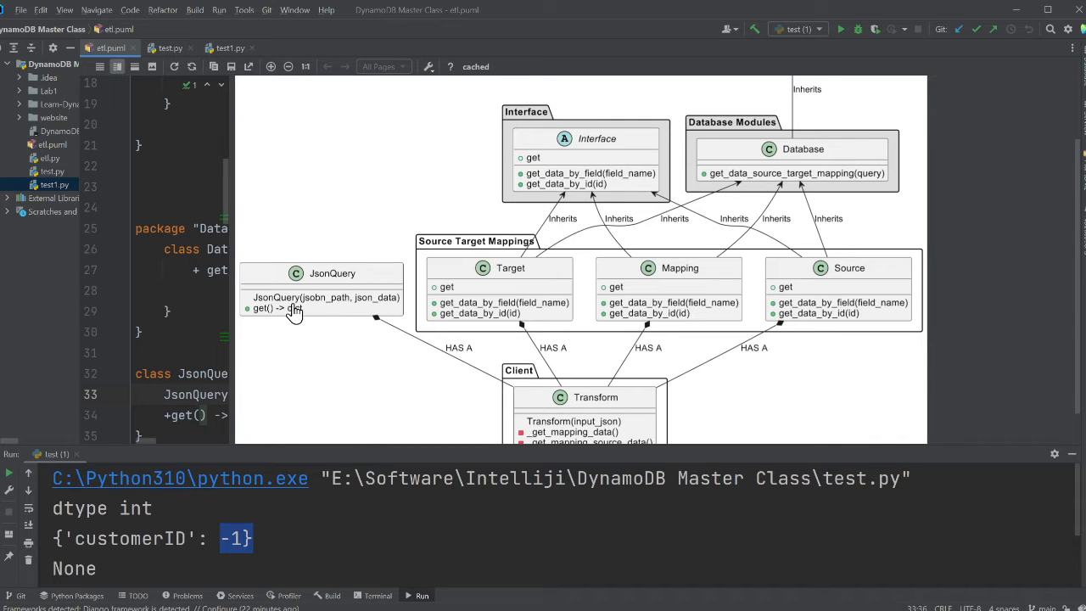
mouse_move(373, 296)
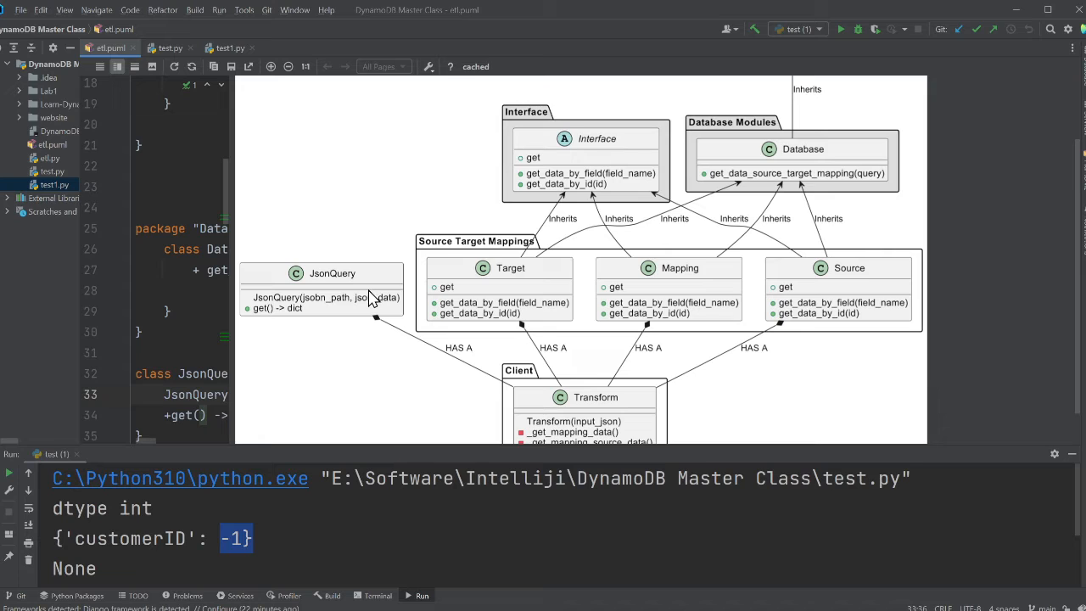
mouse_move(347, 335)
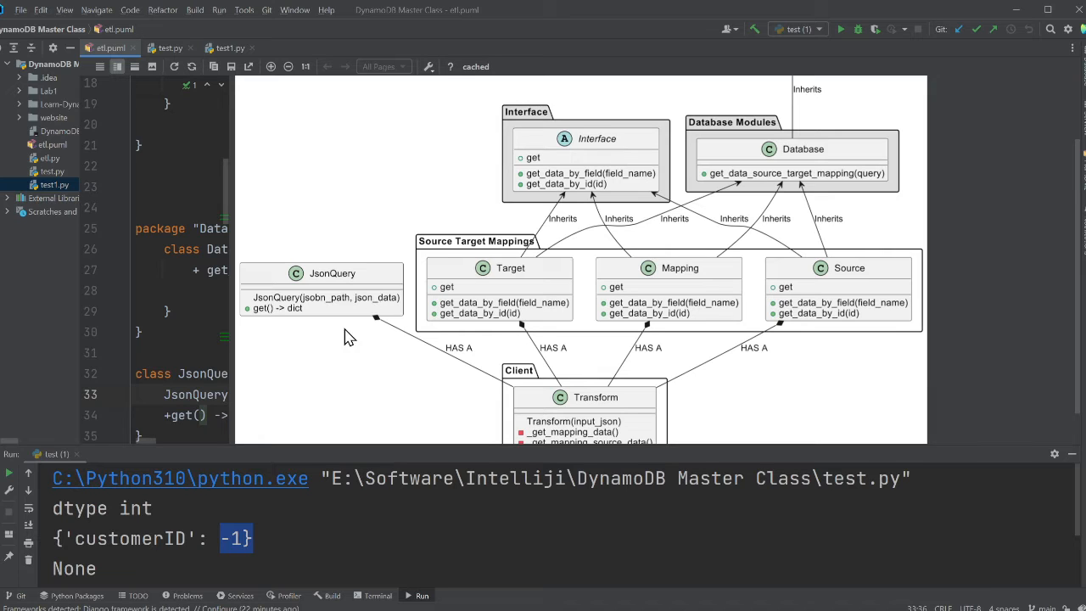
mouse_move(447, 293)
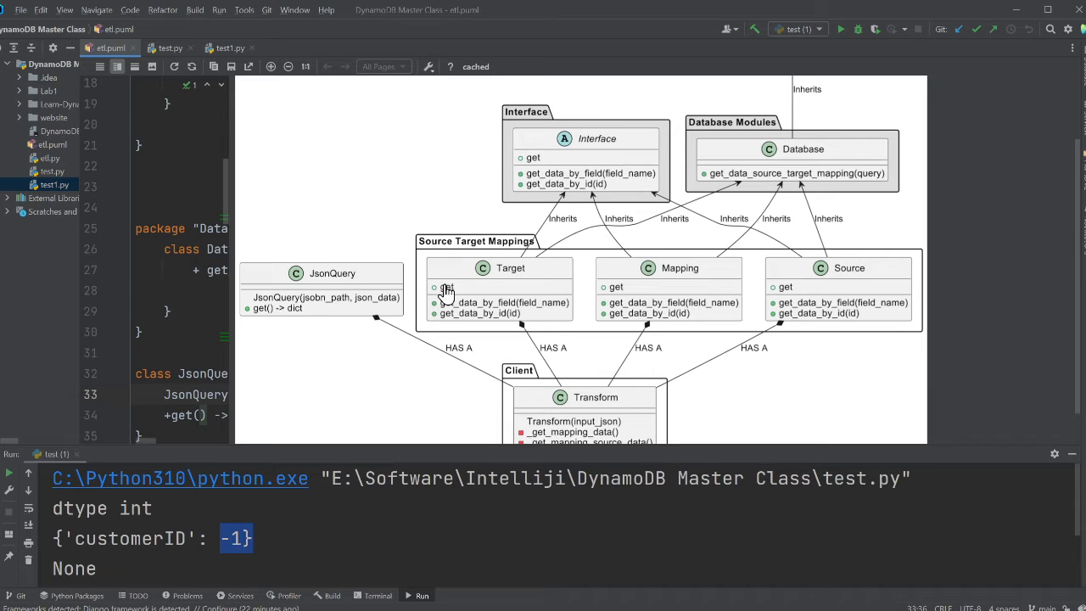
scroll(down, 3)
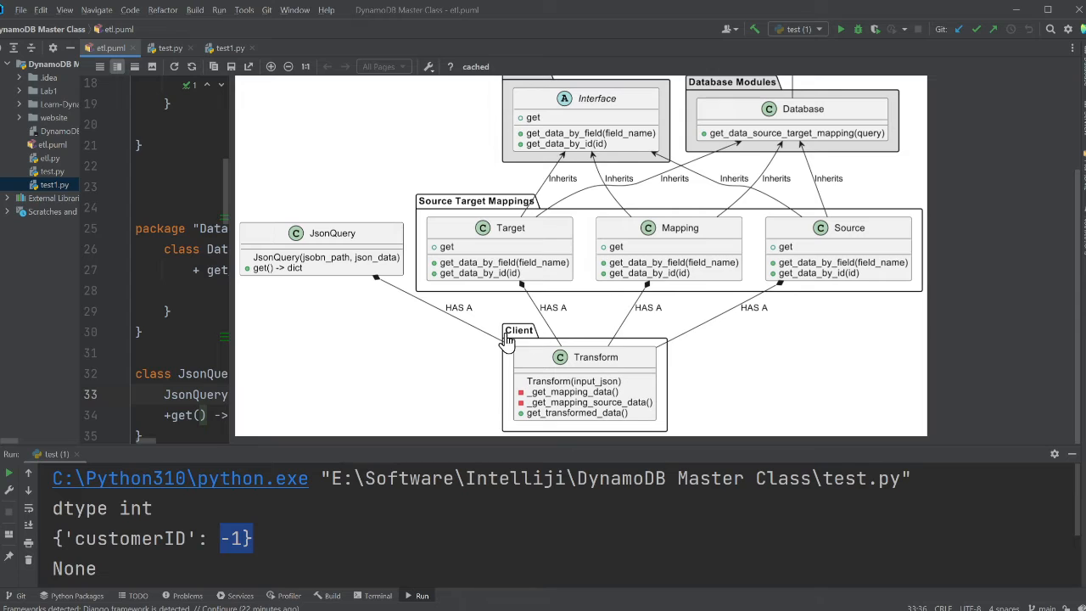
mouse_move(649, 377)
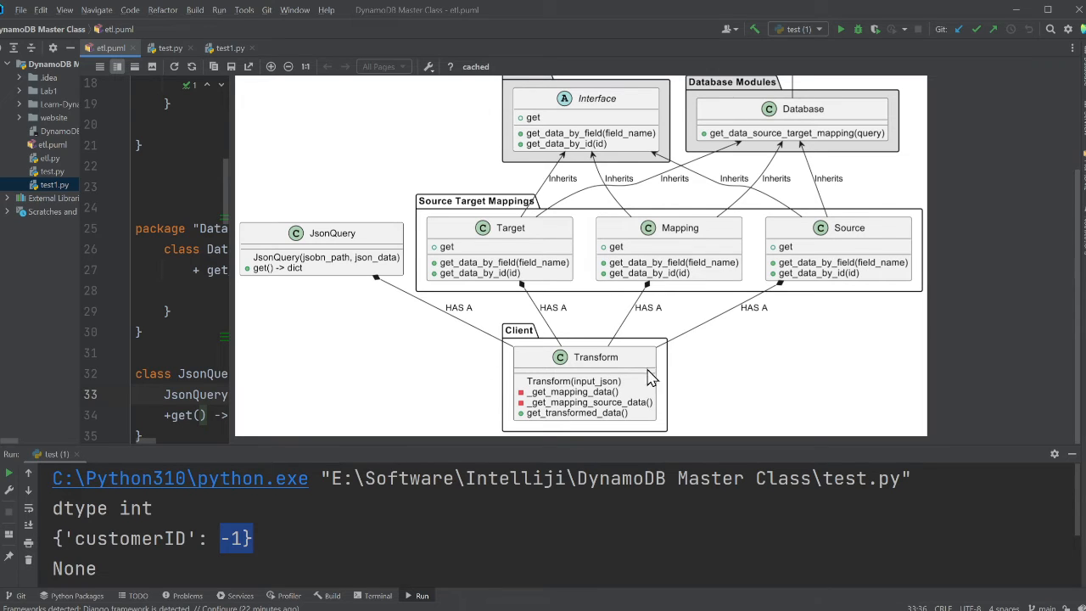
mouse_move(570, 382)
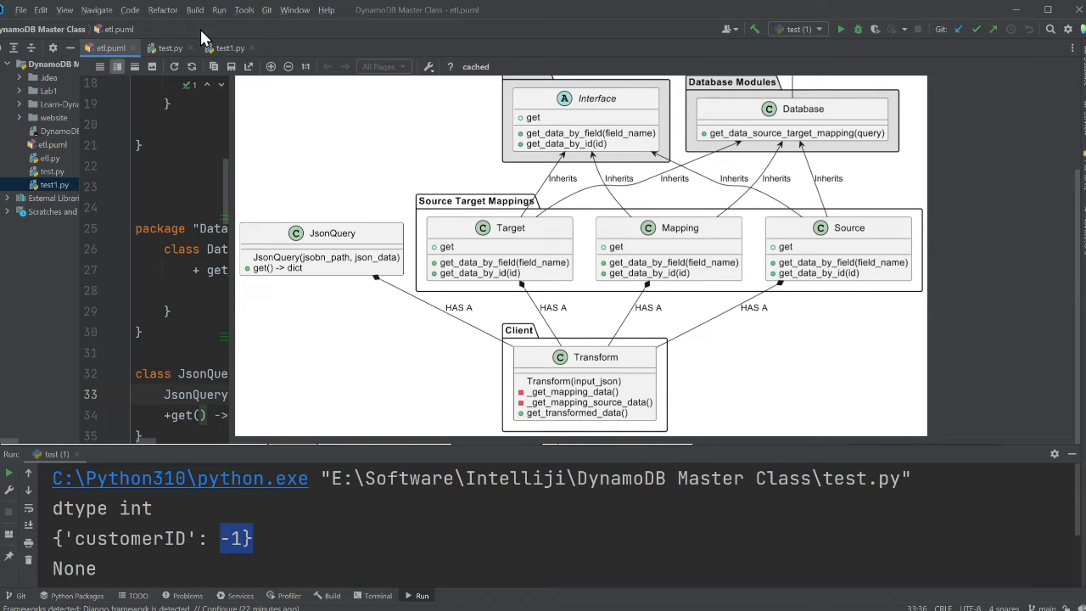
Walk through get_transformed_data() in test.py from source field lookup to destination queries.
click(169, 48)
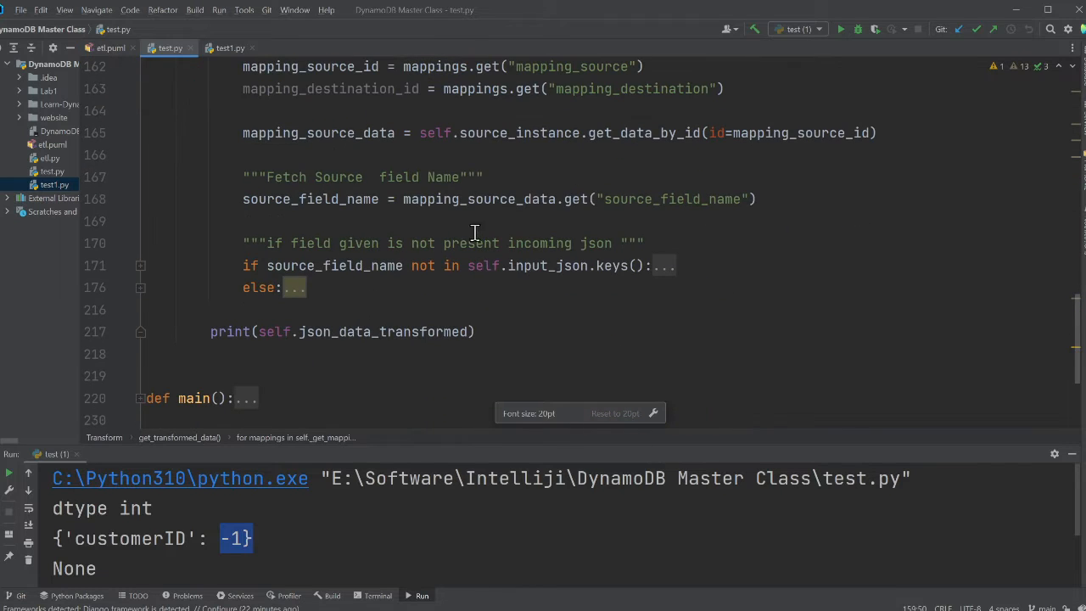
scroll(up, 3)
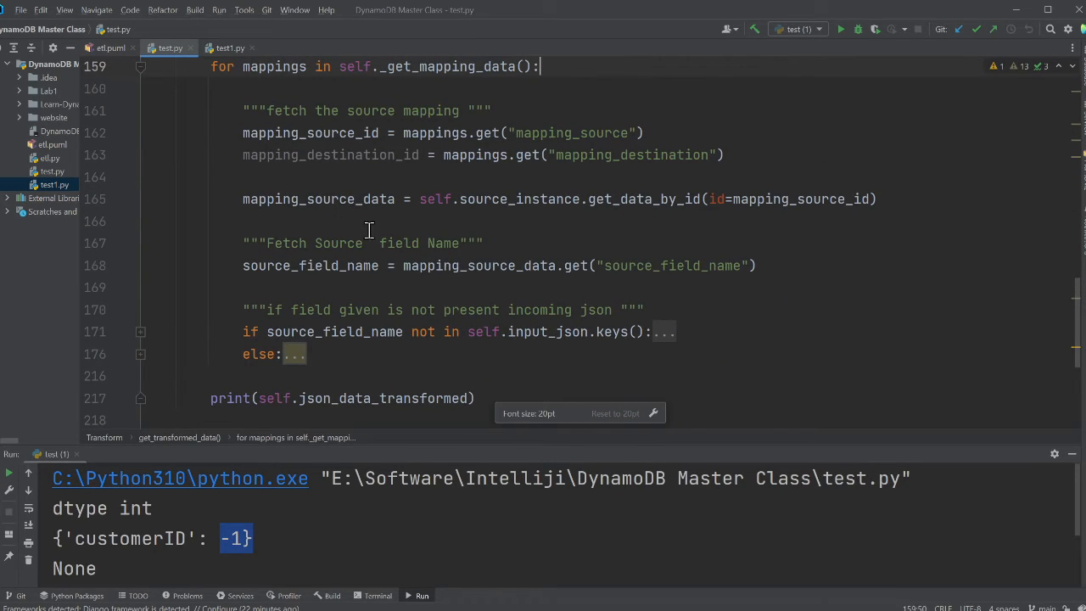
mouse_move(503, 286)
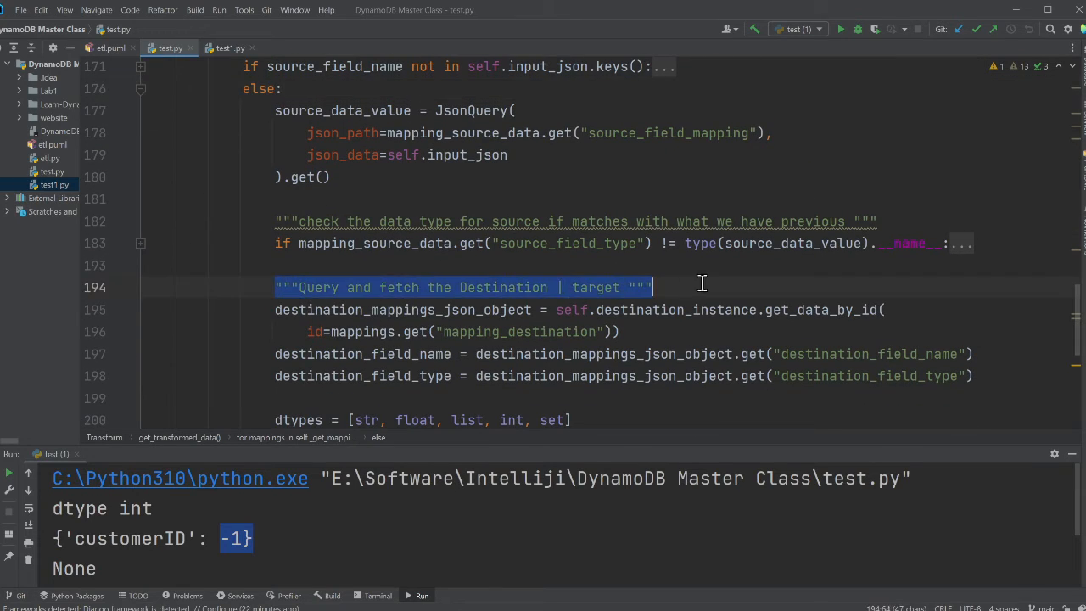
scroll(down, 3)
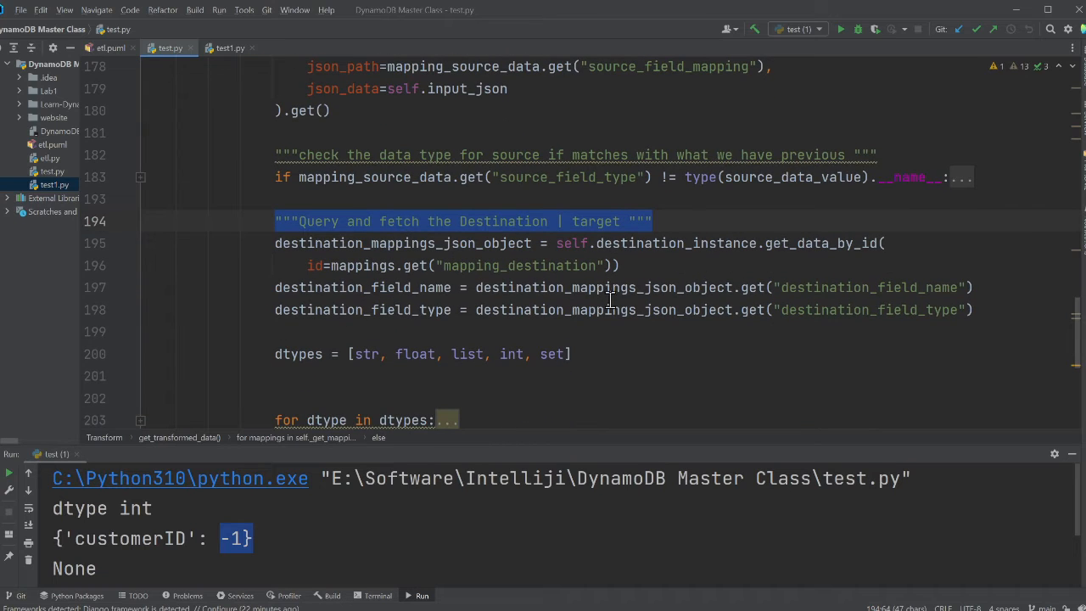
scroll(down, 3)
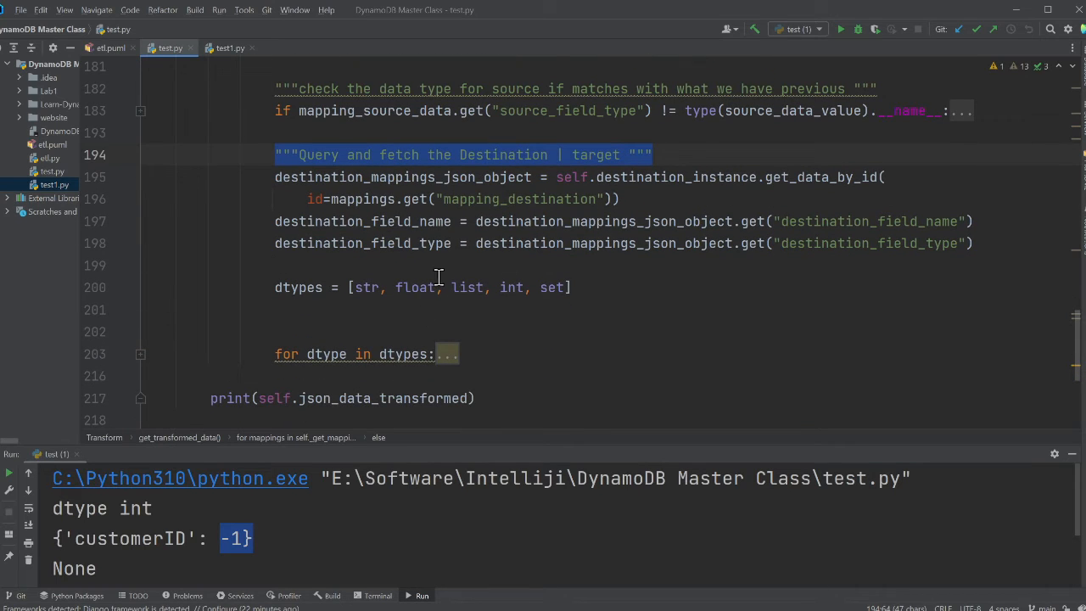
scroll(up, 3)
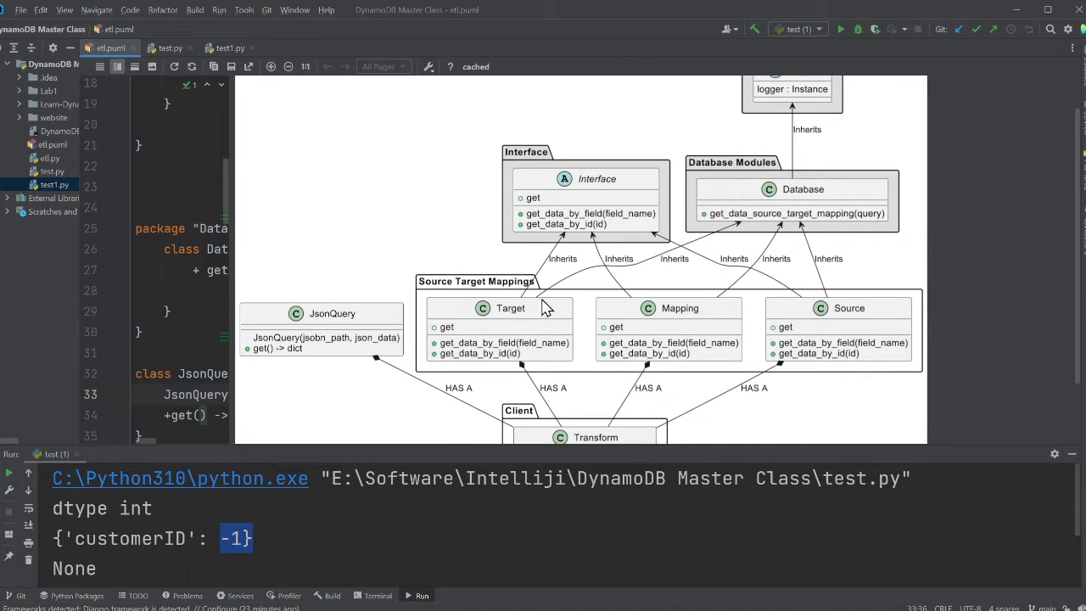
Scroll the etl.puml preview through the Logging Modules and Database Modules packages.
scroll(up, 3)
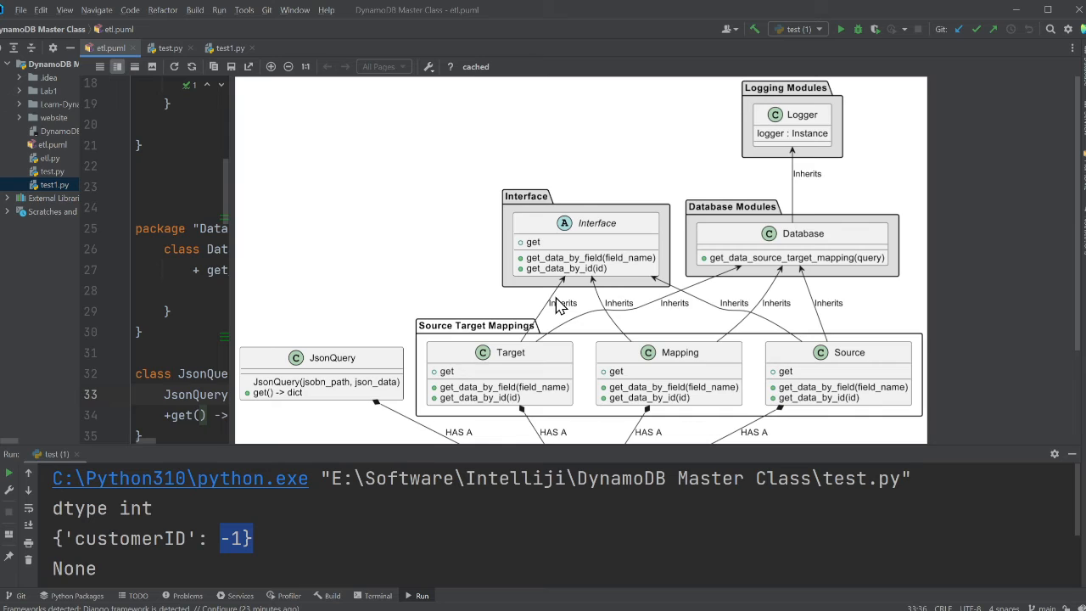
scroll(down, 3)
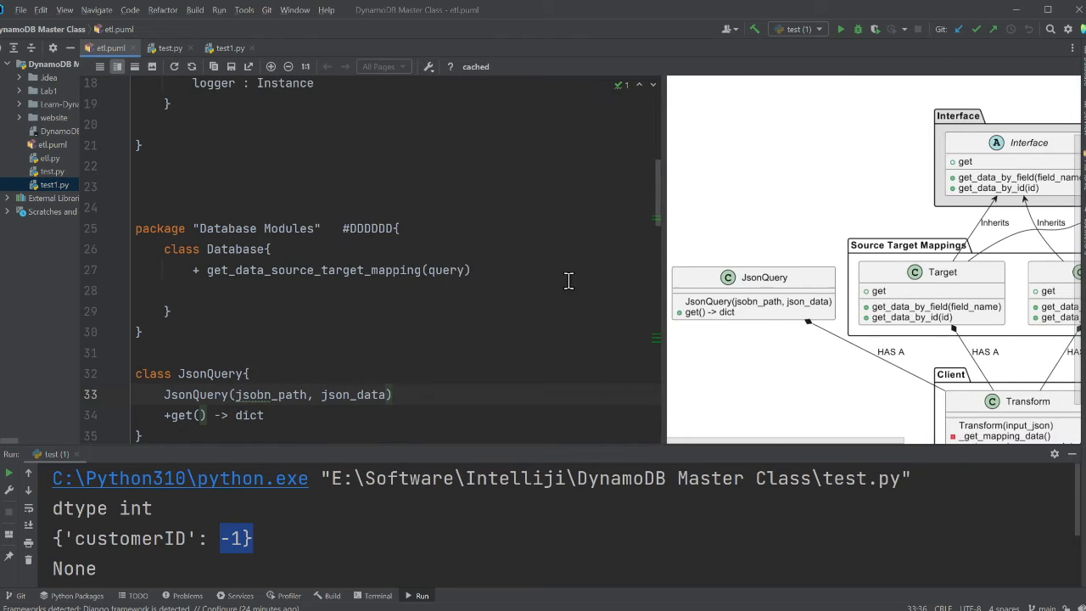
mouse_move(175, 66)
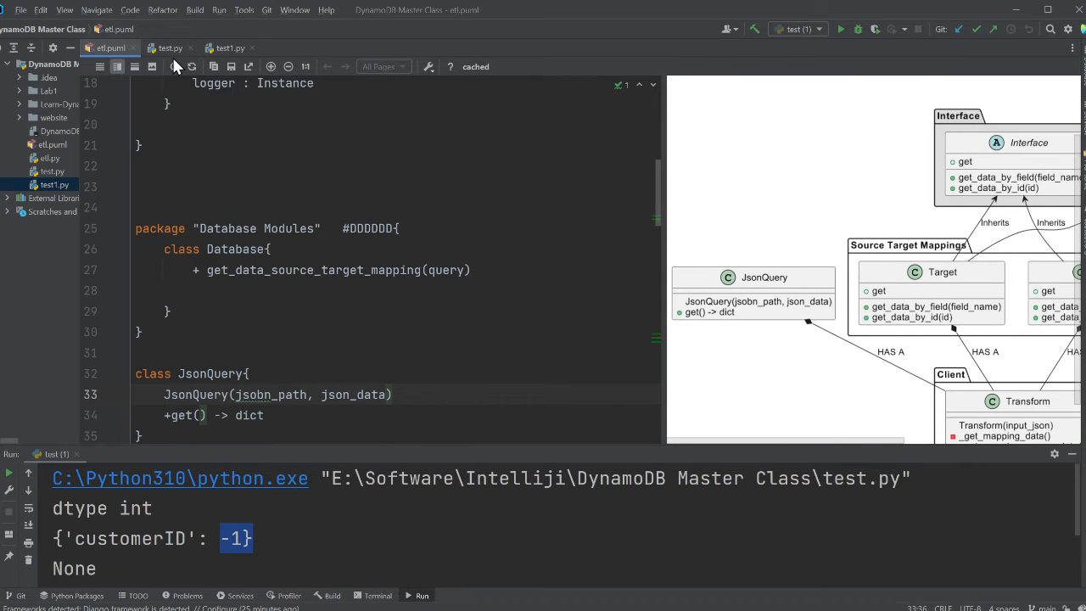
Open the repository README in Chrome and scroll to the metadata tables and Demo Video.
click(171, 48)
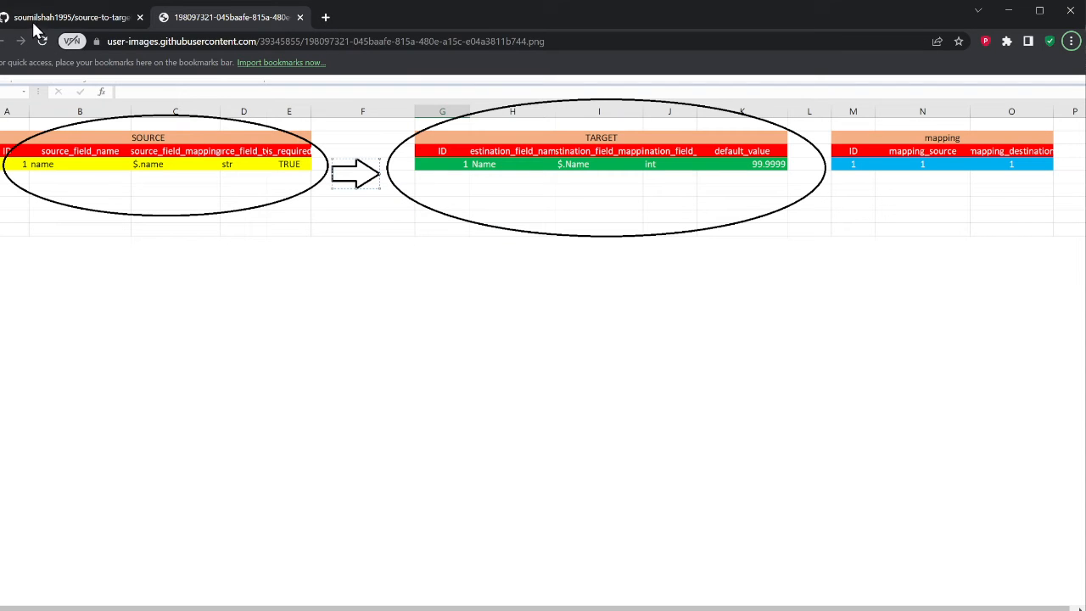
click(72, 17)
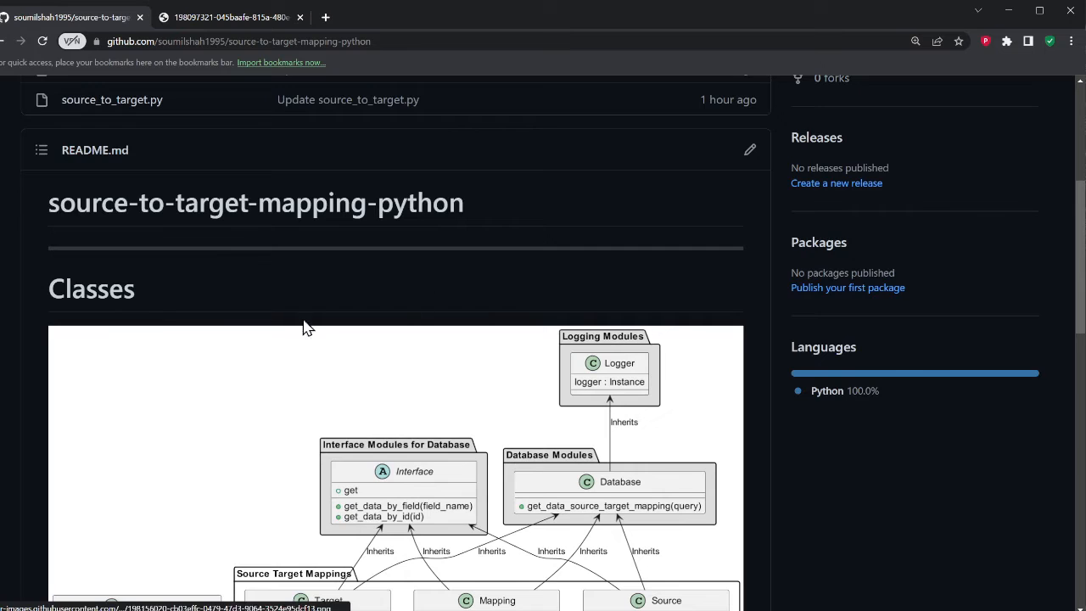
scroll(down, 3)
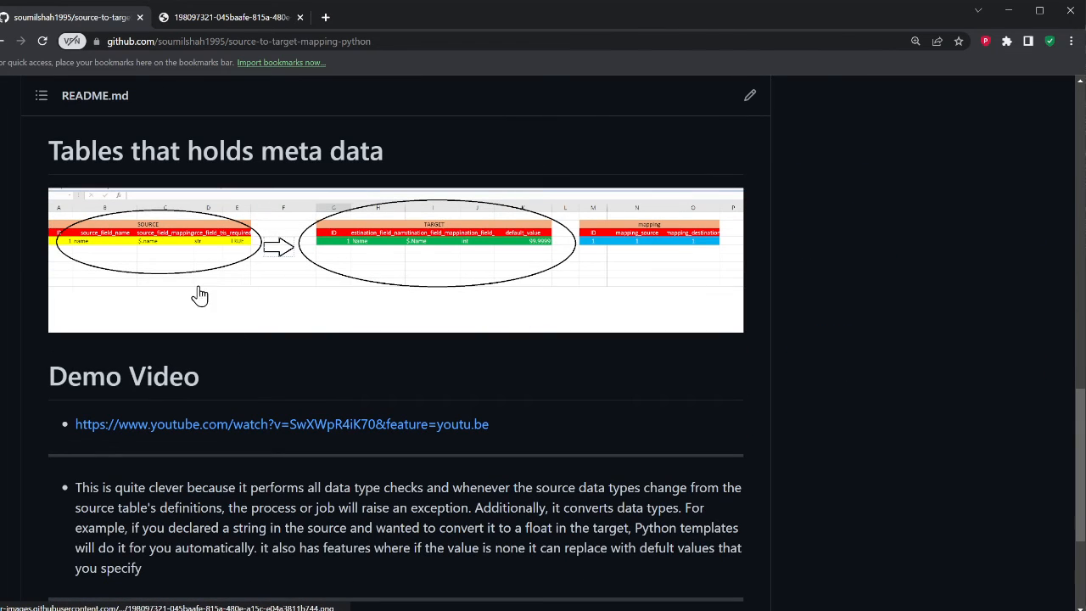
mouse_move(430, 296)
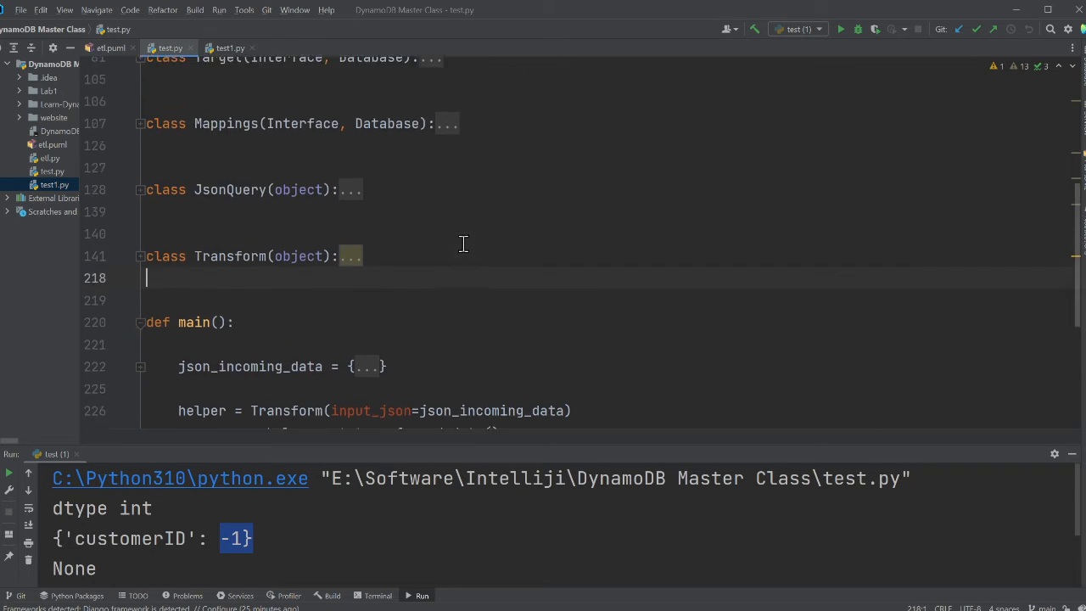
Fold the source mapping list in test.py's get_data_source_target_mapping and clear the selection.
scroll(up, 3)
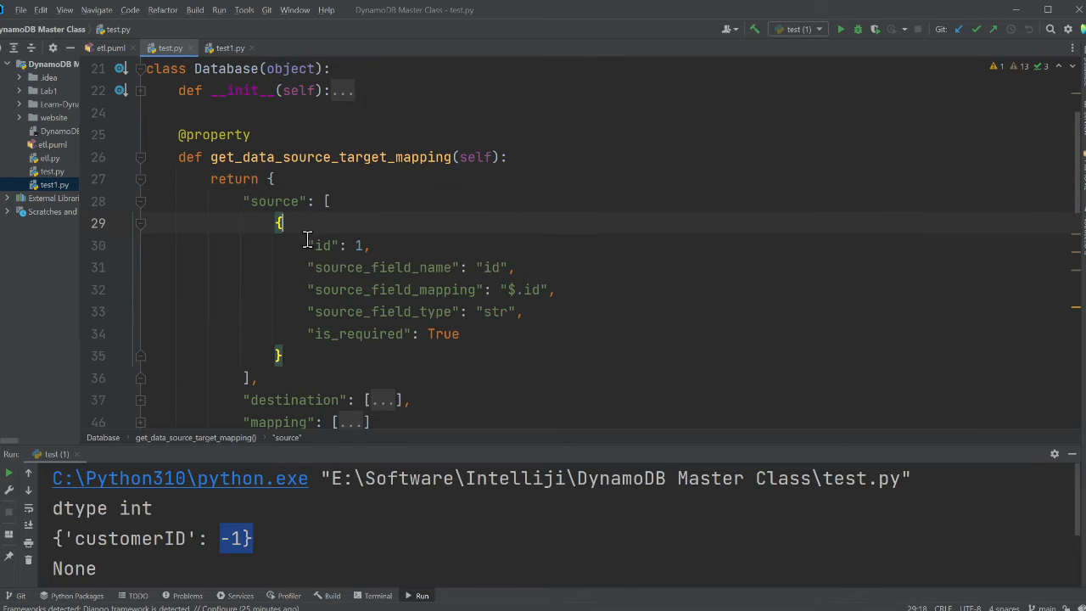
scroll(down, 3)
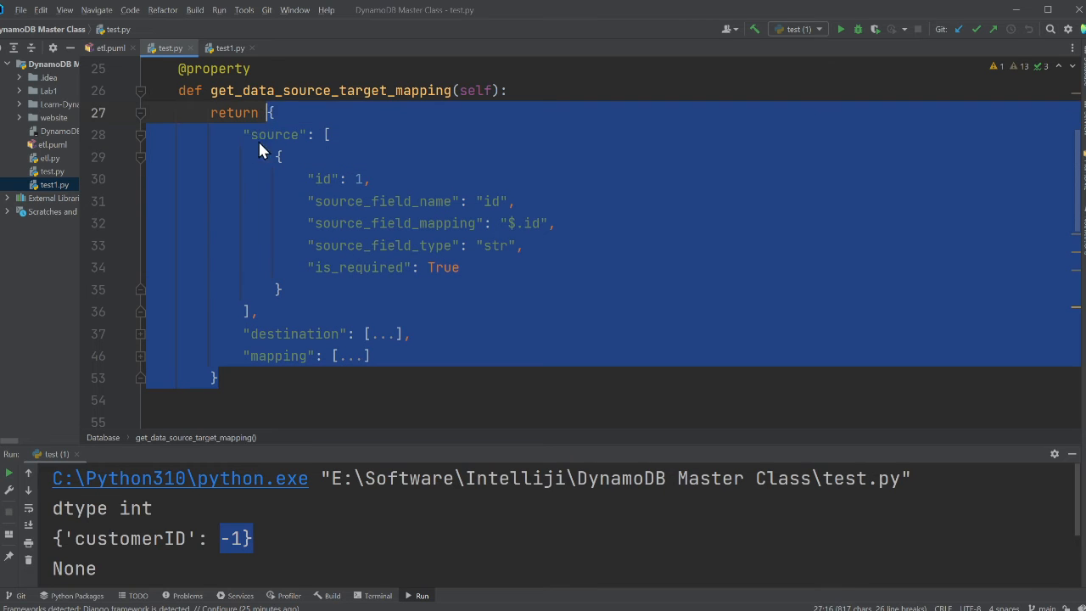
click(140, 135)
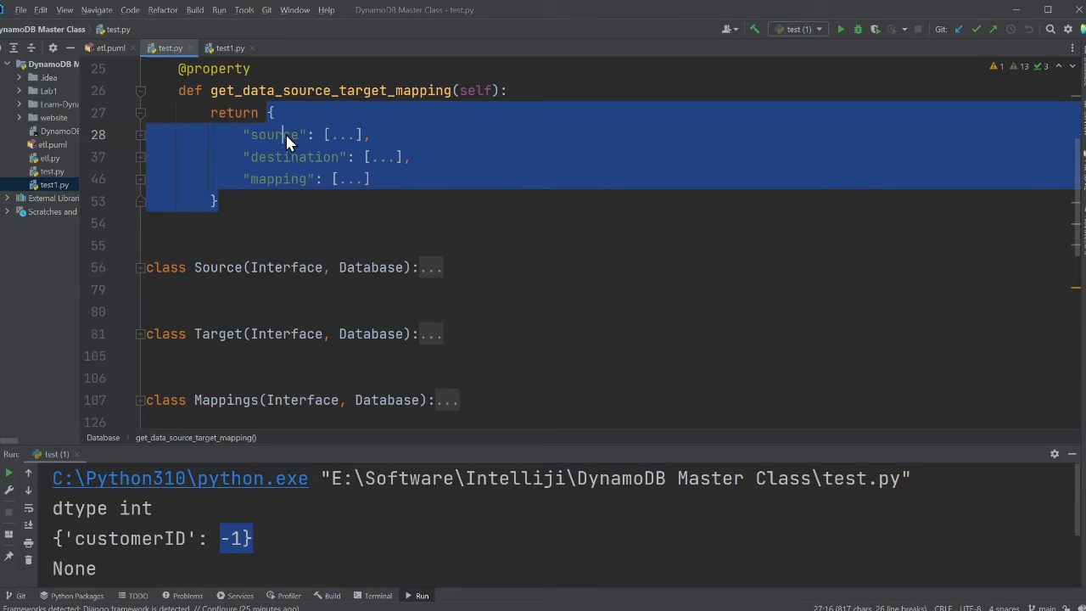
double_click(273, 135)
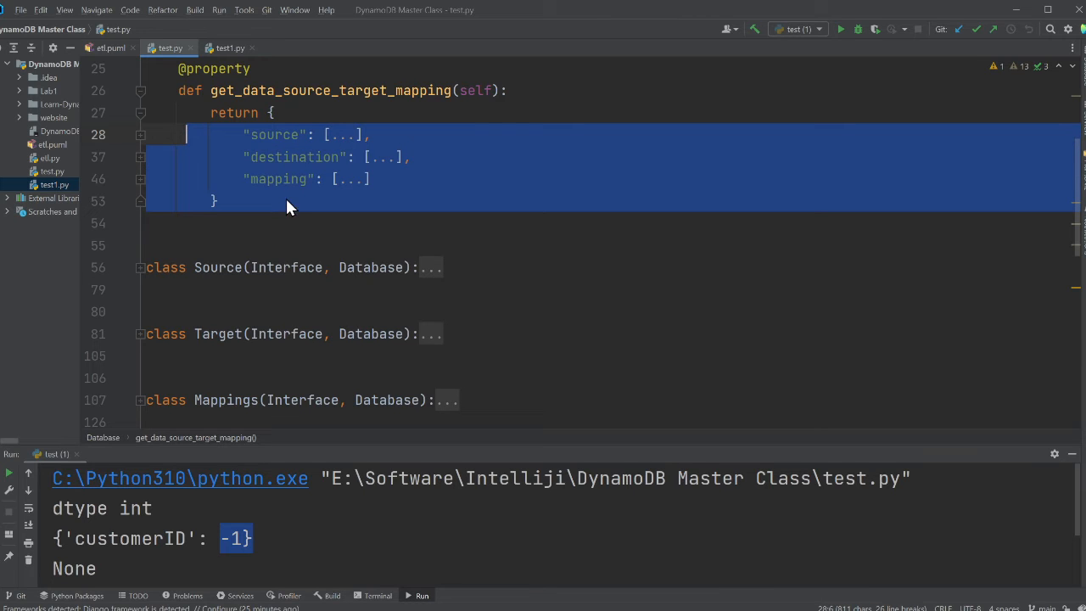
click(148, 223)
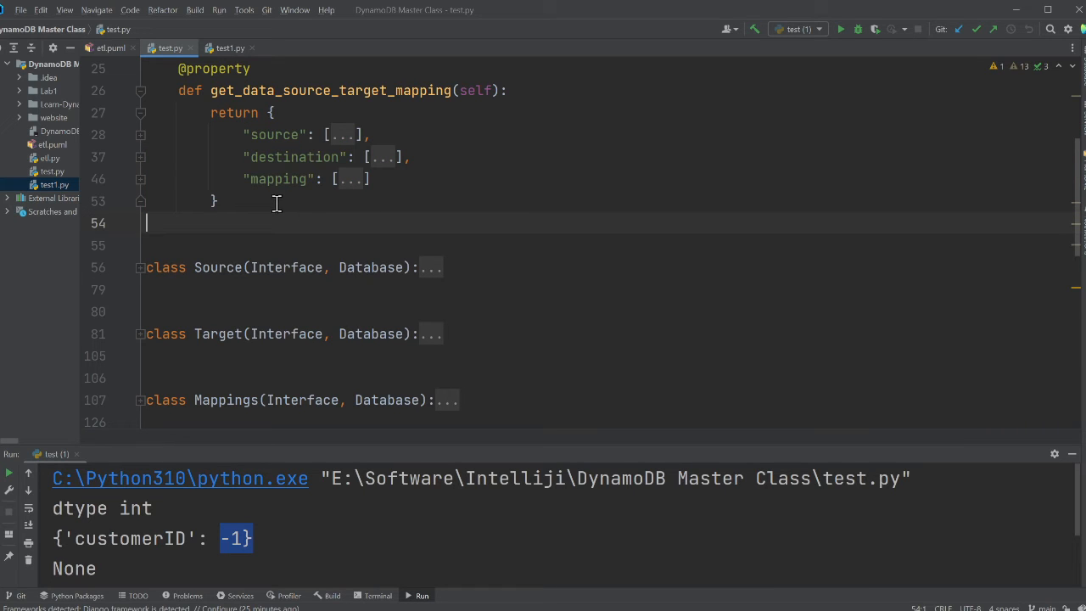
Scroll down to main(), then show etl.puml's class diagram in preview-only layout.
scroll(down, 3)
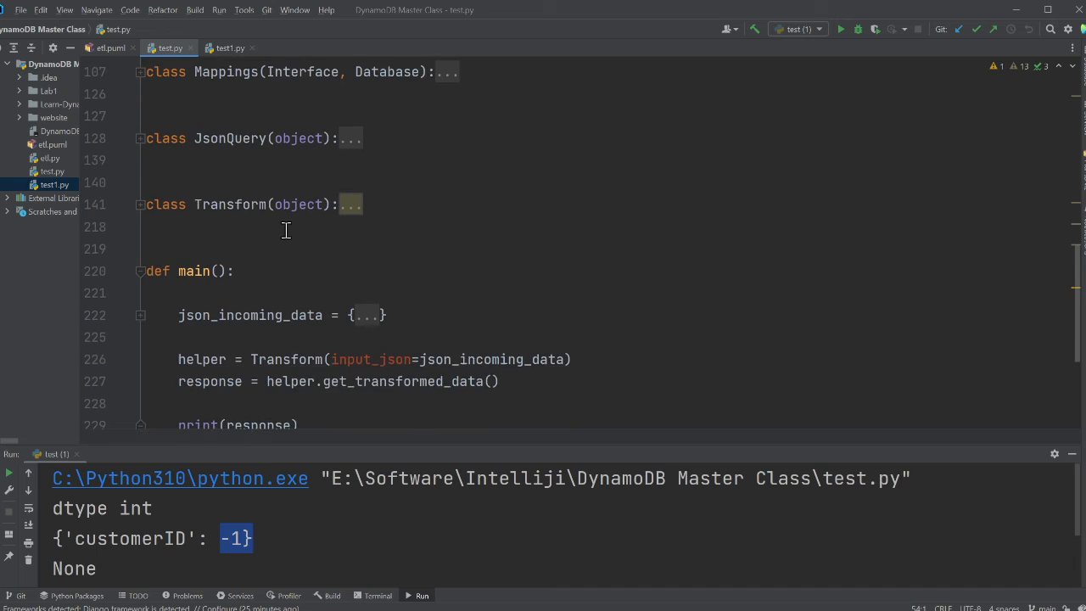
scroll(down, 3)
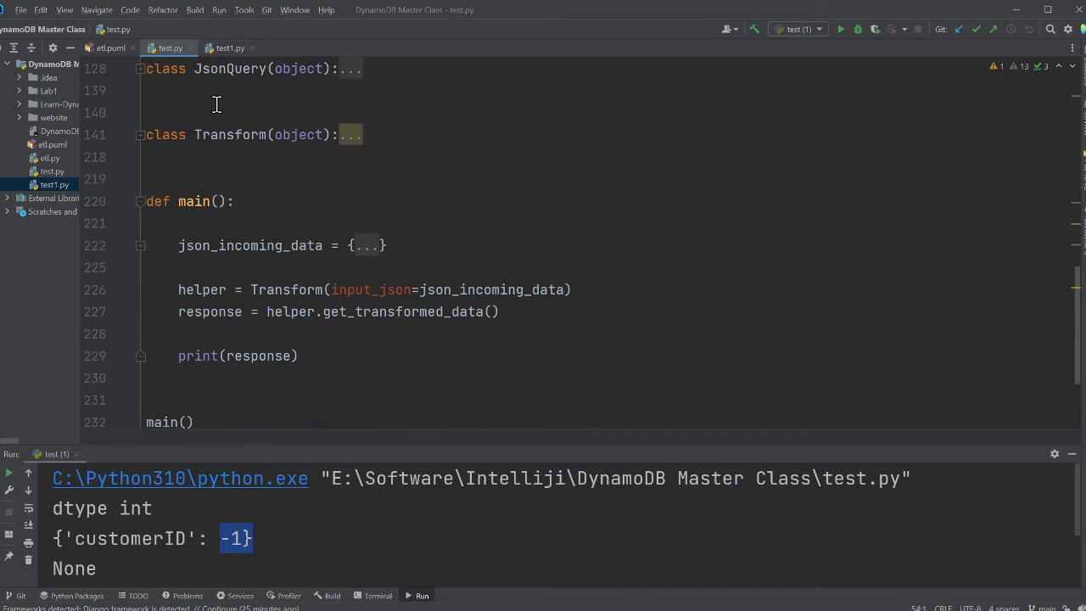
click(111, 47)
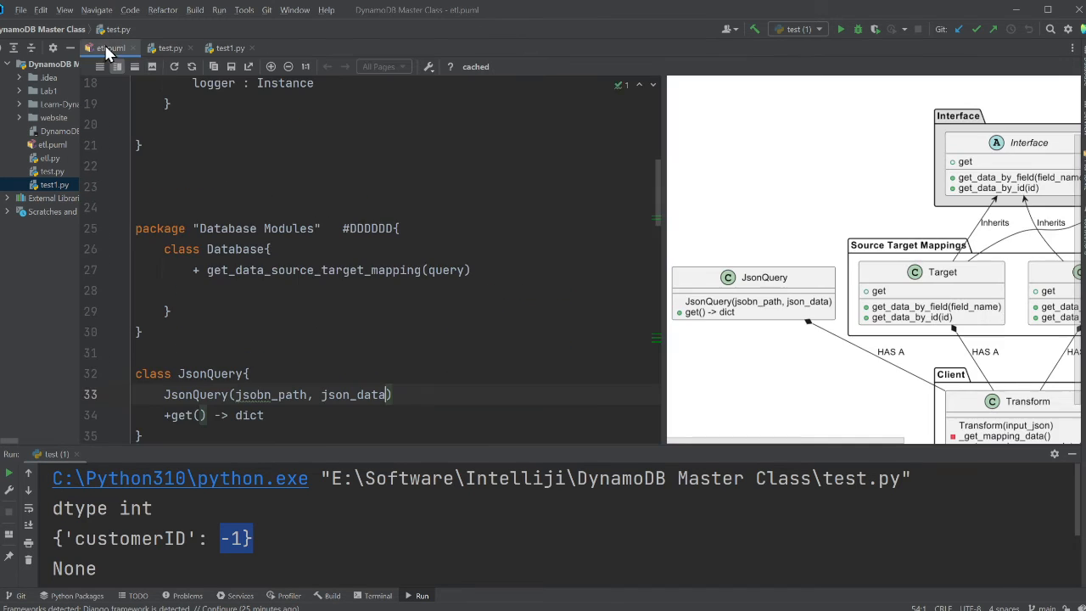
click(110, 47)
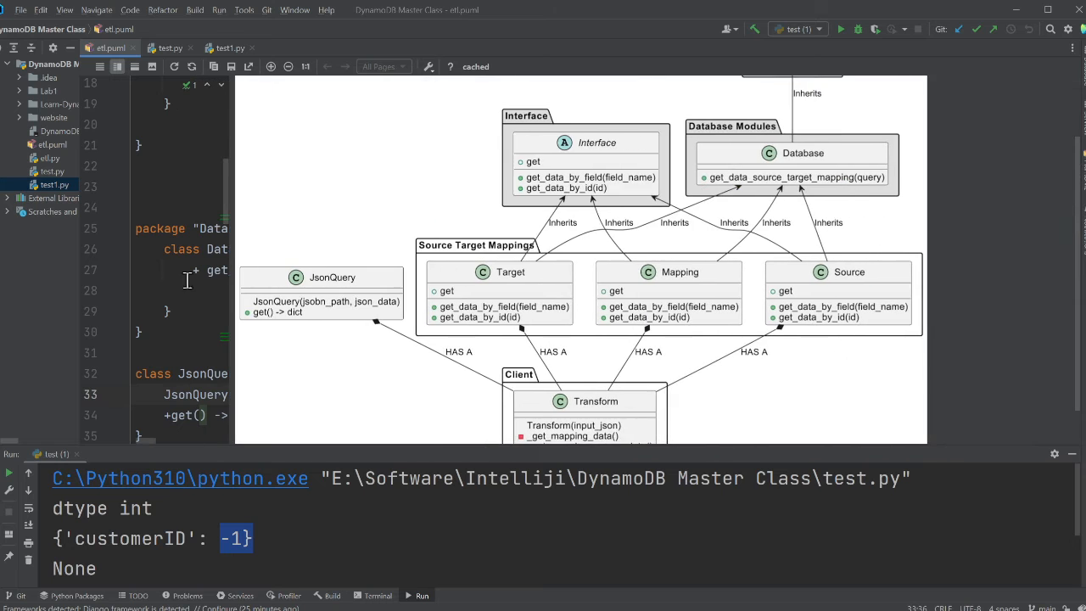